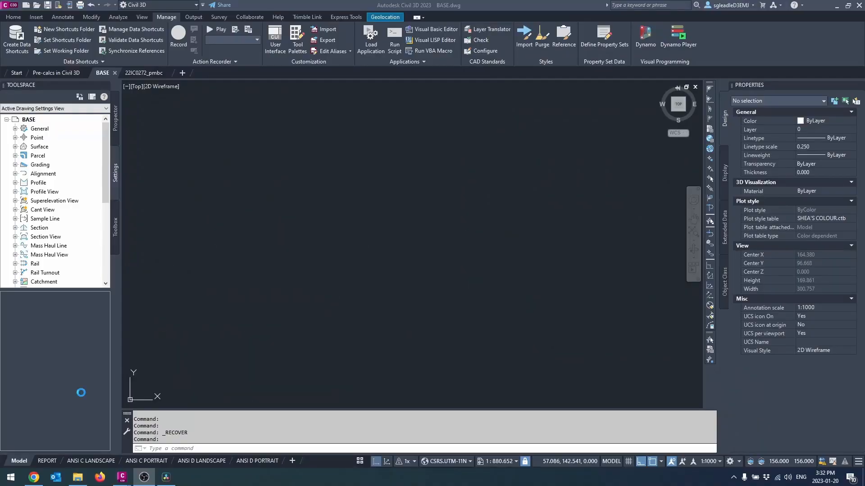
mouse_move(281, 93)
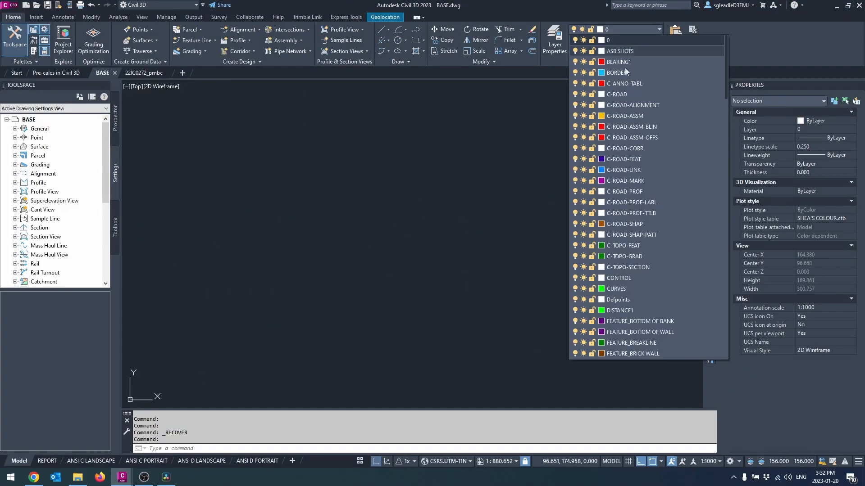
Leave the BASE layer list and point styles and switch to the 22IC0272_pmbc drawing
left_click(495, 163)
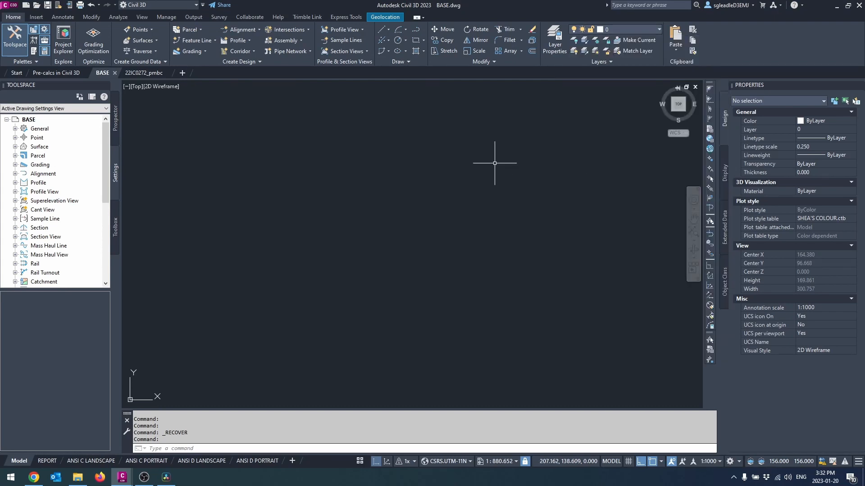
left_click(16, 137)
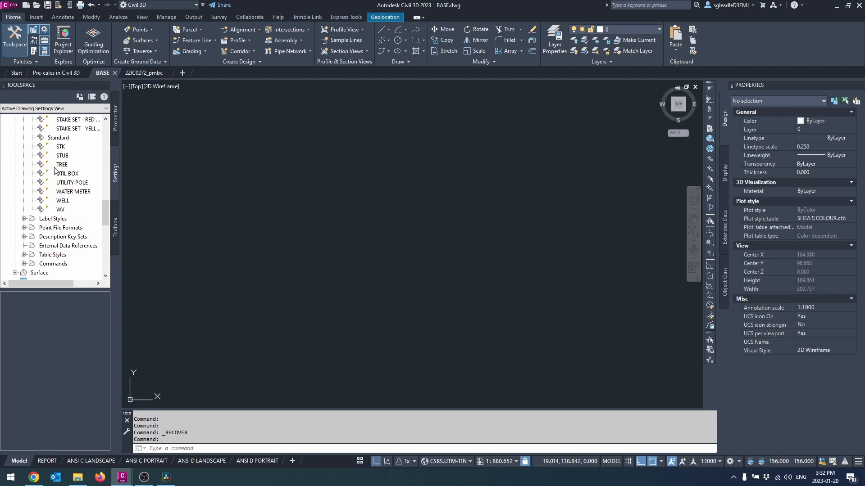
left_click(144, 72)
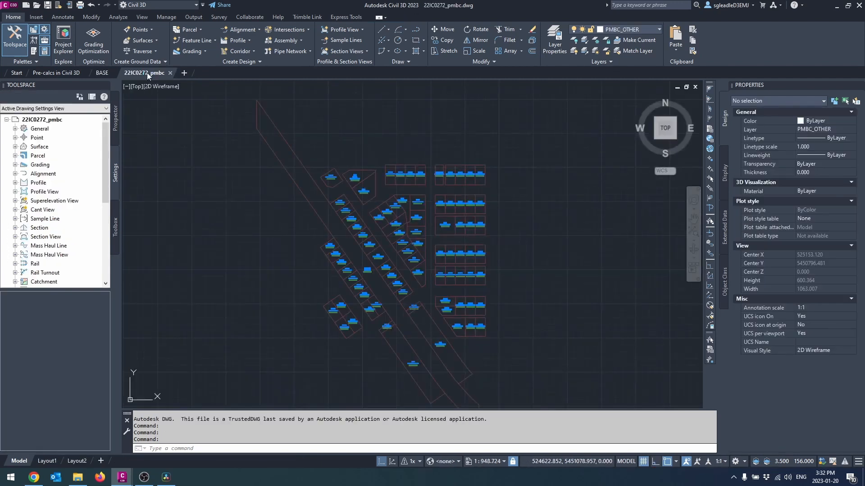
mouse_move(316, 83)
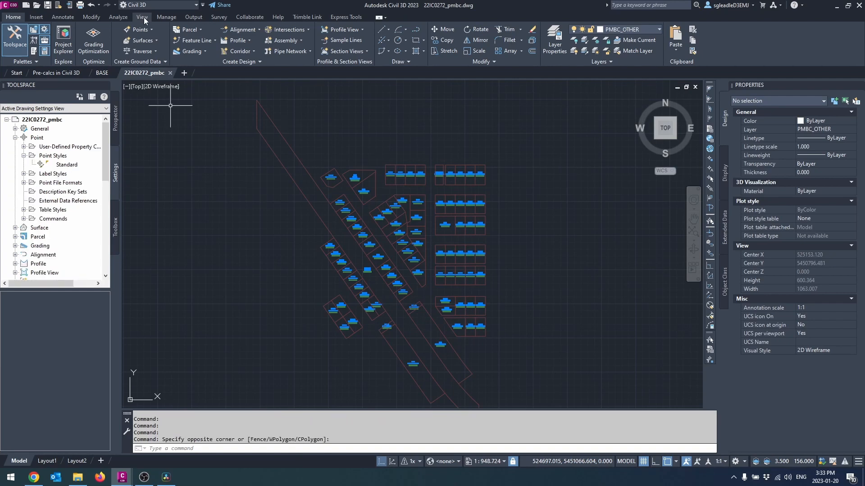
Import all styles and settings from BASE.dwg, accepting overwrite of duplicate styles
left_click(166, 16)
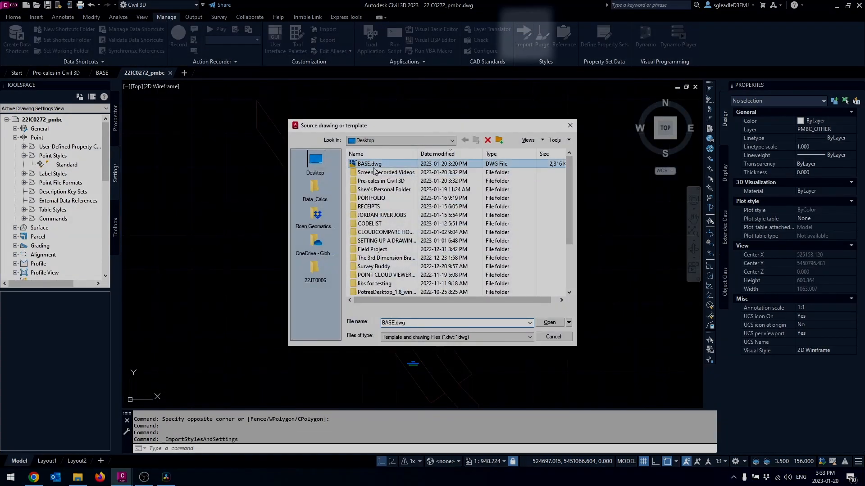
left_click(549, 323)
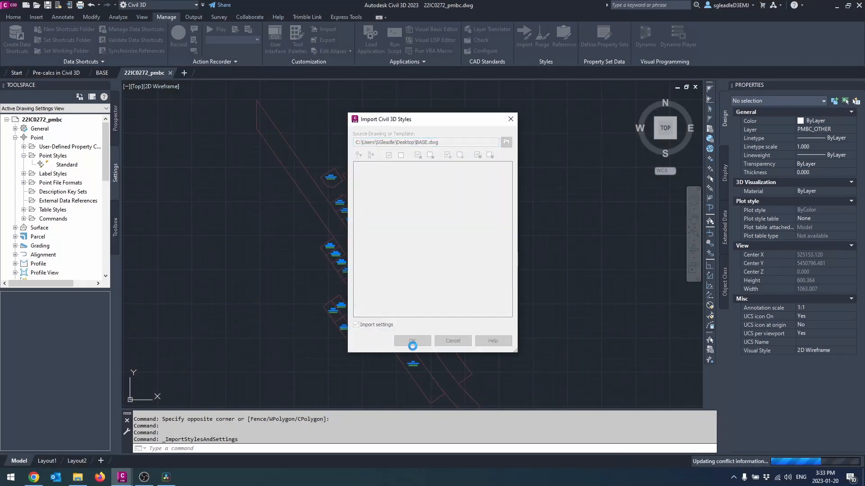
left_click(412, 341)
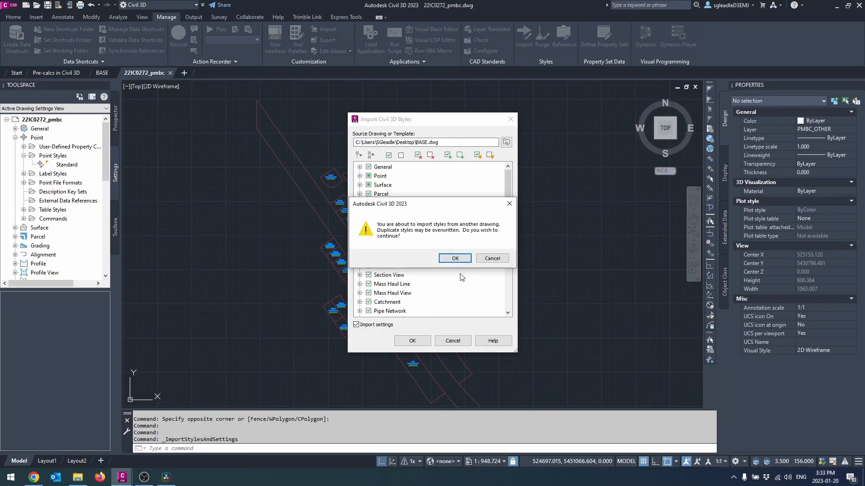
left_click(454, 259)
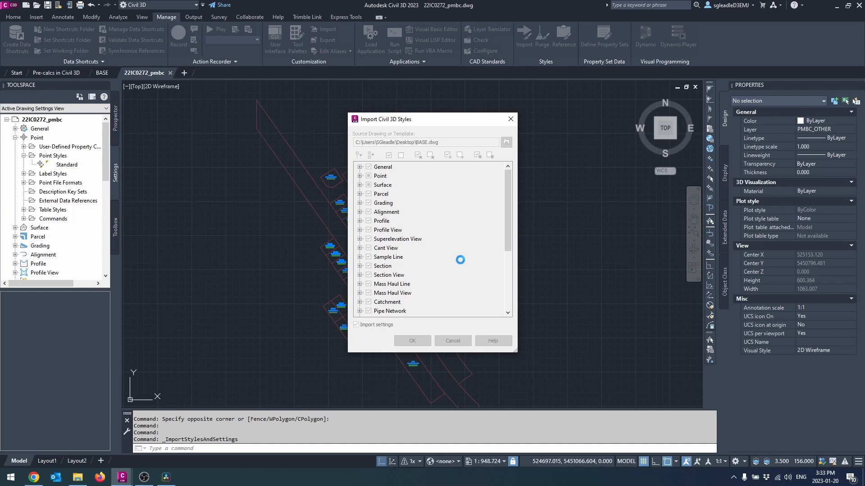
left_click(412, 340)
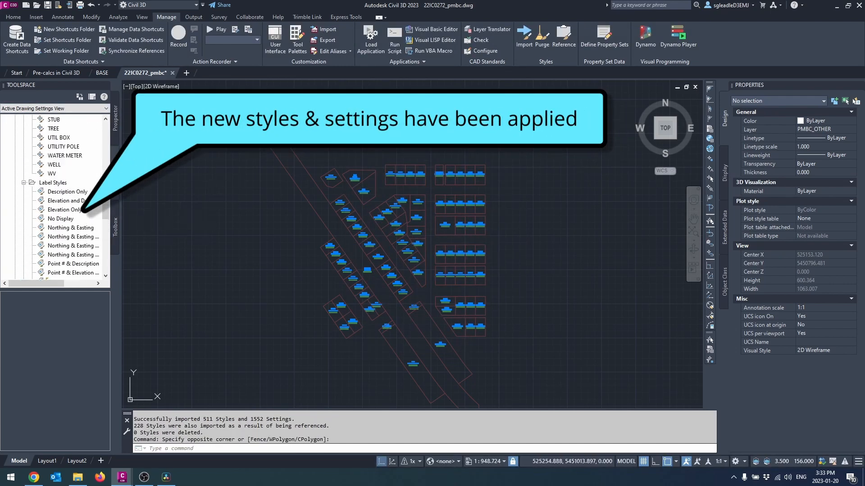
Start importing a saved layer state through the Layer States Manager
left_click(657, 29)
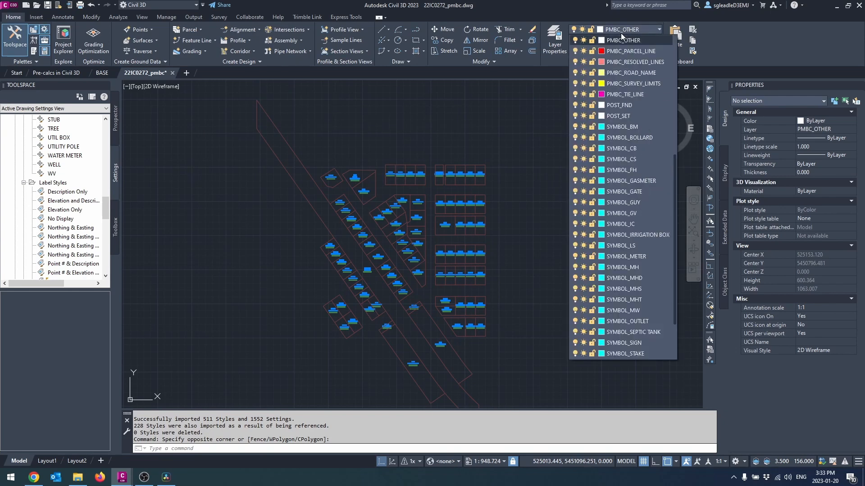
scroll("up", 3)
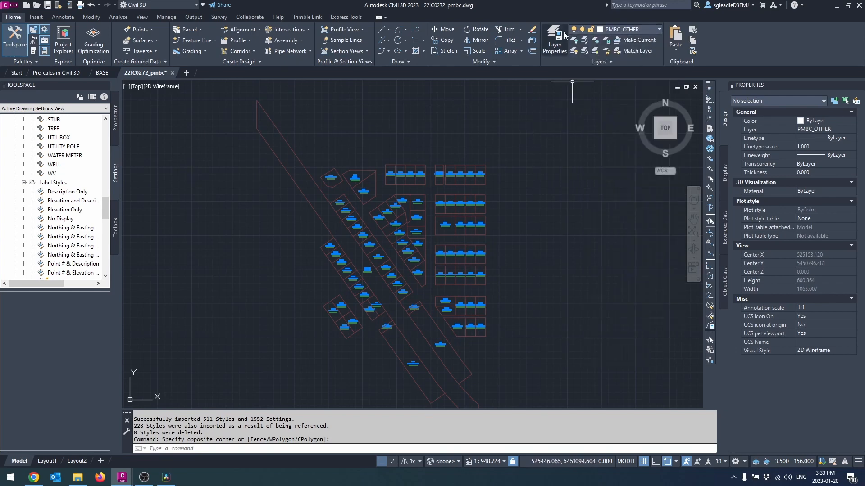
left_click(600, 61)
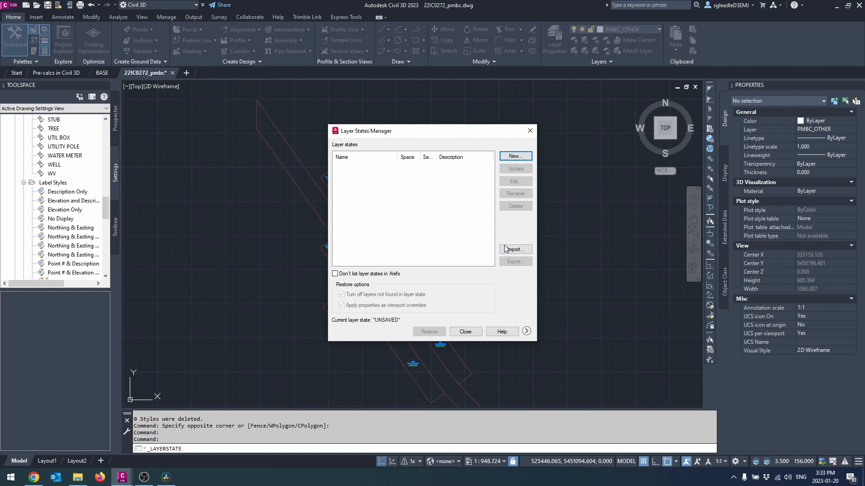
left_click(515, 249)
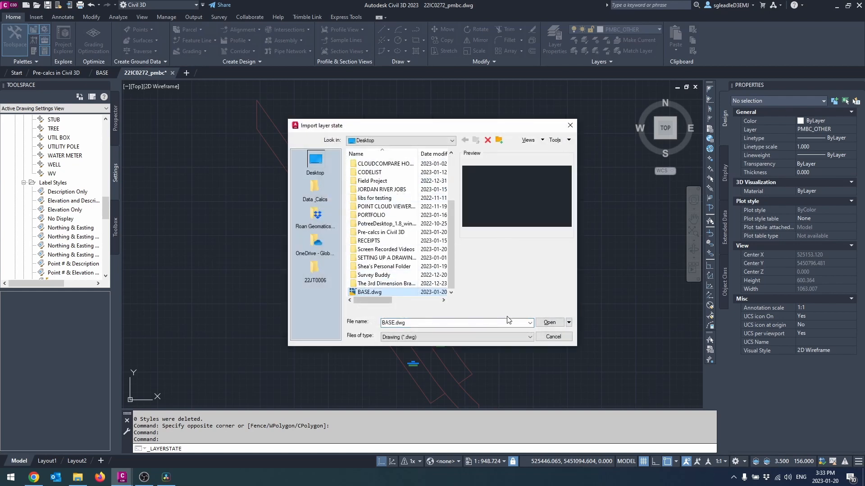
Load SHEA'S LAYER STATE from BASE.dwg and make it the current layer state
left_click(549, 322)
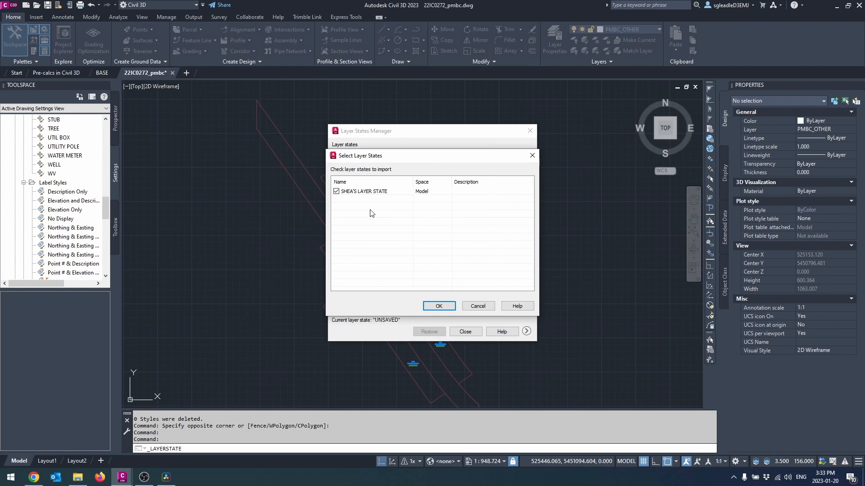
left_click(439, 306)
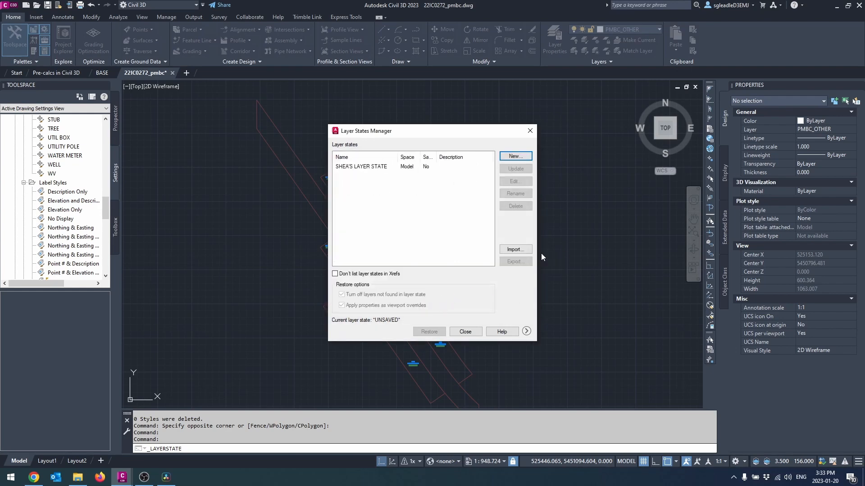
left_click(465, 331)
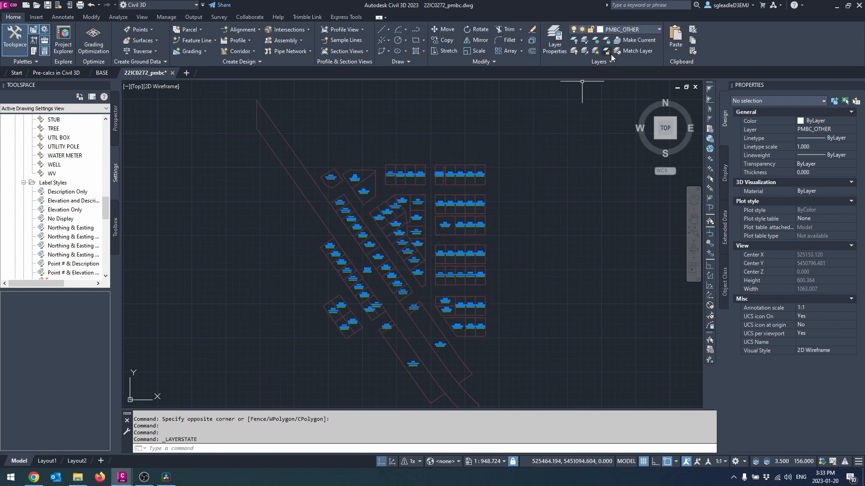
left_click(631, 72)
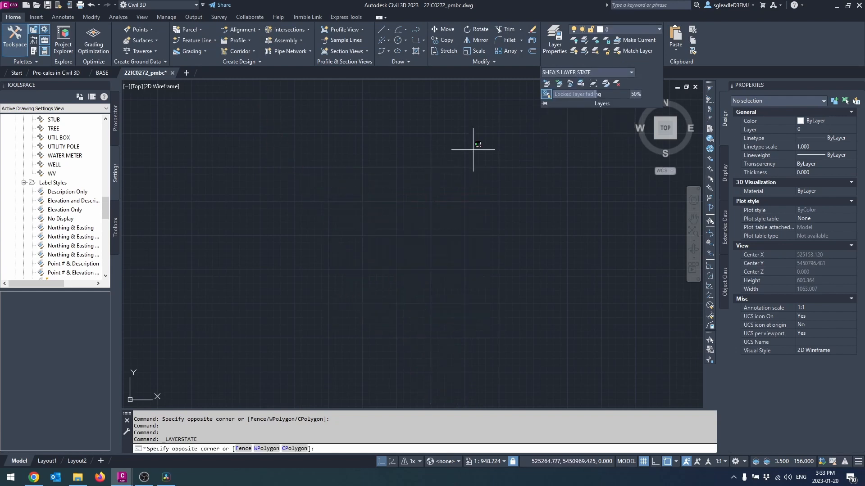
Review the layer dropdown after the layer state change hid the plan linework
left_click(657, 28)
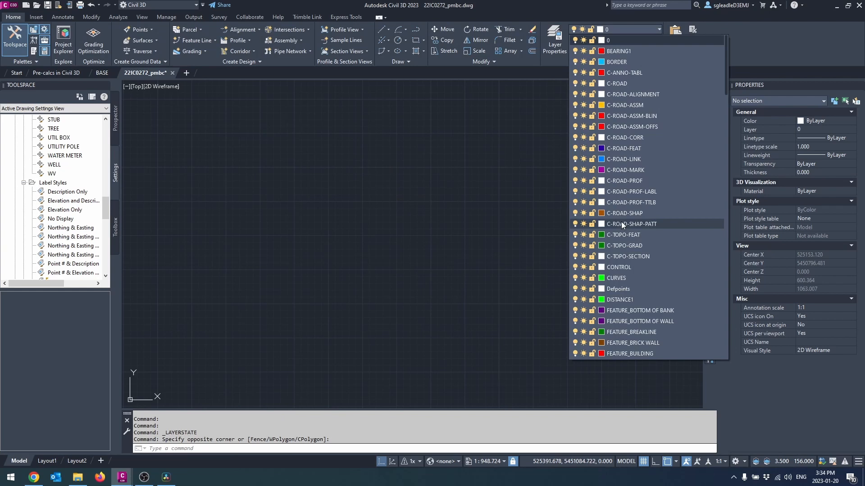
scroll("down", 3)
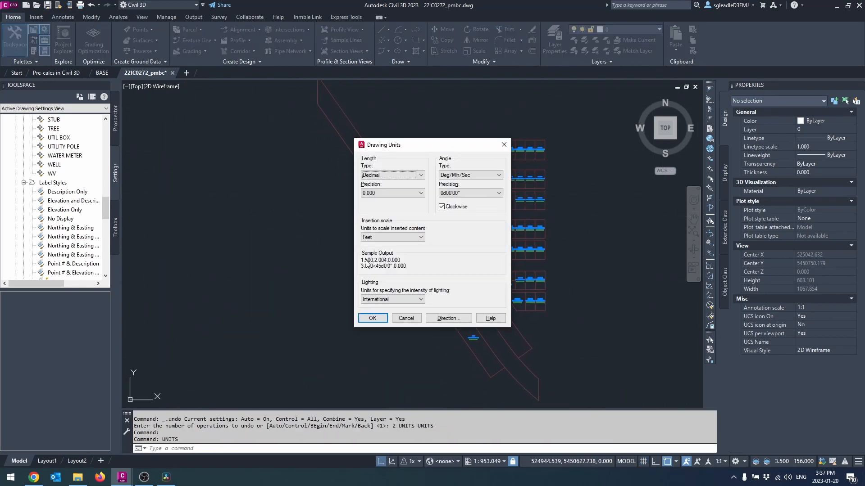
Set inserted content units to Meters and review the angle type and precision
left_click(421, 237)
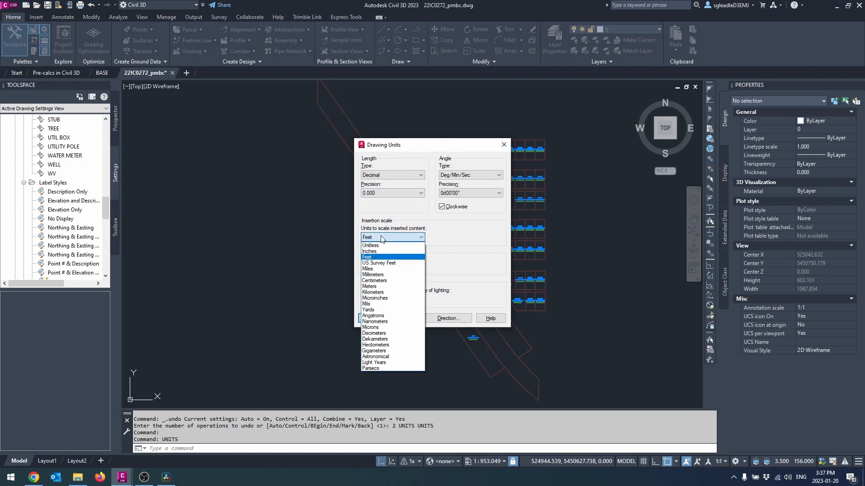
mouse_move(372, 287)
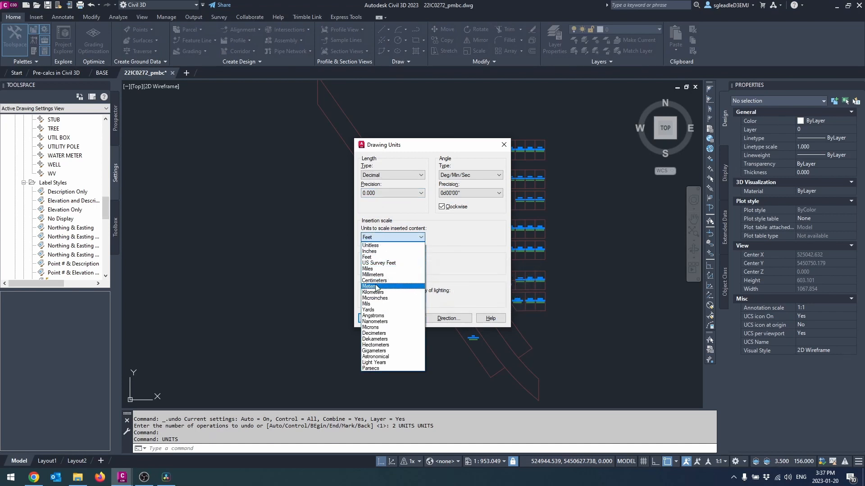
left_click(372, 286)
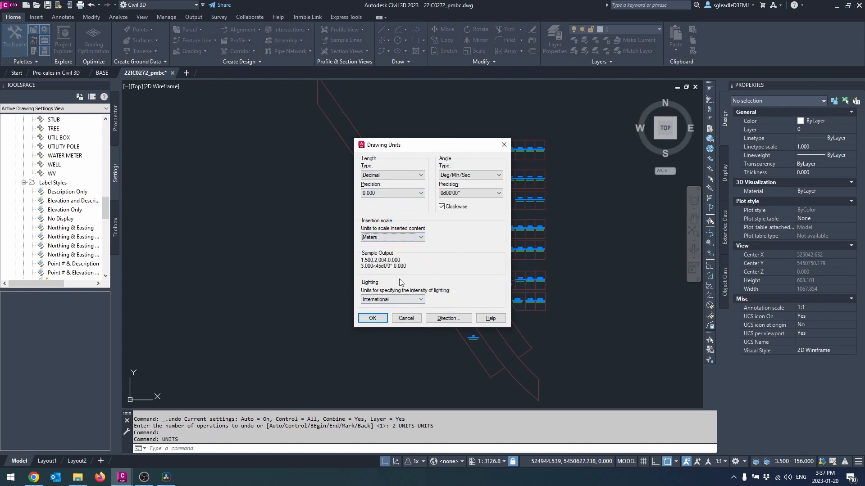
left_click(468, 174)
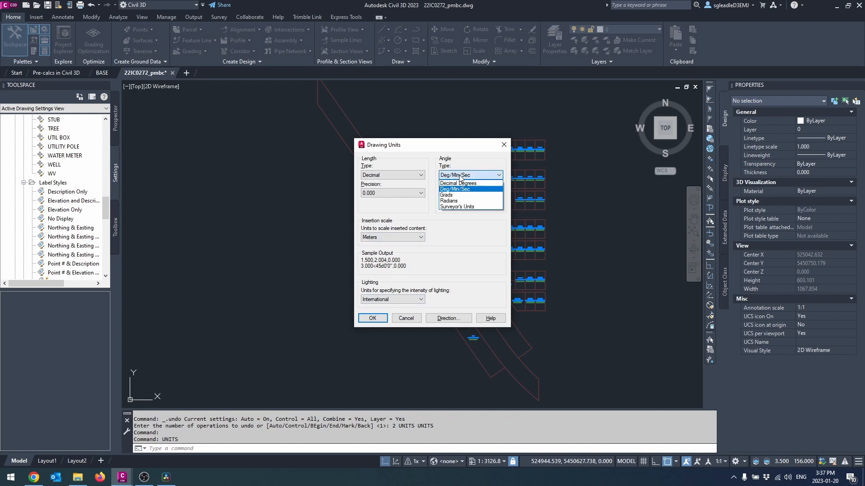
left_click(468, 193)
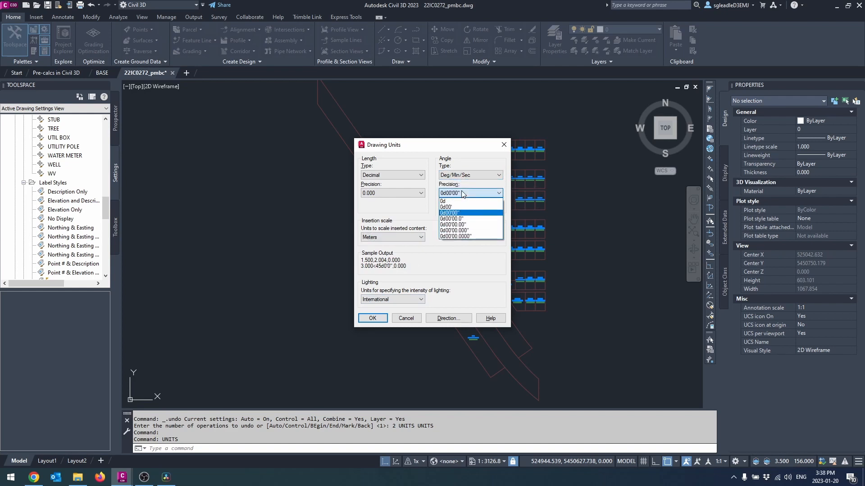
Turn off clockwise angles and keep North as the base angle direction
left_click(470, 212)
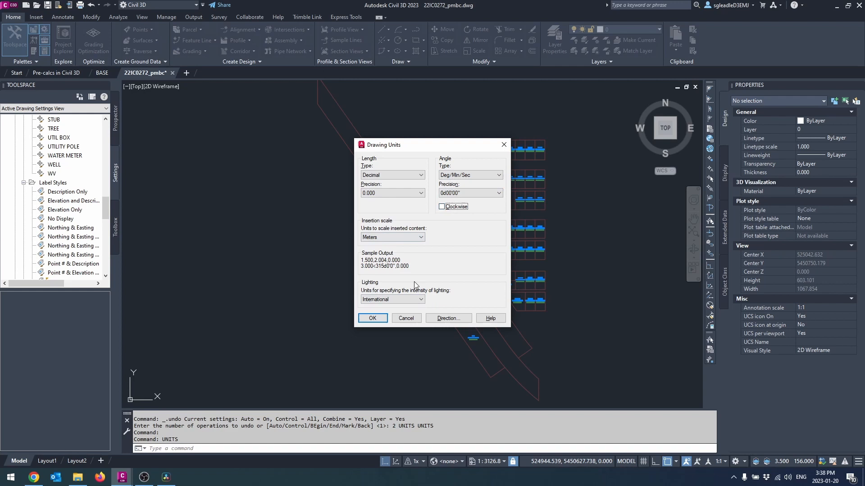
left_click(447, 318)
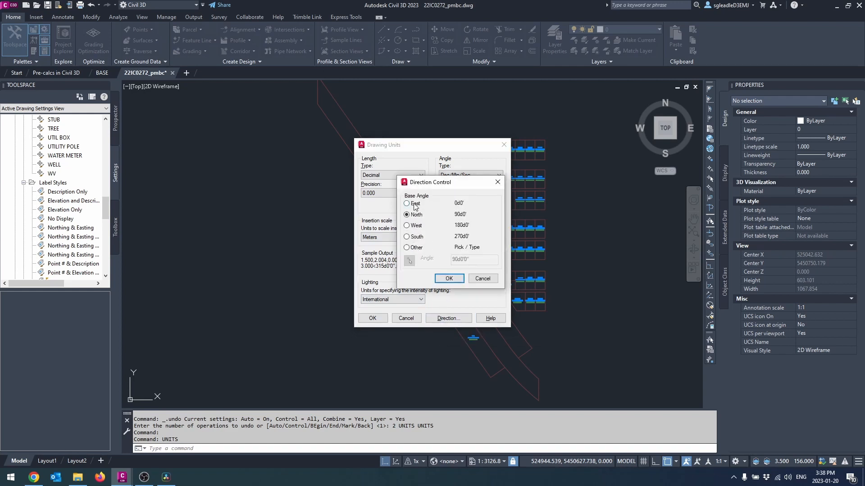
left_click(448, 279)
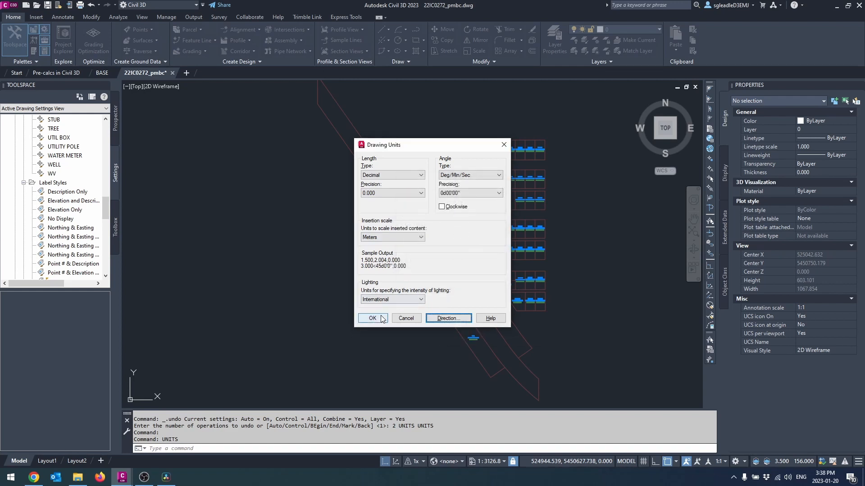
left_click(372, 318)
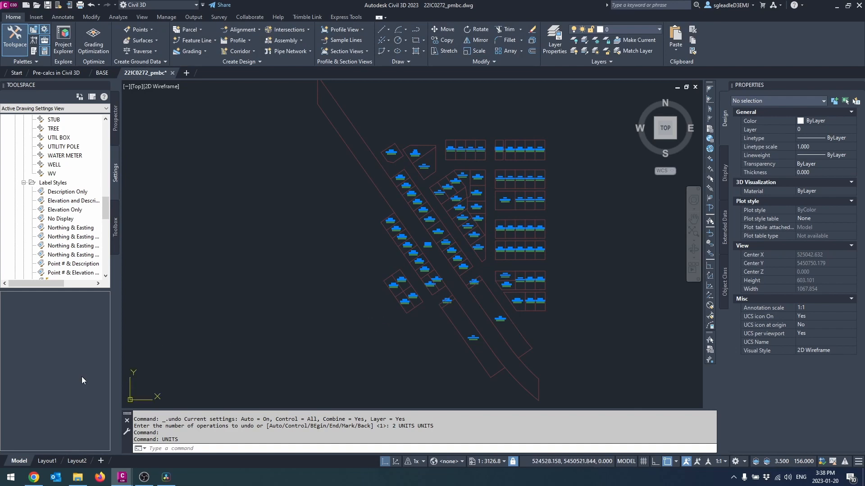
In the BASE drawing settings, edit the CSRS UTM zone coordinate system code and confirm it
left_click(102, 73)
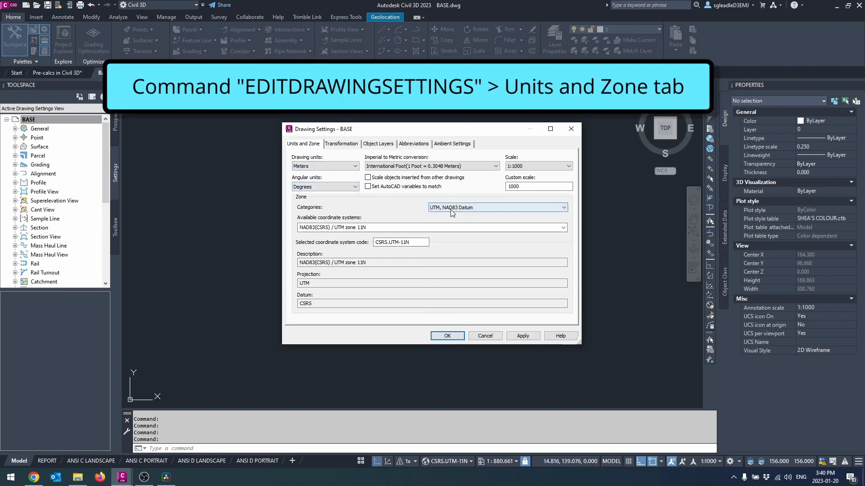
left_click(563, 226)
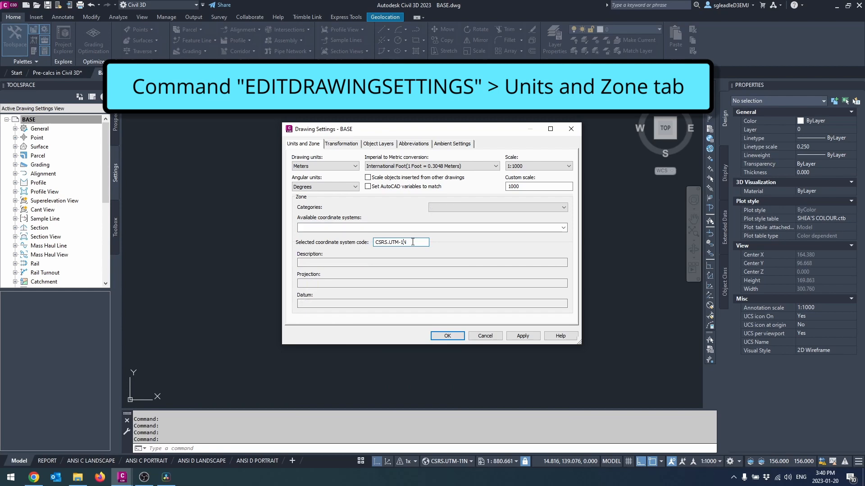
left_click(446, 336)
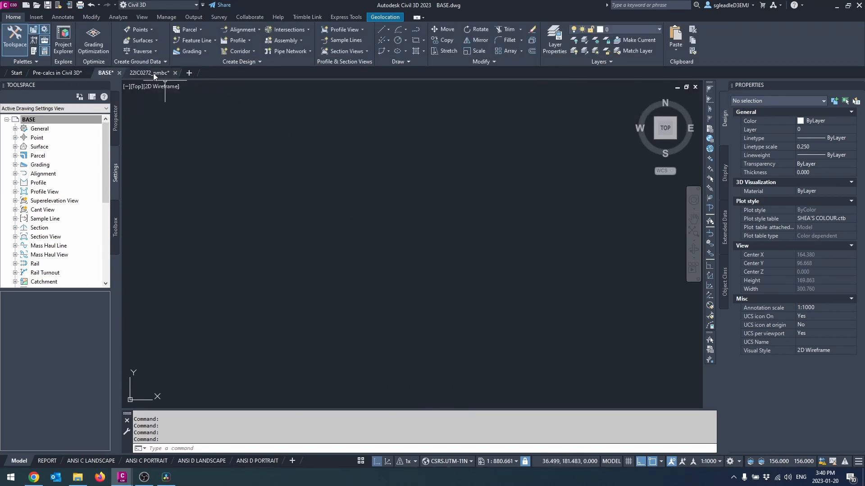
Copy all 447 plan objects from 22IC0272_pmbc and paste them into the BASE drawing
left_click(145, 73)
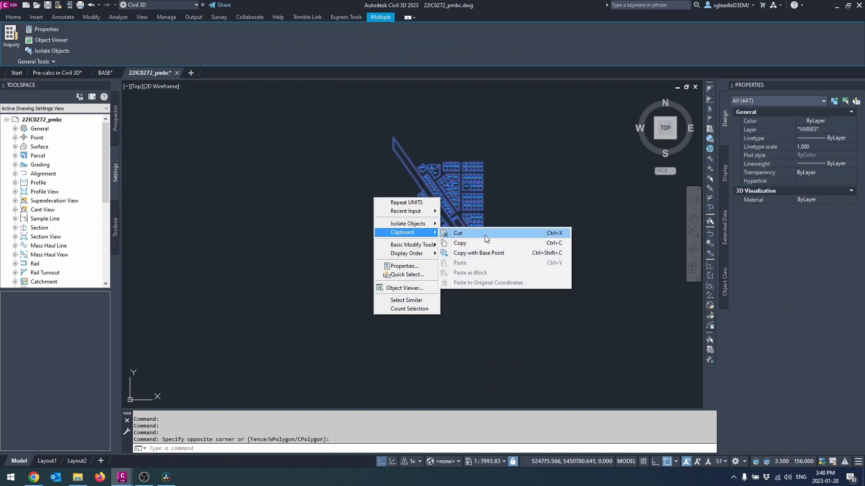
left_click(461, 243)
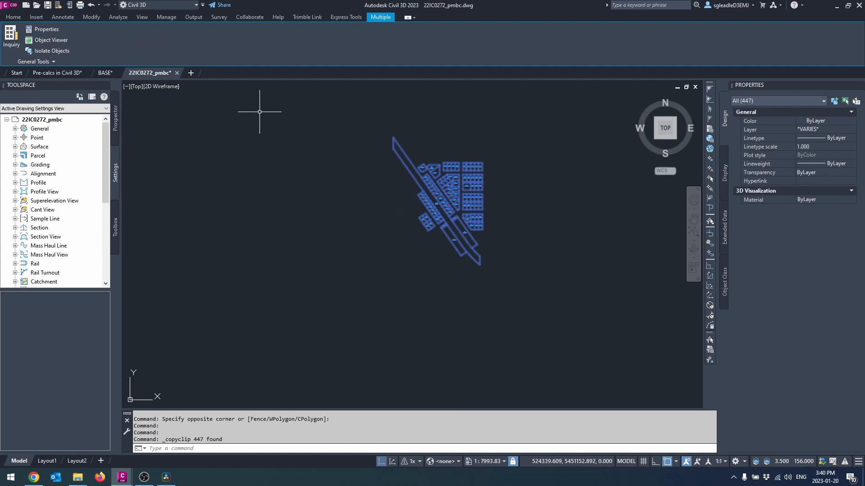
left_click(104, 73)
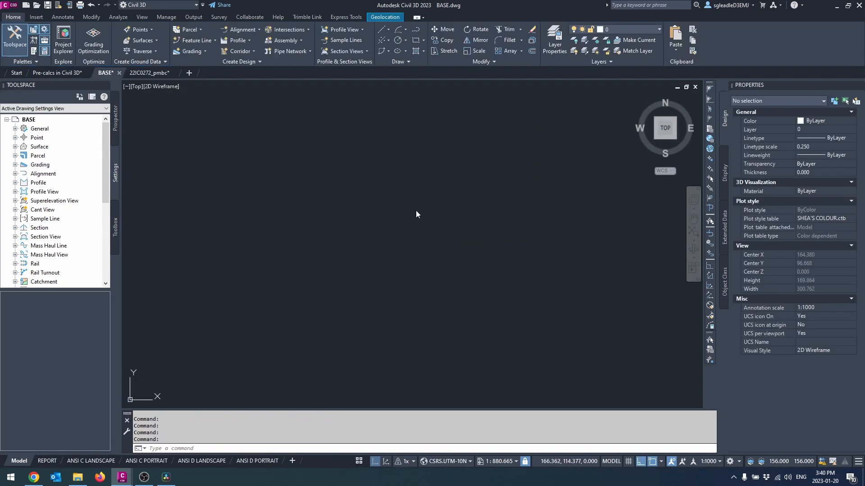
right_click(417, 214)
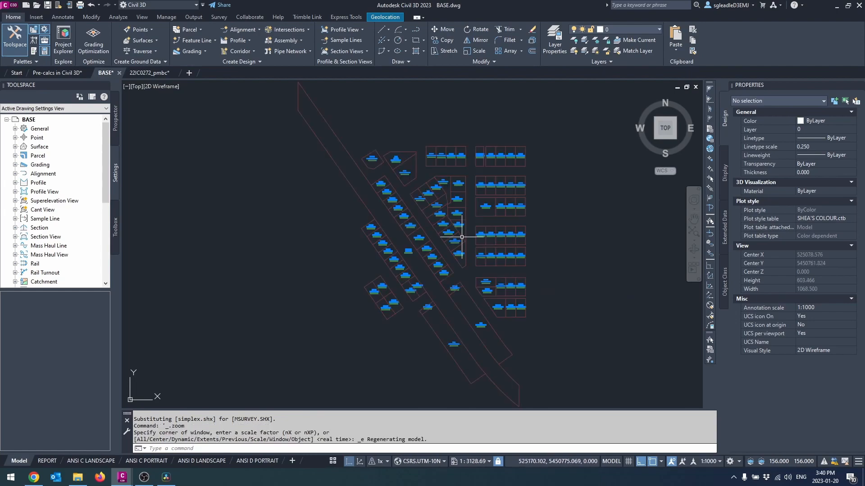
Turn on the Map Aerial online background beneath the lot linework
left_click(384, 17)
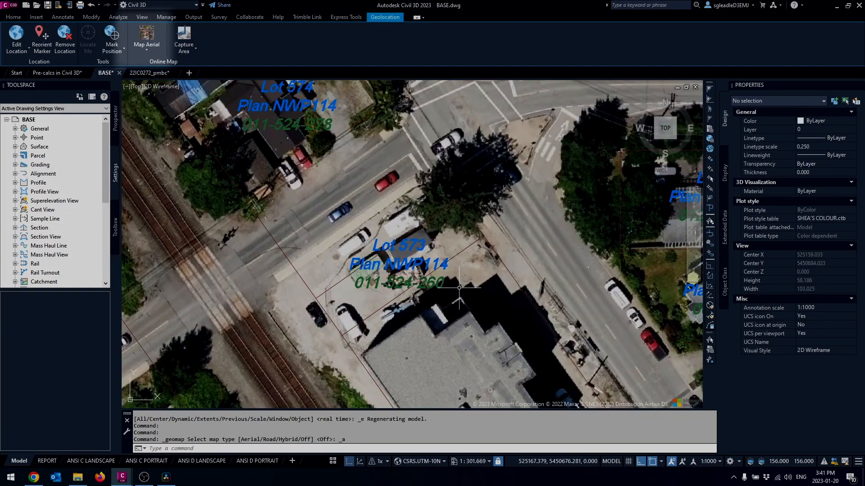
scroll("down", 3)
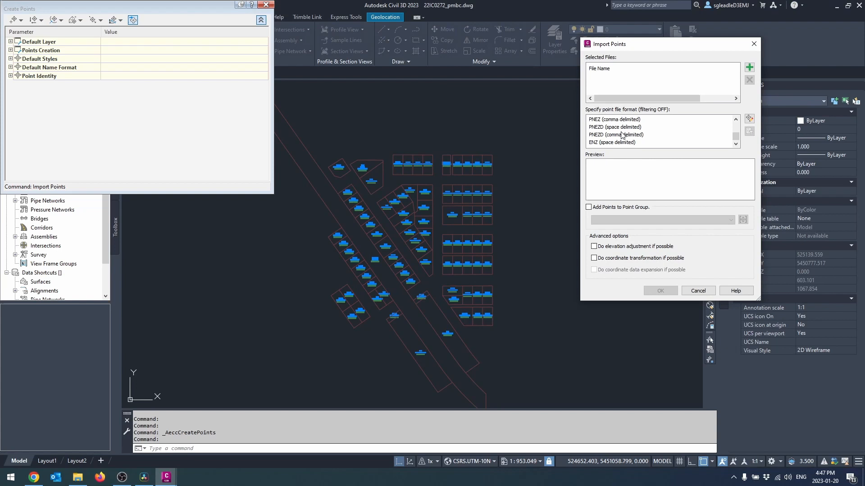
Import the PNEZD comma-delimited control points file into a new GCMs point group
left_click(748, 68)
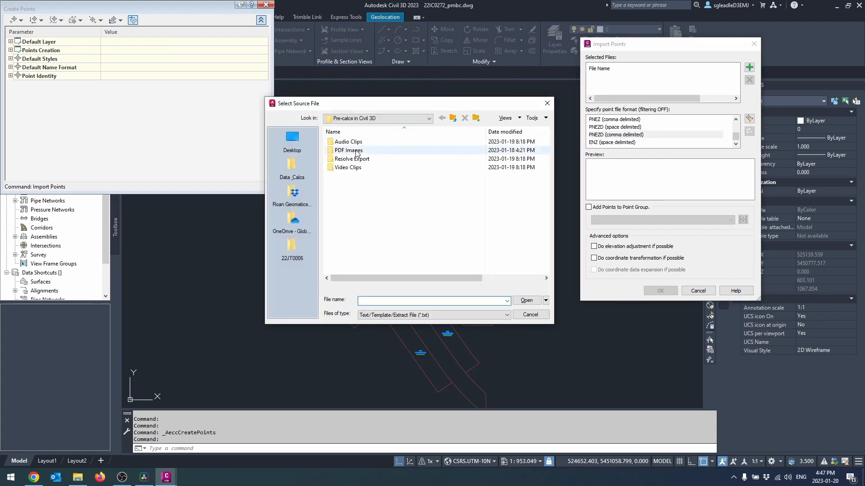
left_click(502, 315)
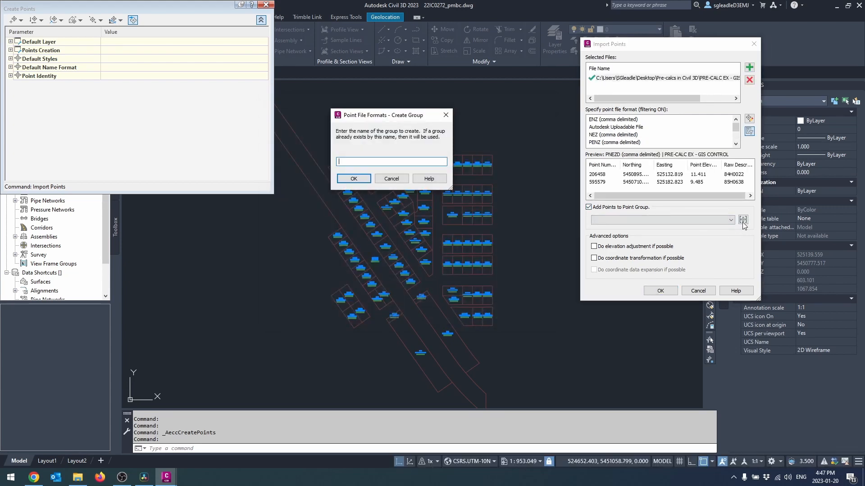
left_click(353, 178)
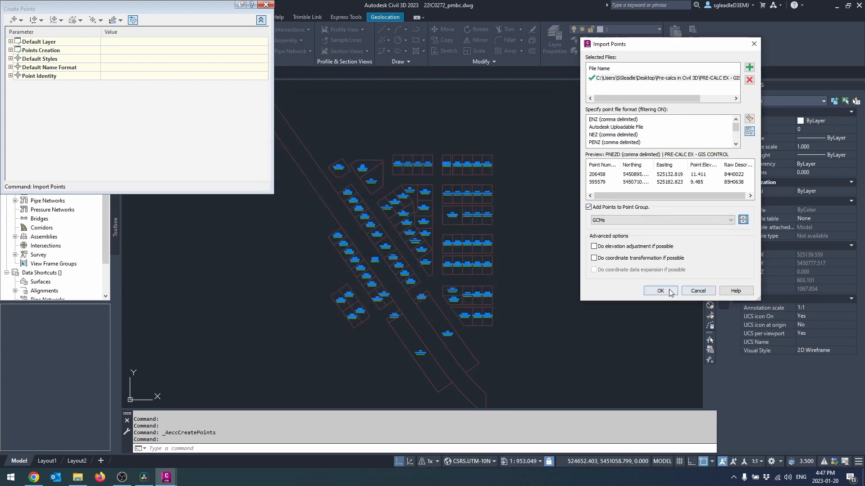
left_click(659, 291)
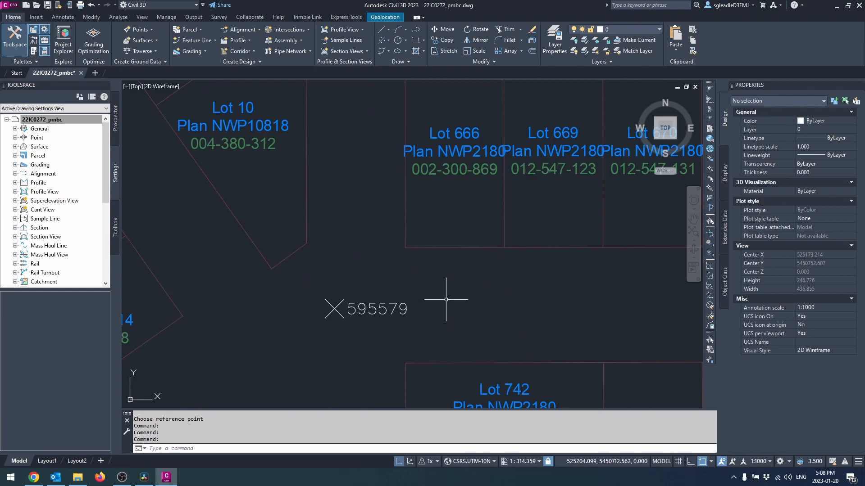
Inspect point 595579's properties, then list the points in the GCMs group in Prospector
left_click(334, 309)
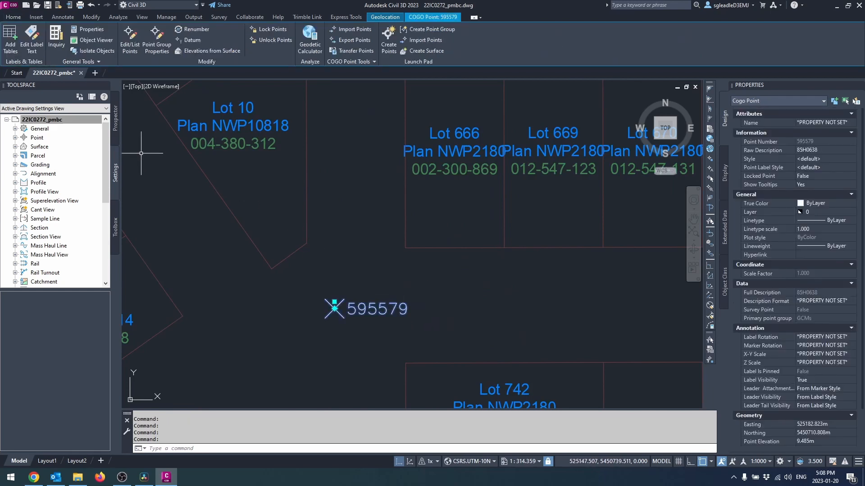
key("Escape")
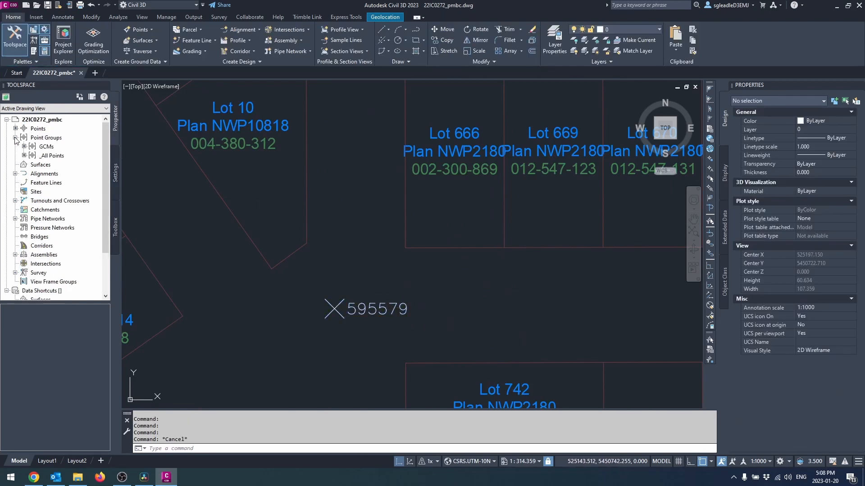
double_click(46, 146)
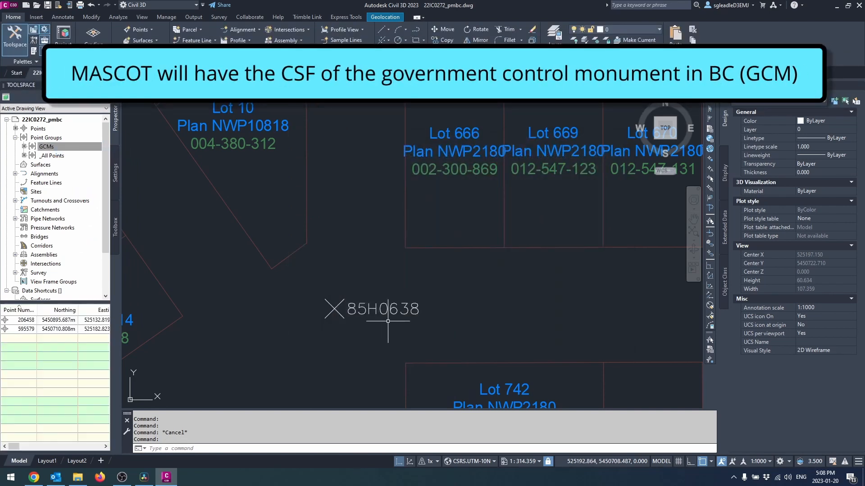
scroll("down", 3)
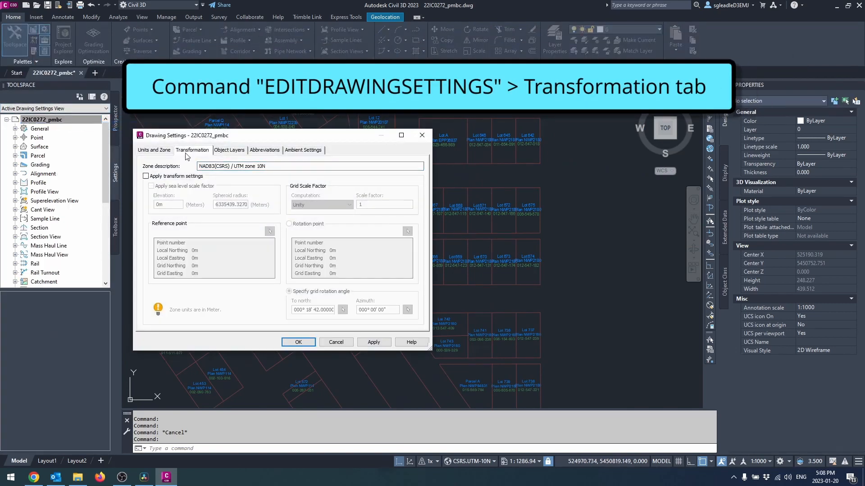
Turn on Apply transform settings in Drawing Settings after reviewing Units and Zone
left_click(154, 151)
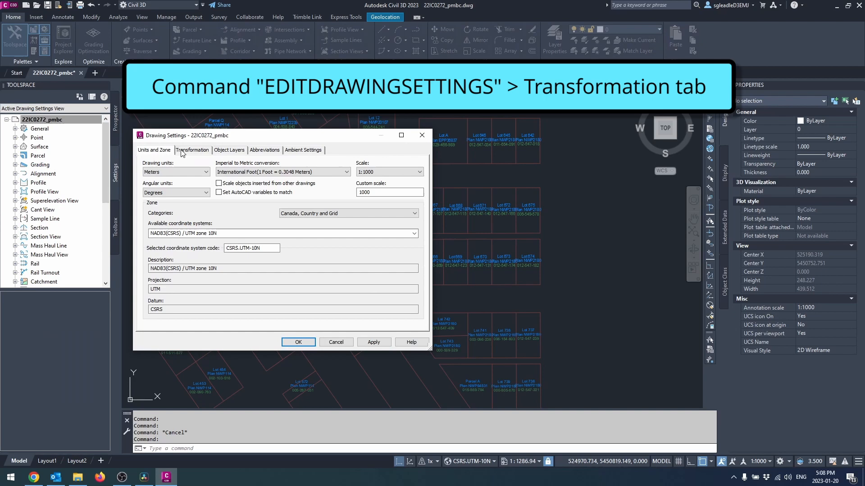
left_click(192, 150)
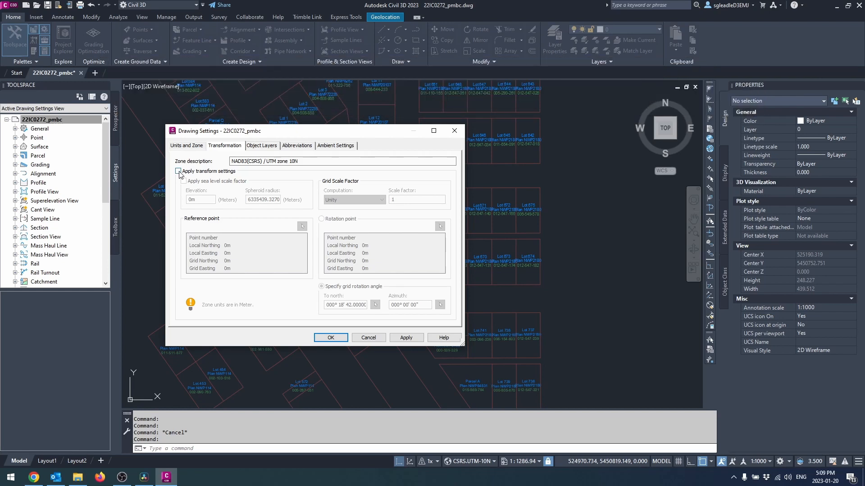
left_click(178, 171)
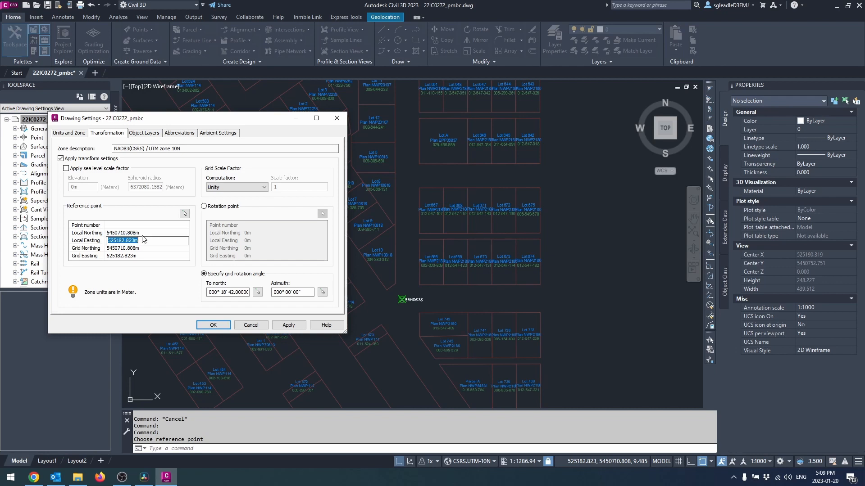
Enter the reference point's local and grid coordinate values for the transformation
left_click(145, 232)
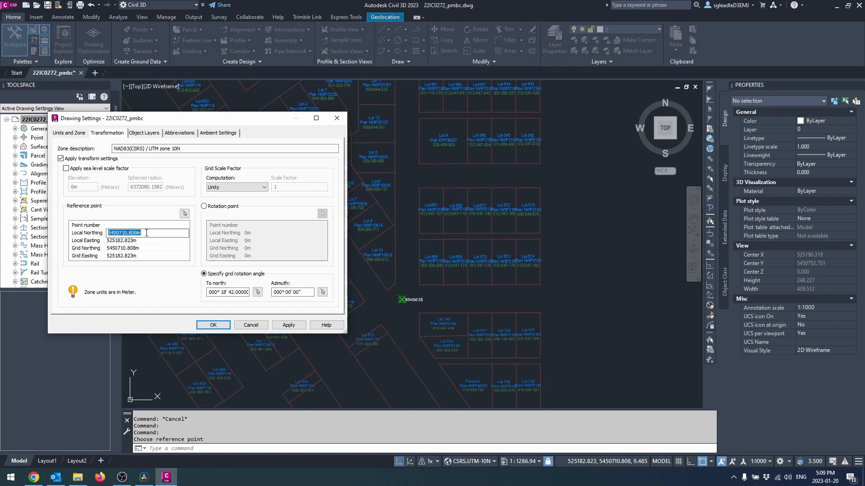
type("500m")
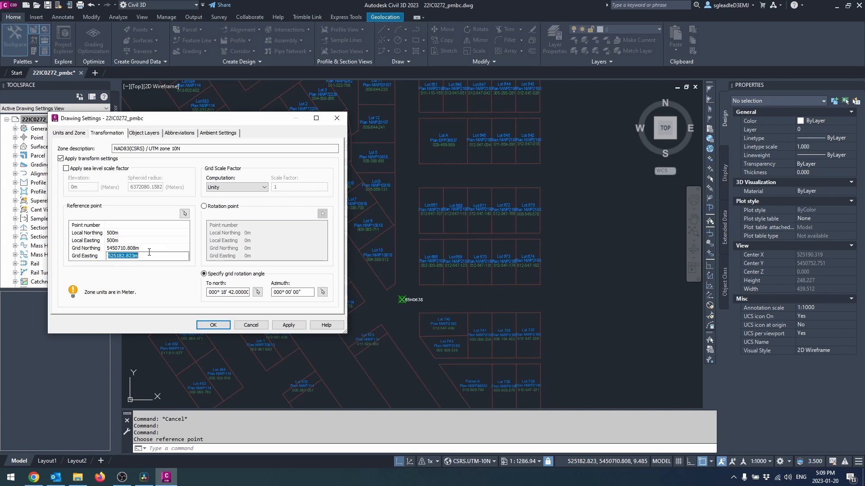
triple_click(146, 232)
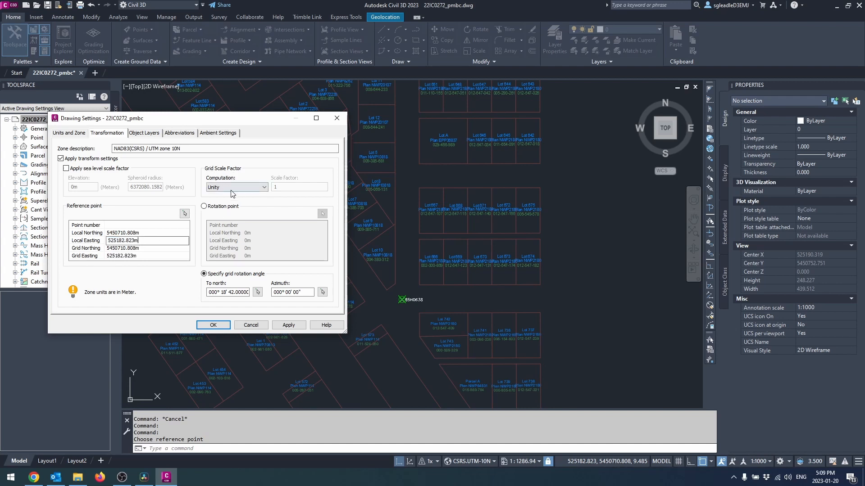
Set a user-defined grid scale factor of 0.9996092 with 0 rotation to north and apply it
left_click(237, 186)
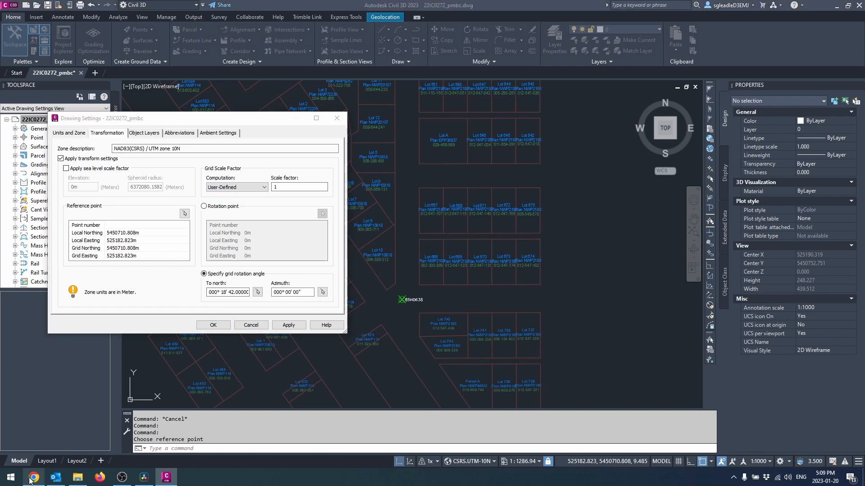
left_click(35, 477)
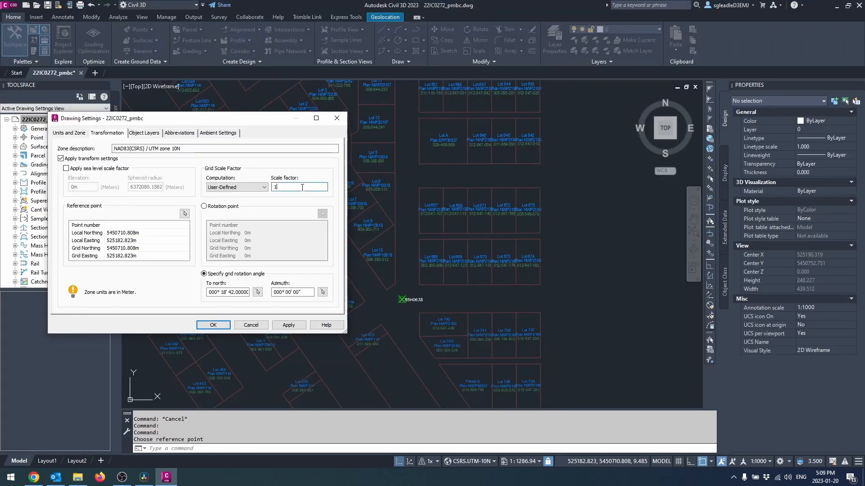
type("0.9996092")
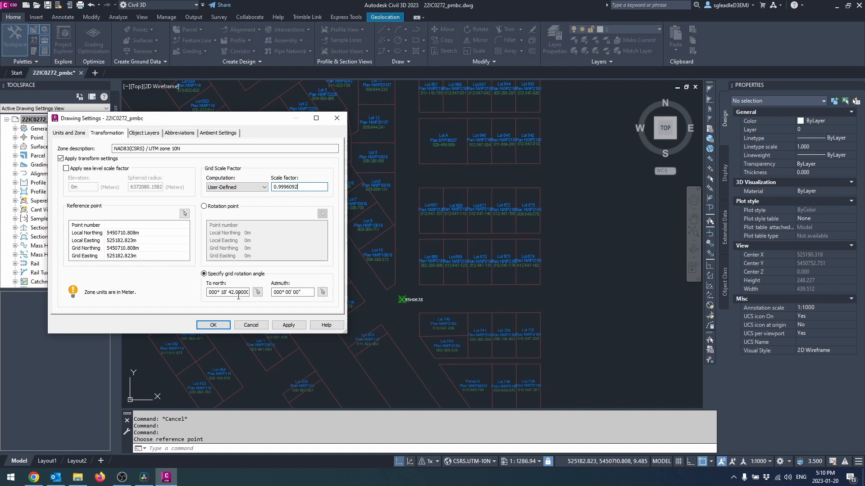
triple_click(227, 292)
type("0")
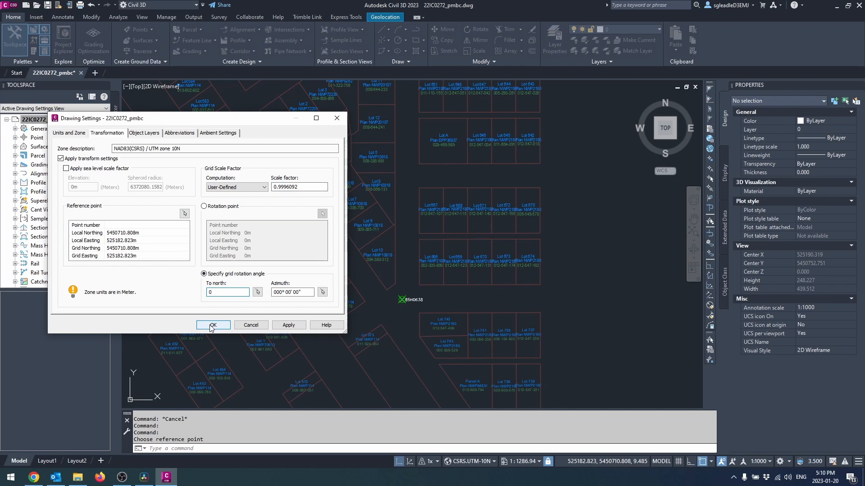
left_click(213, 325)
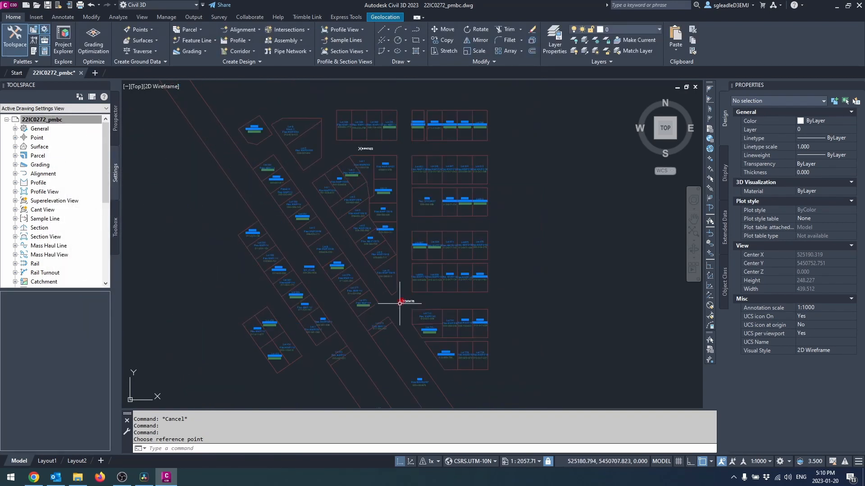
Manually create COGO point 1 'SCALE POINT' inside Lot 573 at 9.000 m elevation
left_click(139, 29)
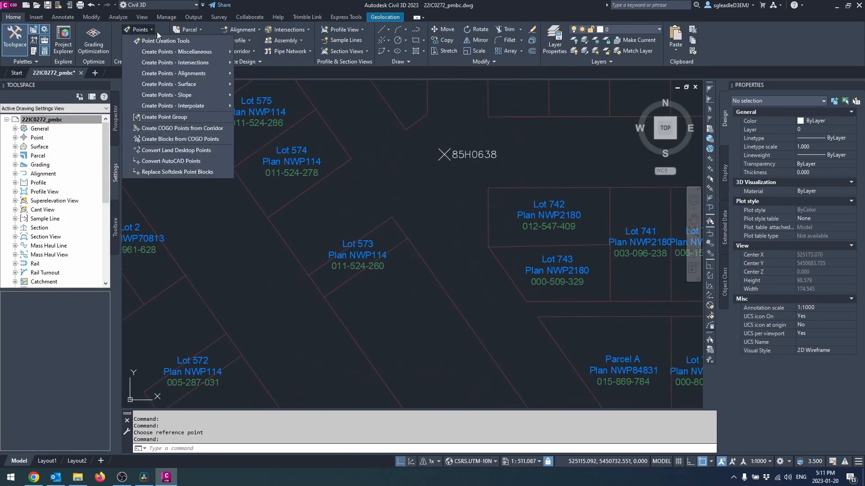
left_click(165, 41)
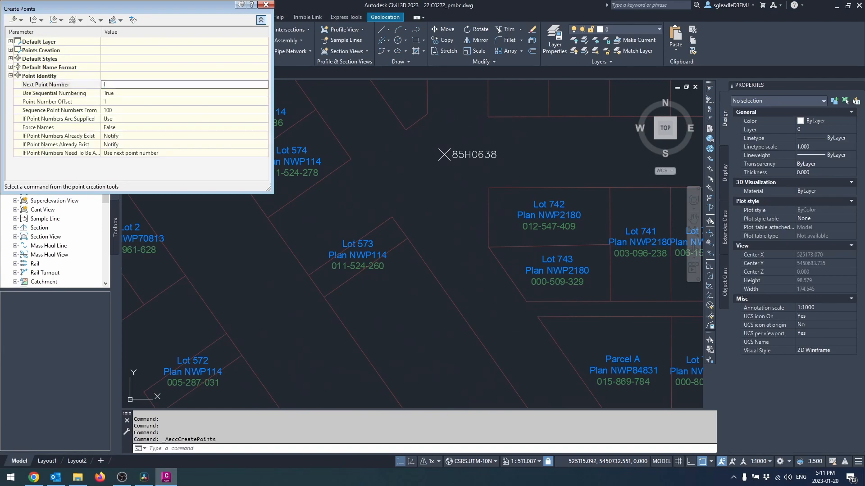
left_click(382, 239)
type("SCALE POINT")
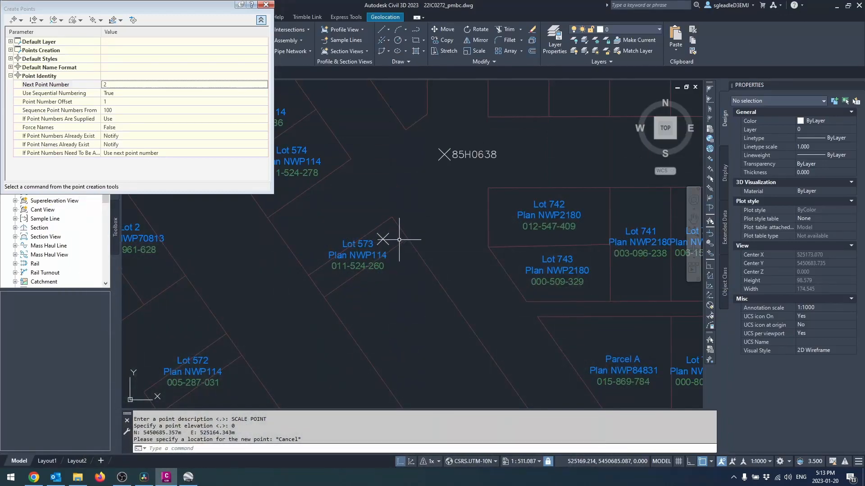
left_click(384, 238)
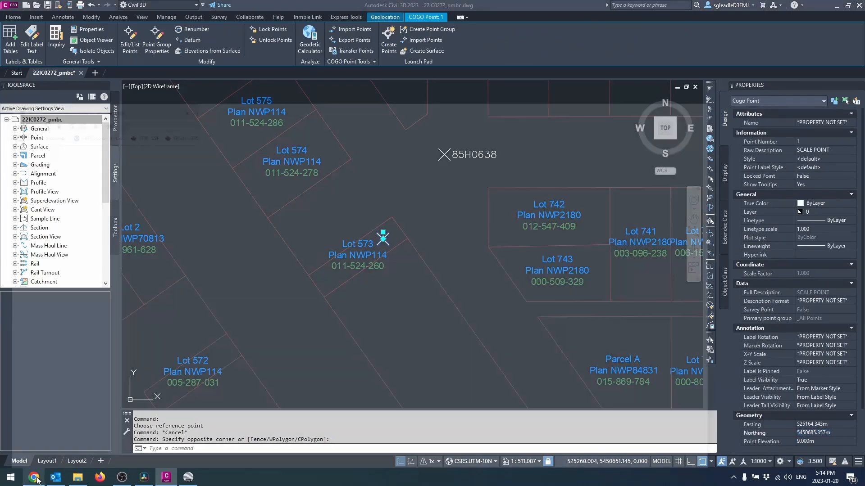
Submit the scale point's UTM zone 10 northing, easting and 9 m height in NCAT for conversion
left_click(34, 477)
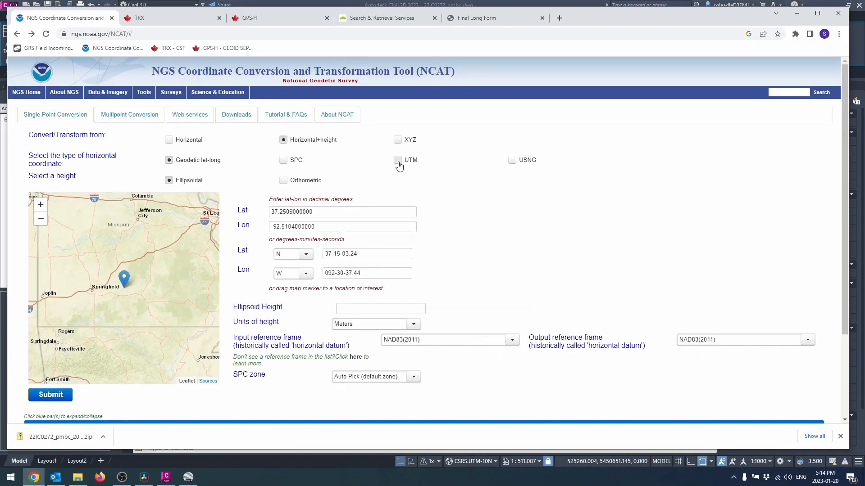
left_click(397, 161)
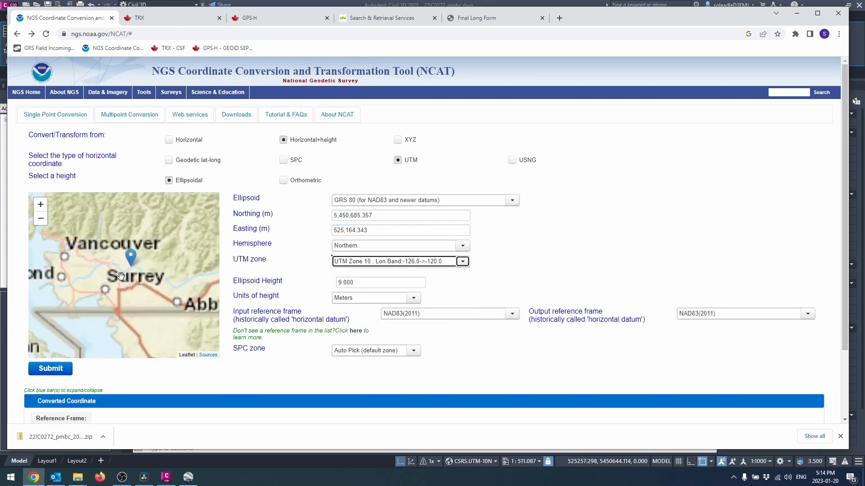
left_click(40, 204)
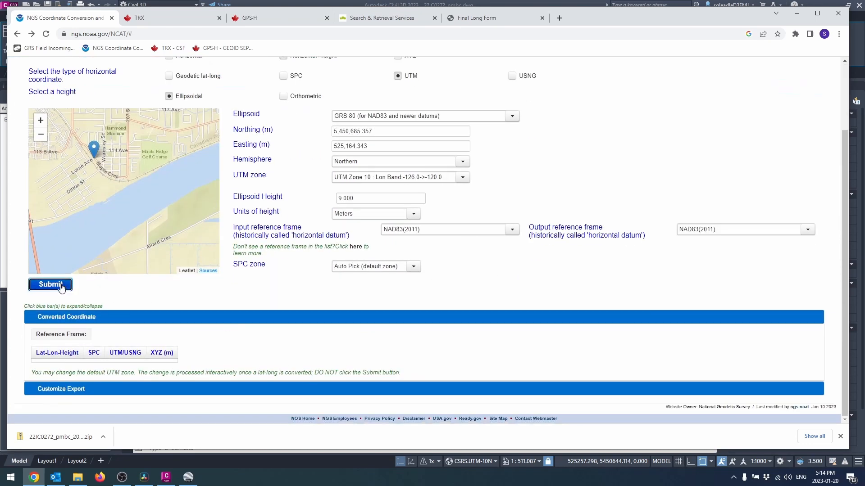
left_click(50, 283)
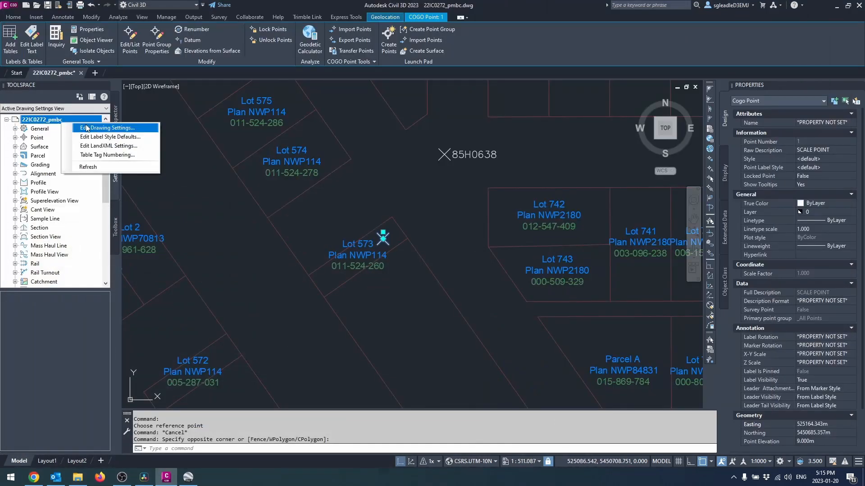
left_click(109, 127)
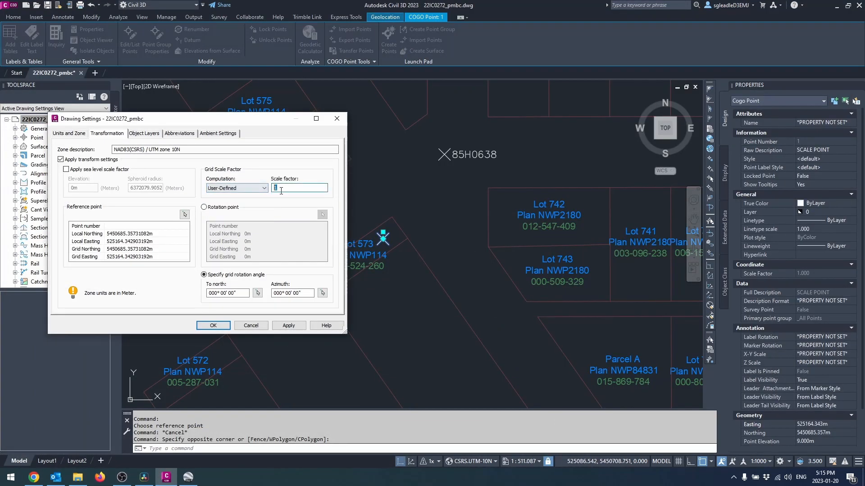
left_click(250, 326)
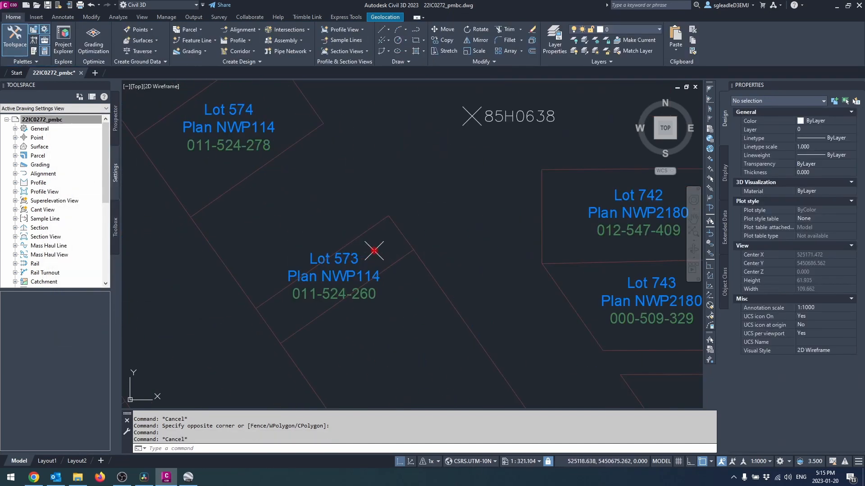
left_click(33, 477)
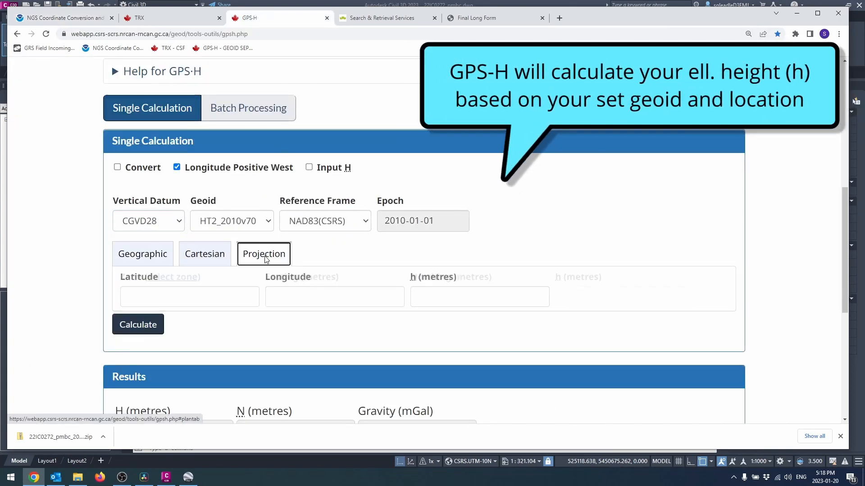
Calculate the scale point's ellipsoidal height (9.712 m) in GPS-H from UTM10 coordinates and H = 9
left_click(263, 254)
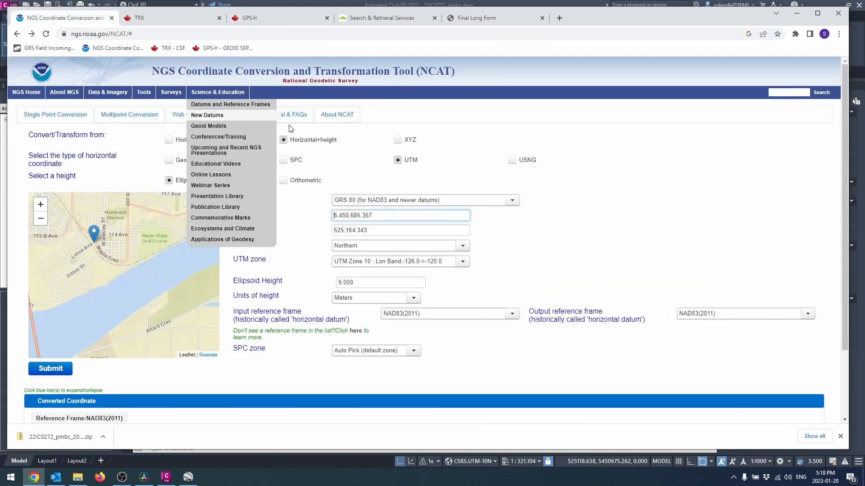
left_click(270, 18)
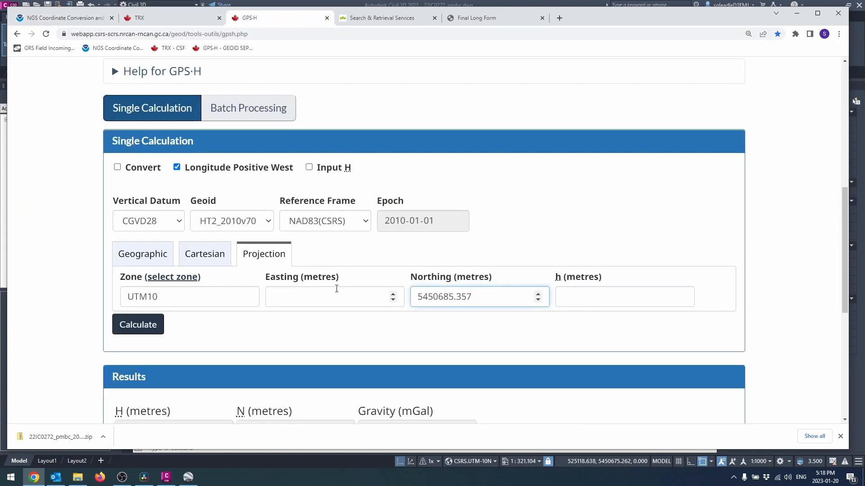
left_click(309, 168)
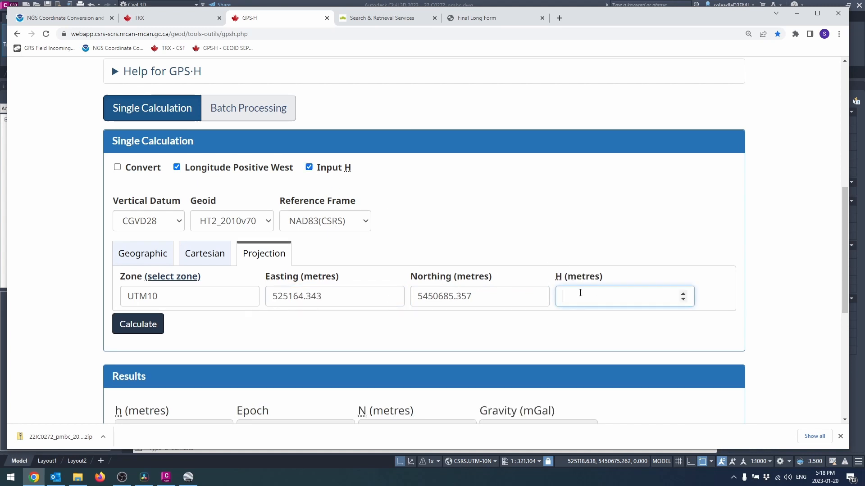
type("9")
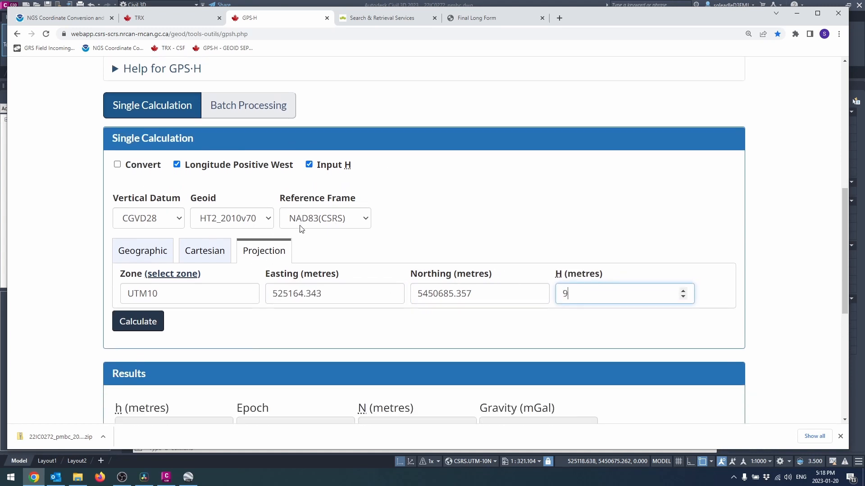
left_click(137, 320)
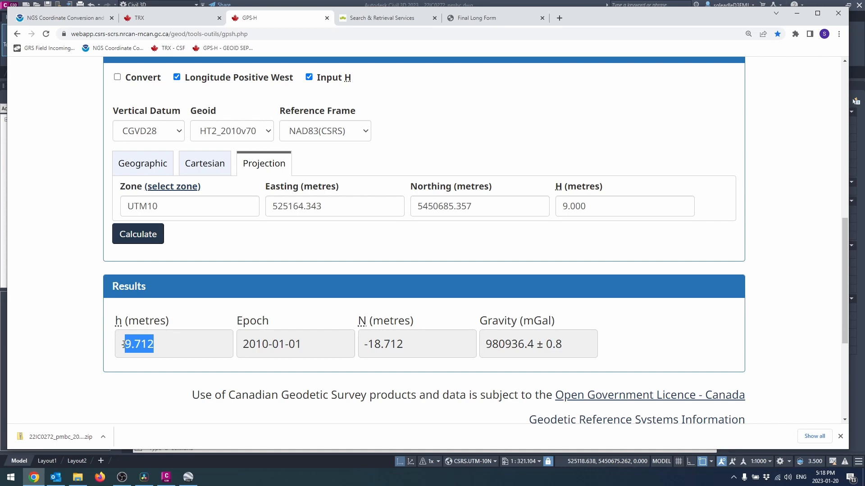
left_click(60, 18)
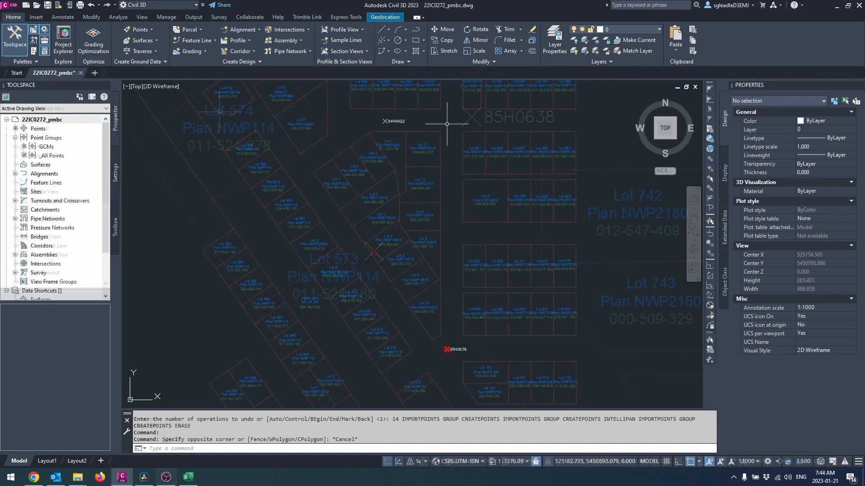
Review the available point file formats in the Import Points dialog
left_click(387, 121)
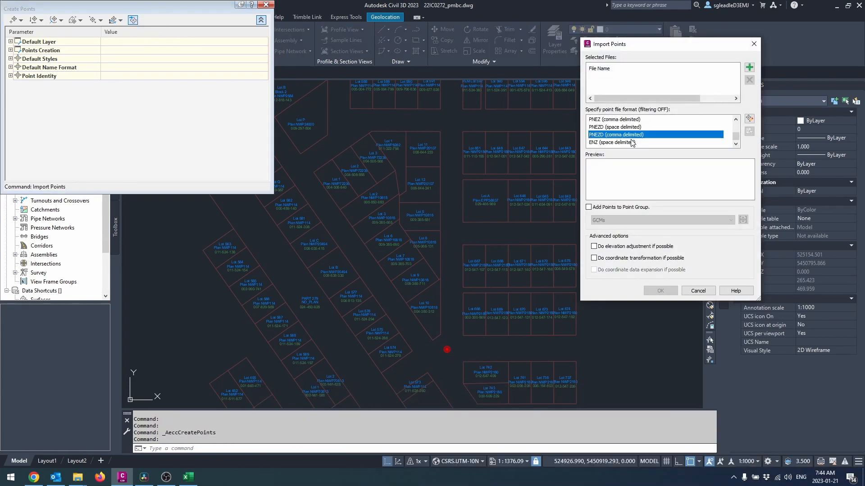
mouse_move(604, 144)
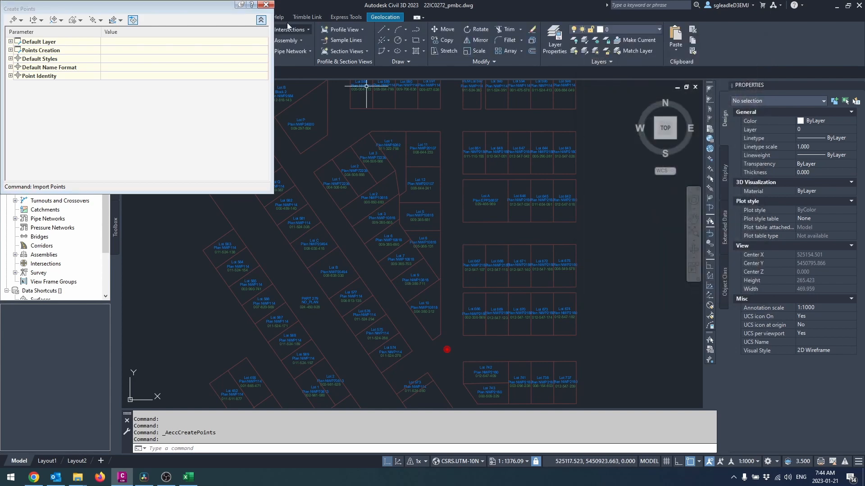
Copy the PNEZD (comma delimited) point file format and rename it PNEZD - GRID
left_click(267, 4)
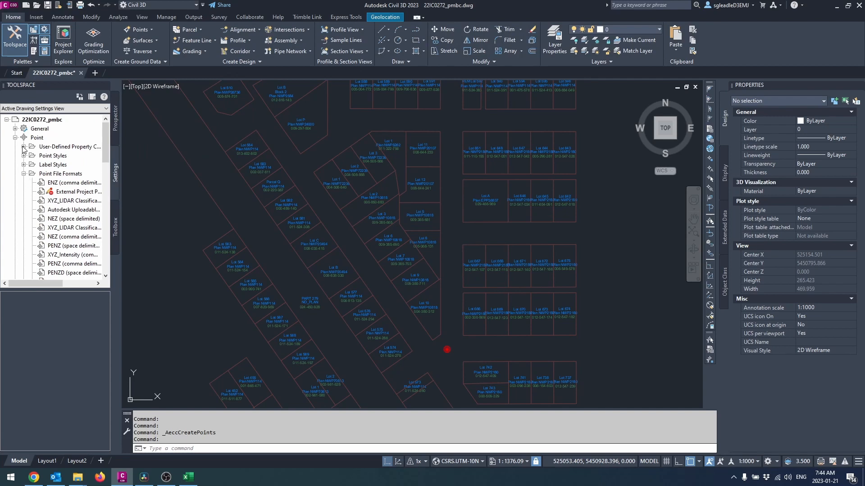
left_click(37, 137)
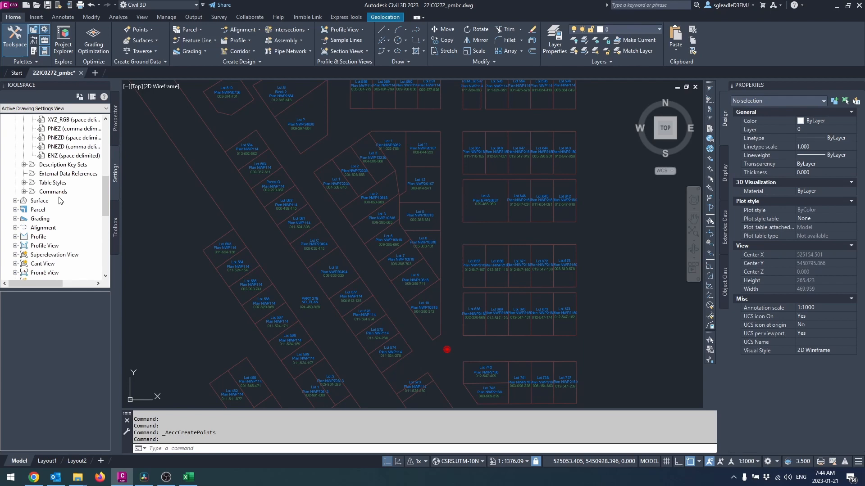
right_click(63, 199)
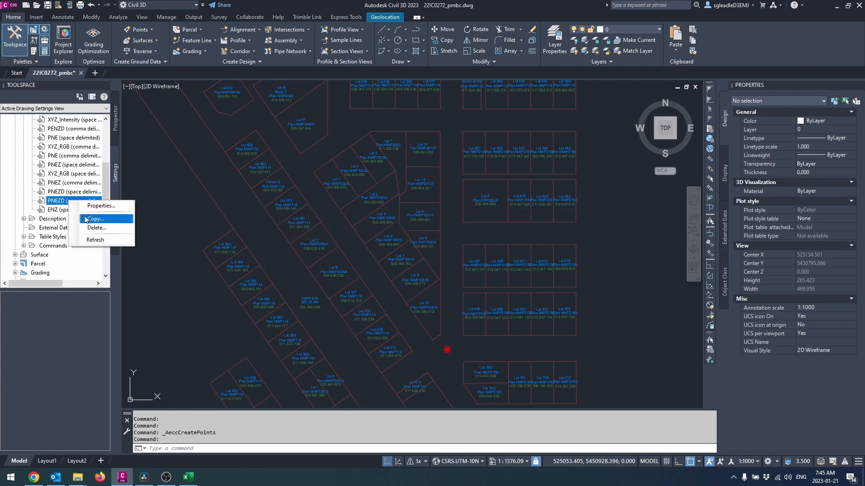
left_click(96, 217)
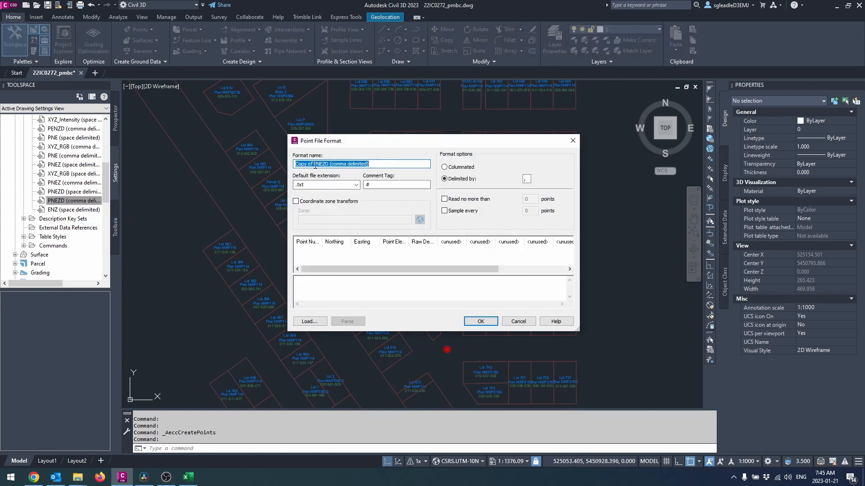
type("PNEZD (comma delimited)")
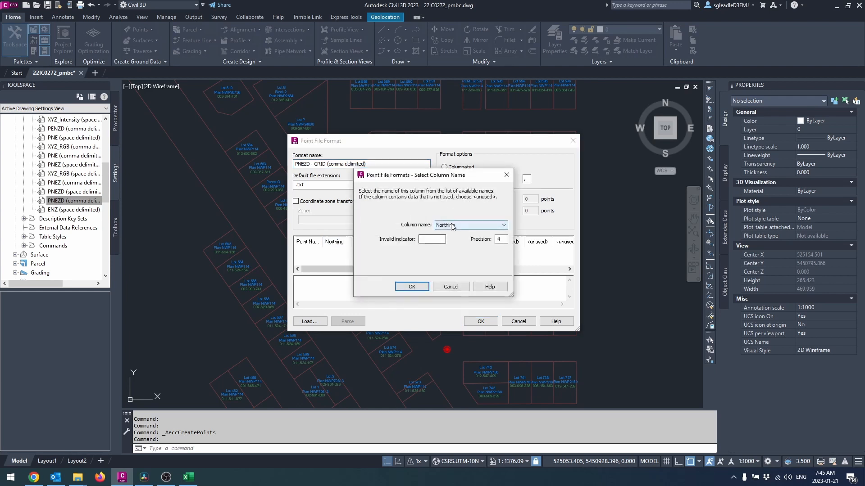
Set the new format's columns to Grid Northing and Grid Easting with the default extension
left_click(502, 226)
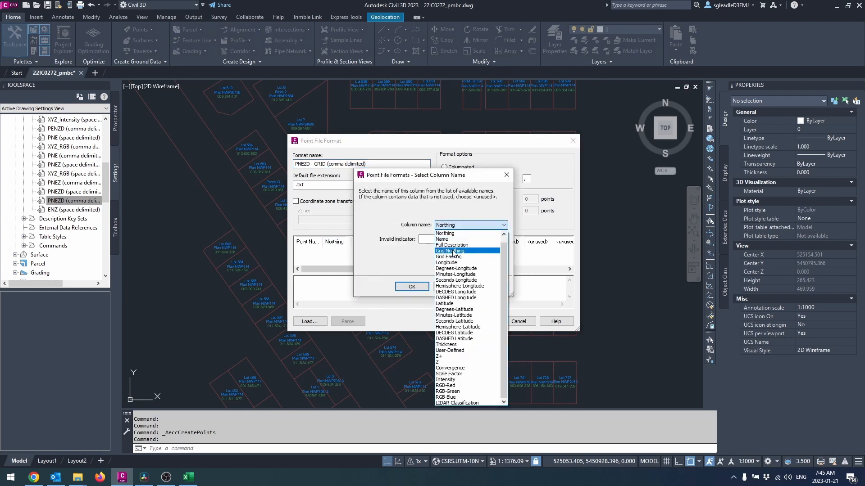
left_click(458, 262)
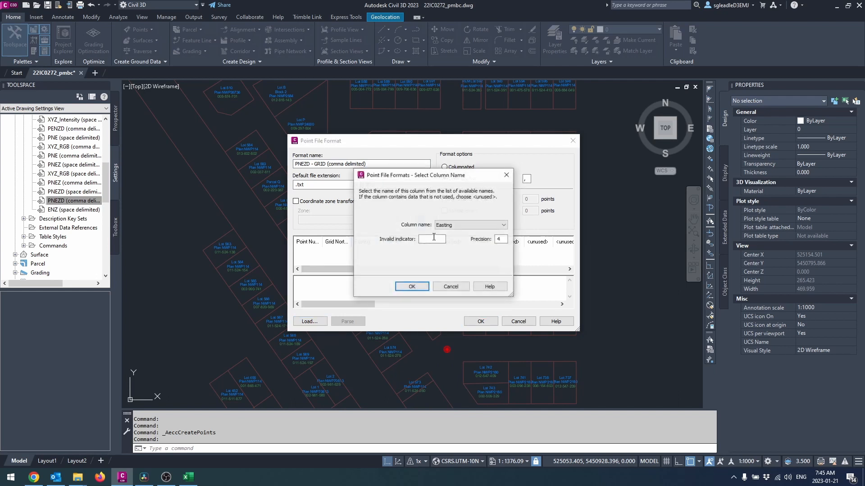
left_click(502, 225)
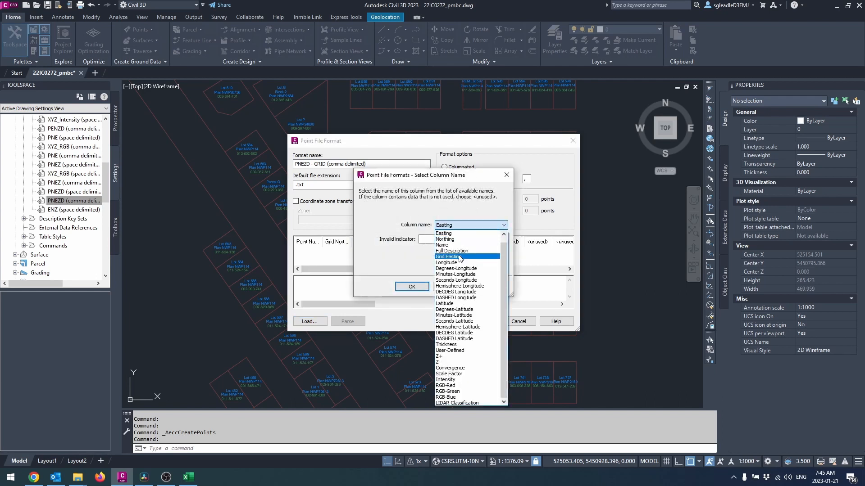
left_click(411, 287)
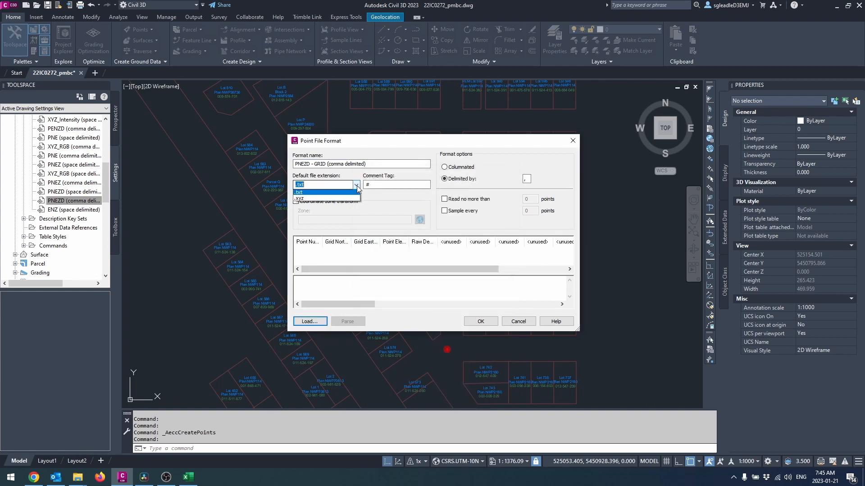
left_click(324, 191)
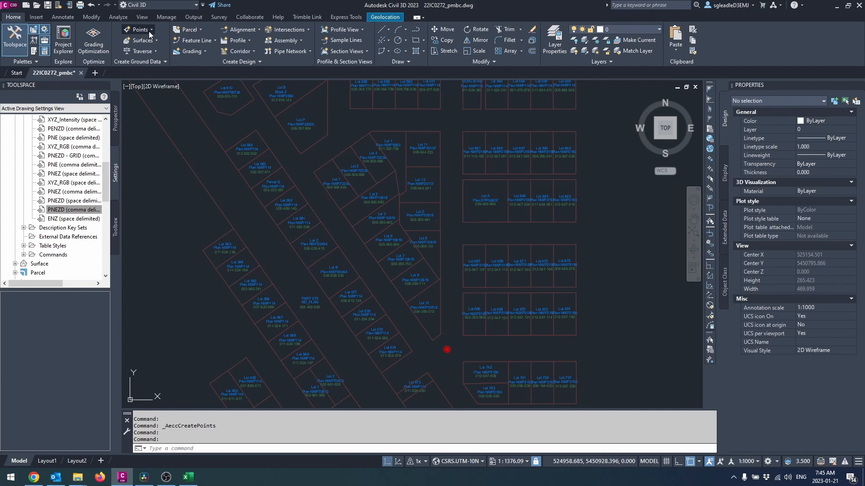
Import the pre-calc grid CSV via PNEZD - GRID into the GCMs point group
left_click(133, 20)
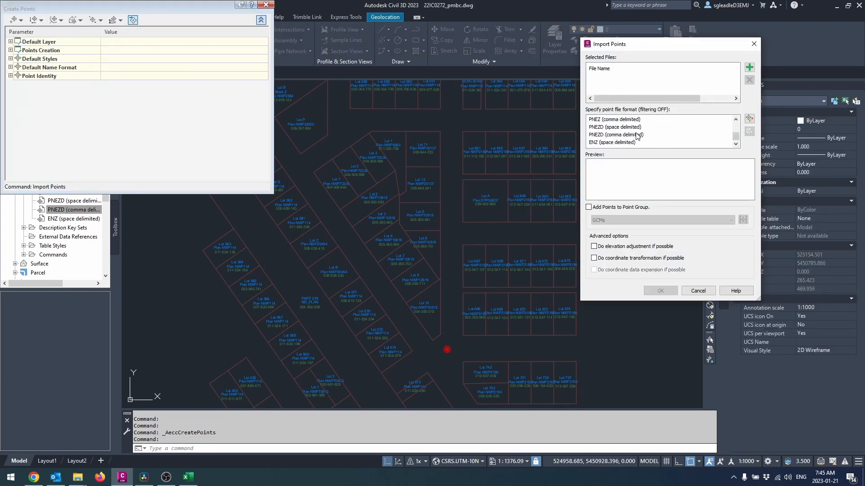
scroll("down", 3)
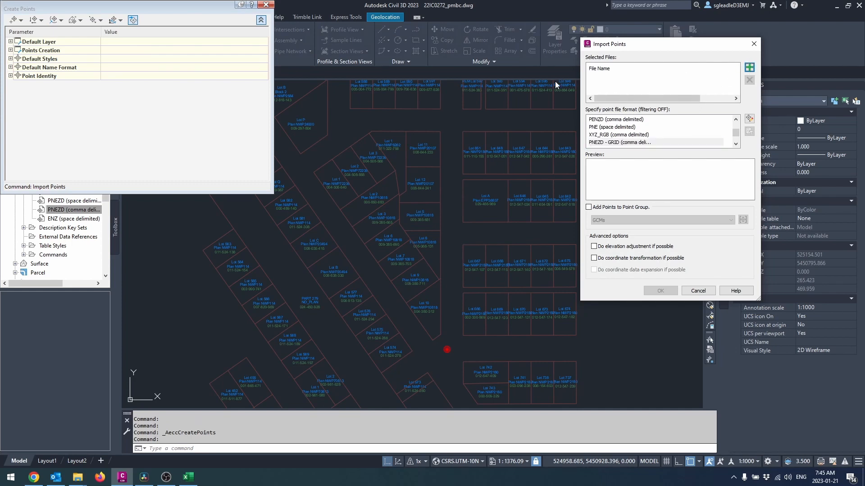
left_click(748, 68)
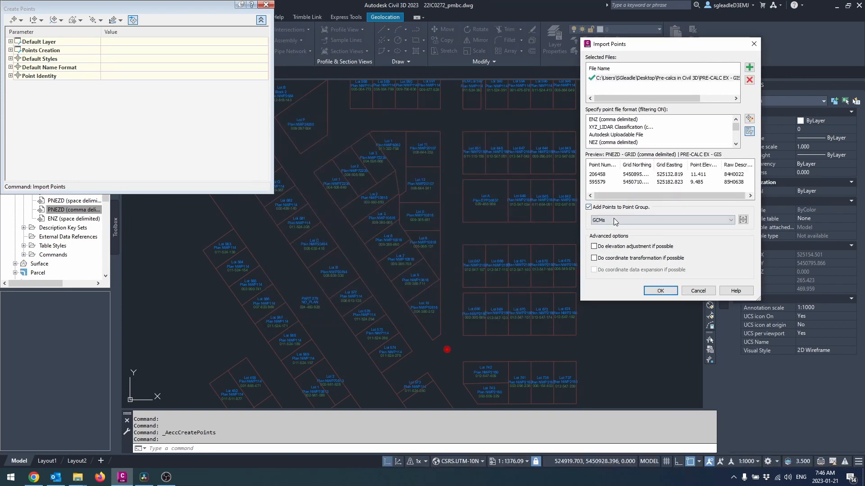
left_click(660, 291)
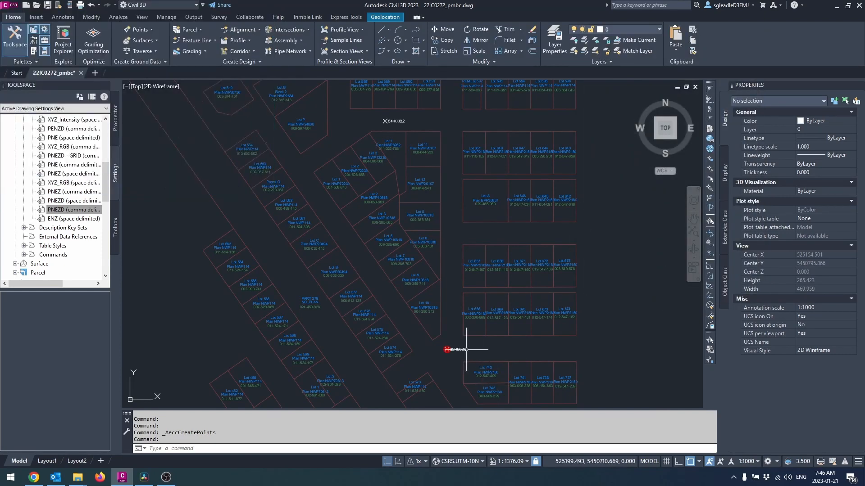
Check control point 85H0638's properties and list the GCMs group's points 206458 and 595579
left_click(77, 477)
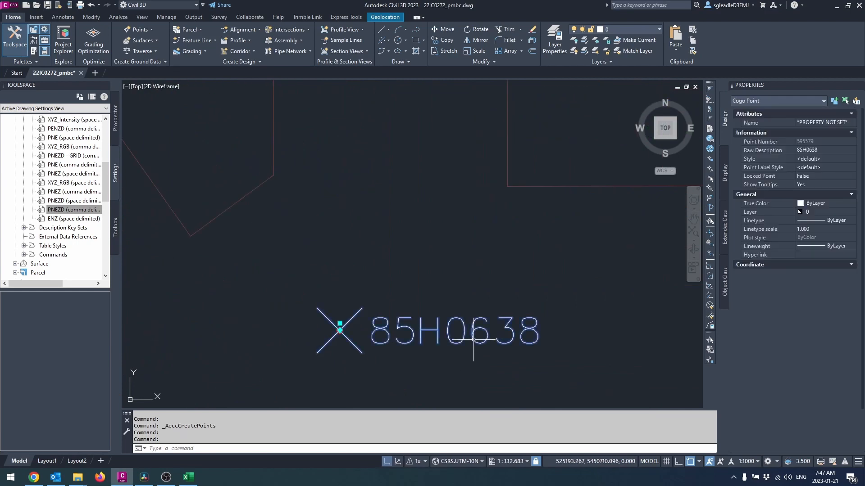
left_click(340, 326)
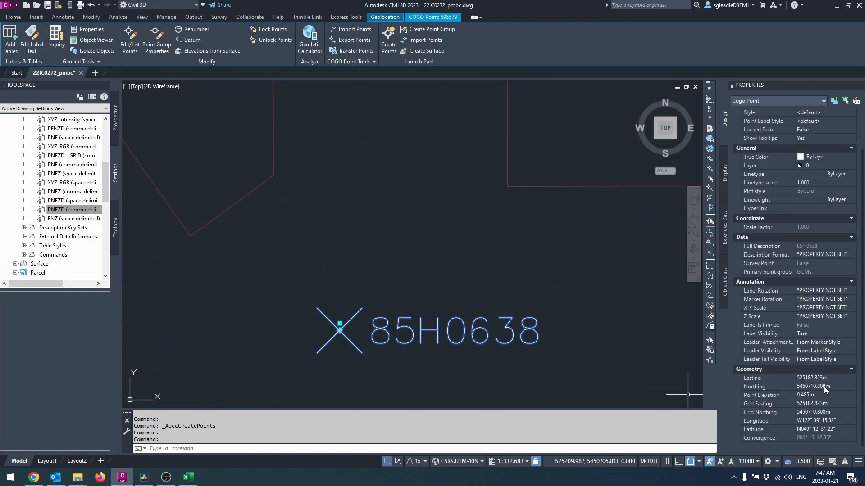
left_click(187, 477)
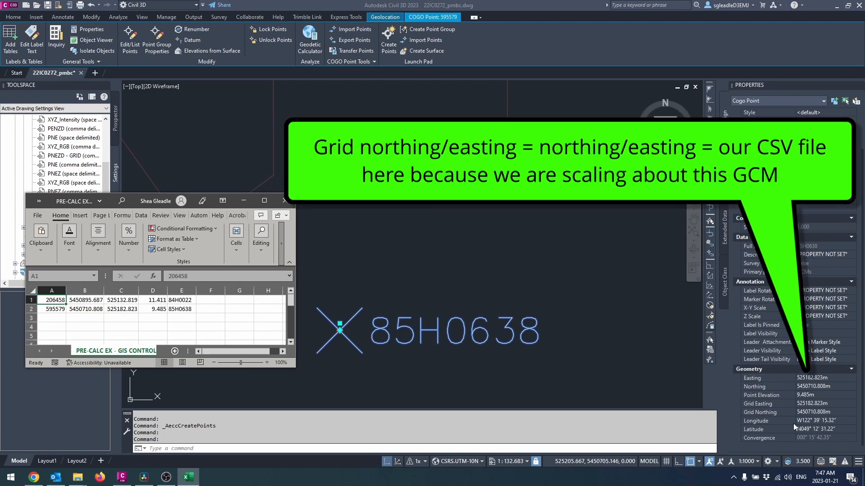
mouse_move(827, 379)
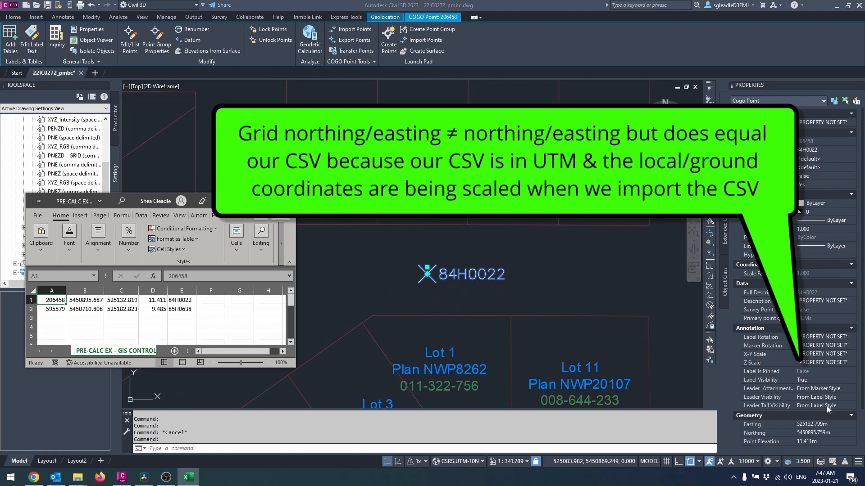
scroll("down", 3)
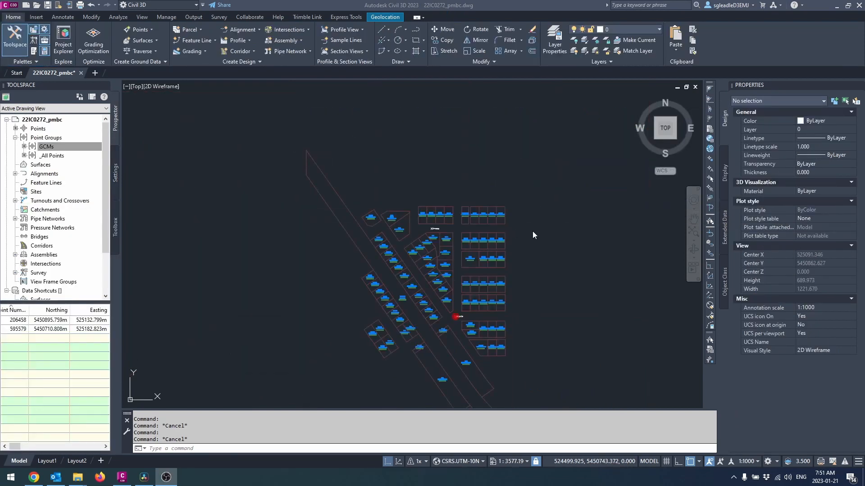
Import PLAN 1.pdf with PDFIMPORT and place it beside the linework
type("PDFIMPORT")
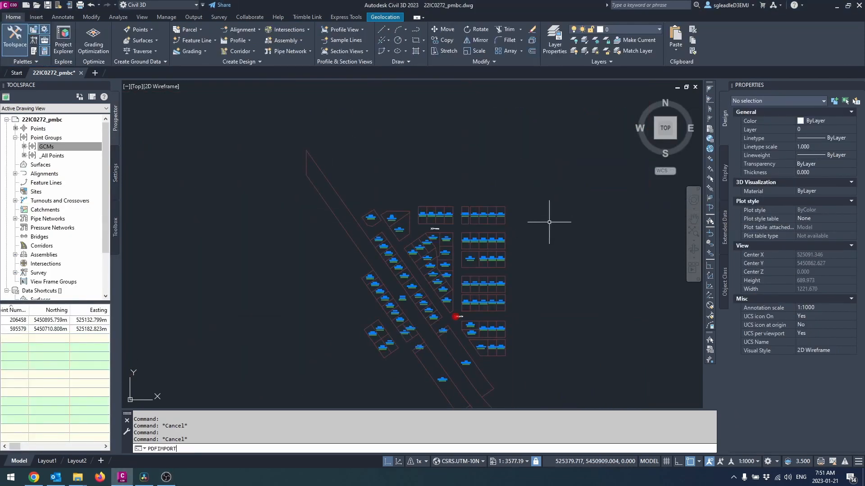
key("Return")
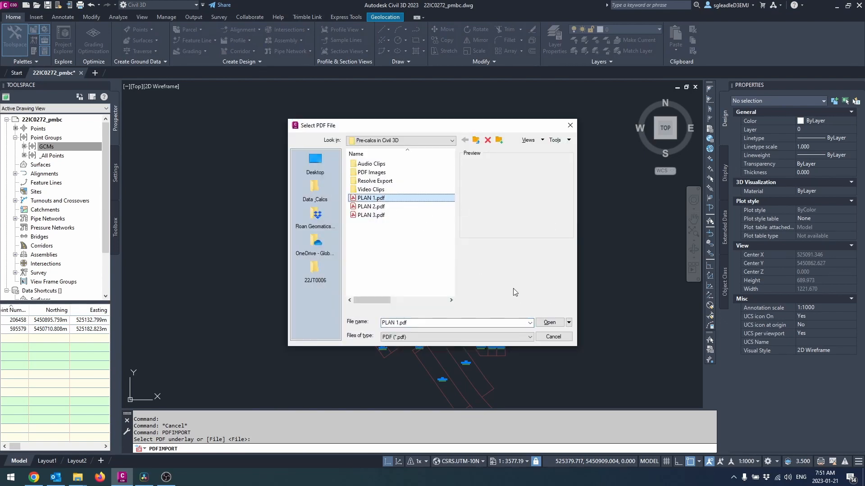
left_click(549, 322)
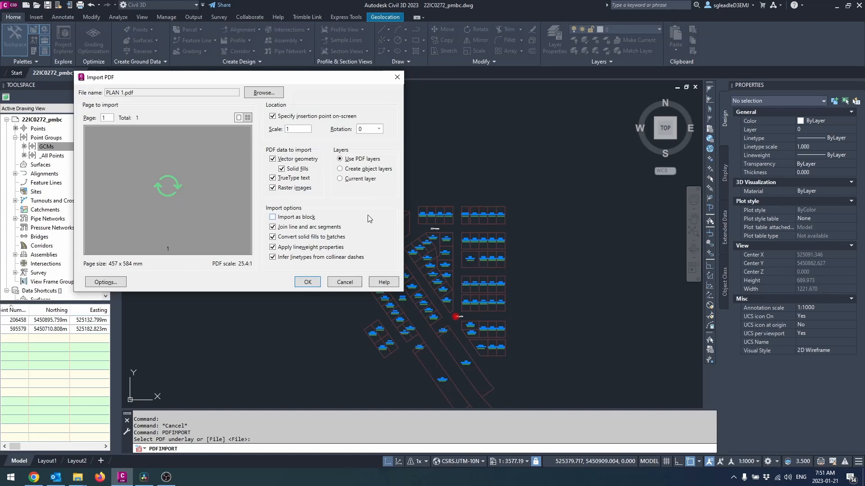
left_click(306, 282)
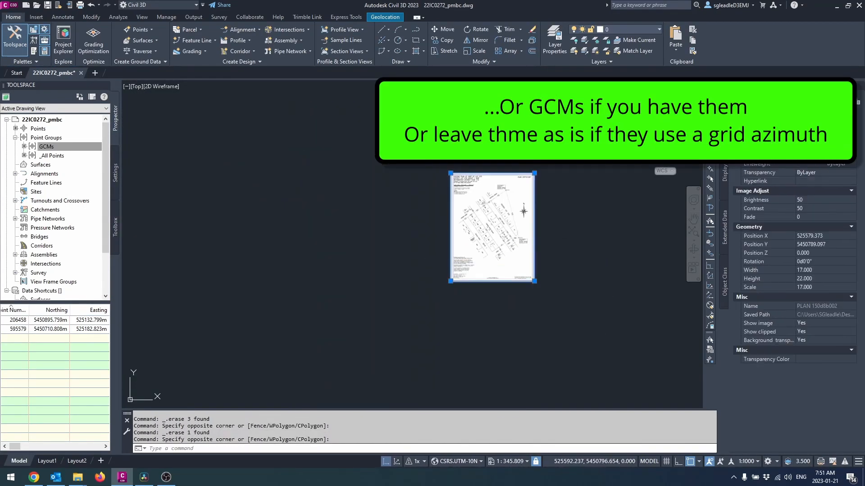
right_click(491, 226)
type("M")
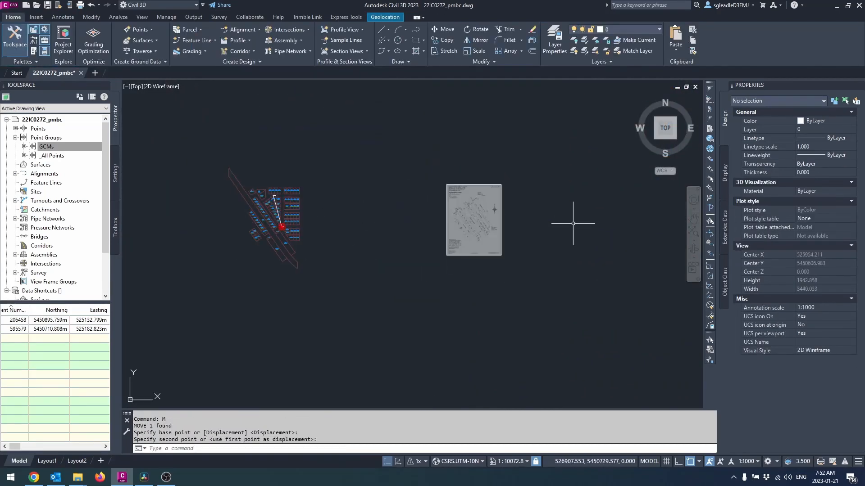
left_click(113, 73)
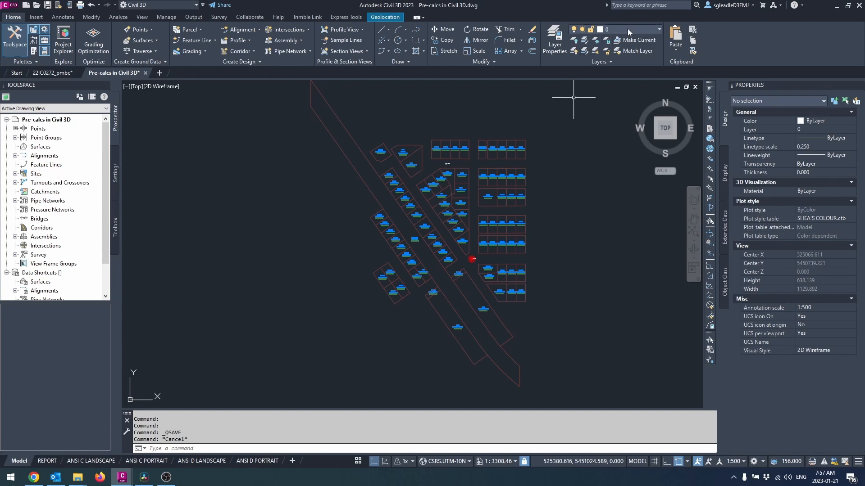
Make the LEGAL_PRECALC layer current and launch the Traverse Editor from the Home traverse tools
left_click(657, 29)
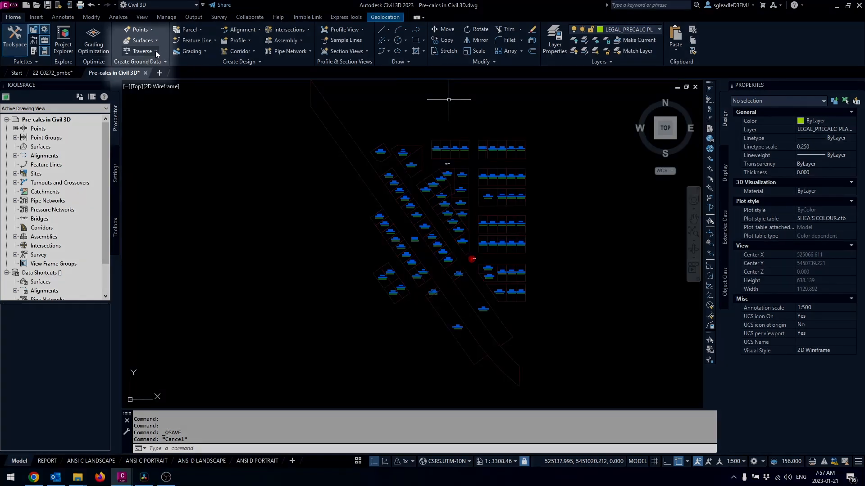
left_click(142, 50)
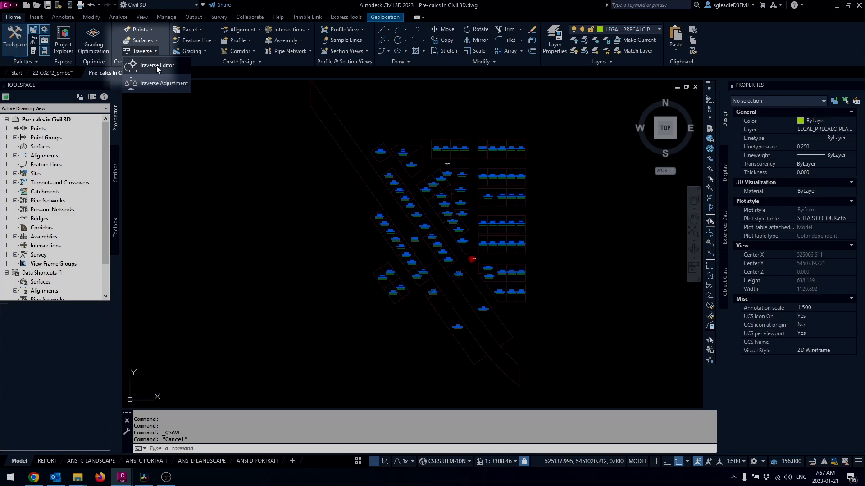
left_click(158, 65)
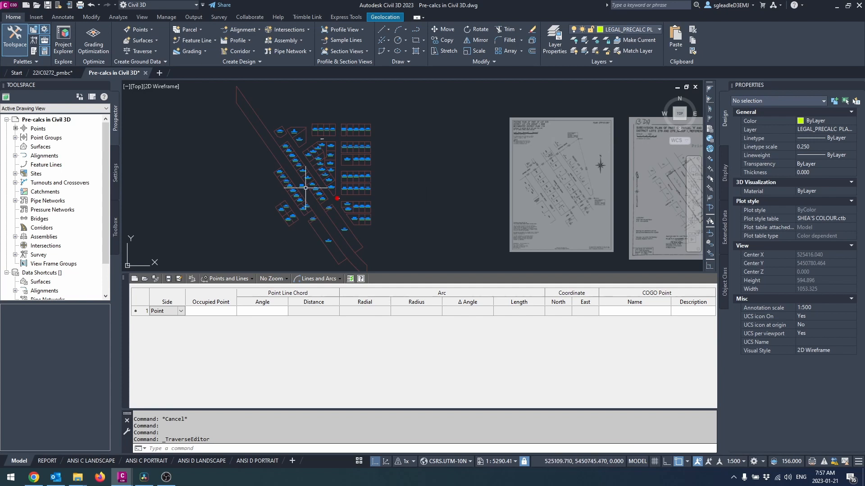
mouse_move(192, 278)
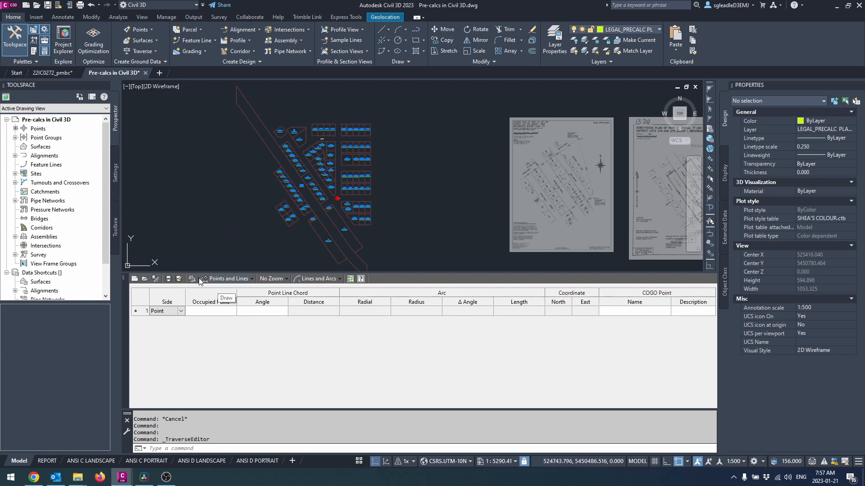
Set the traverse to draw Points and Lines with No Zoom, and confirm the editor settings
left_click(228, 279)
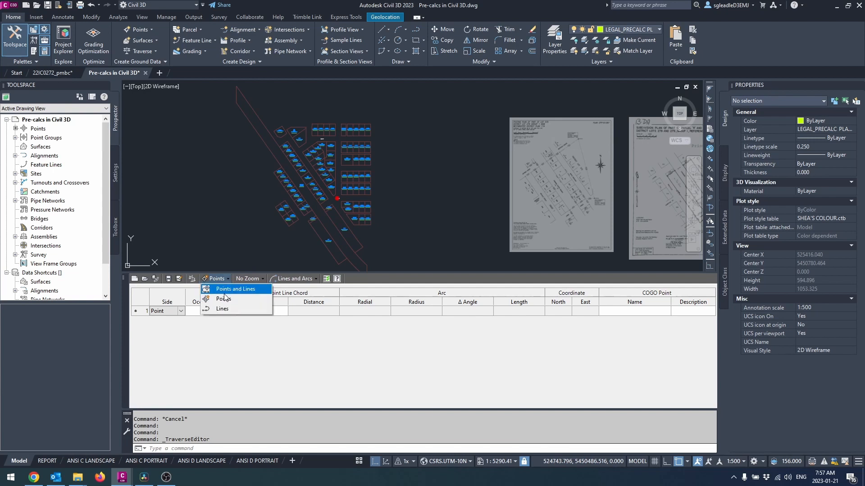
left_click(270, 278)
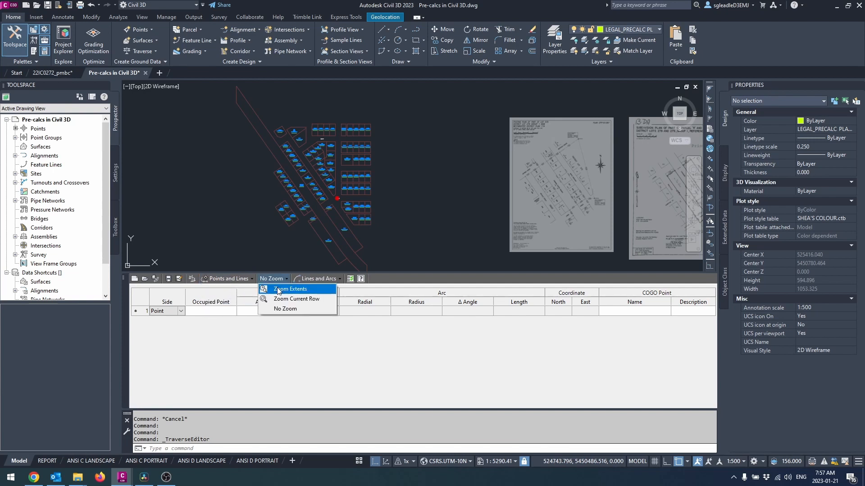
mouse_move(297, 309)
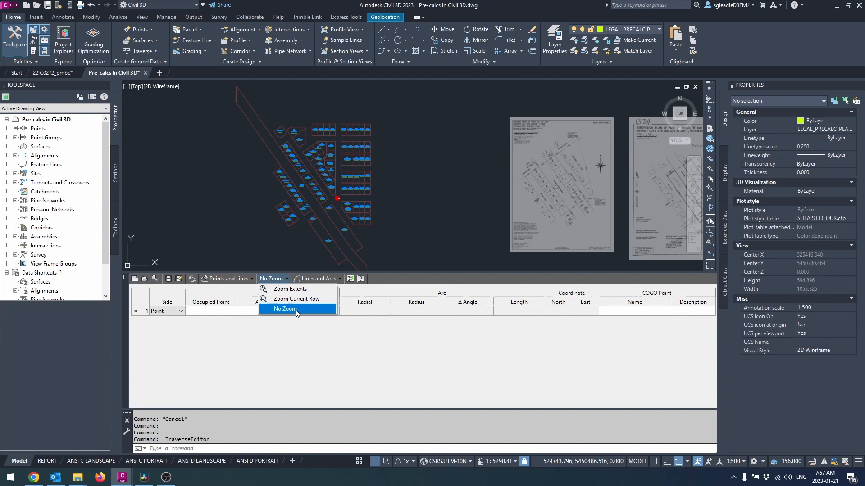
left_click(286, 309)
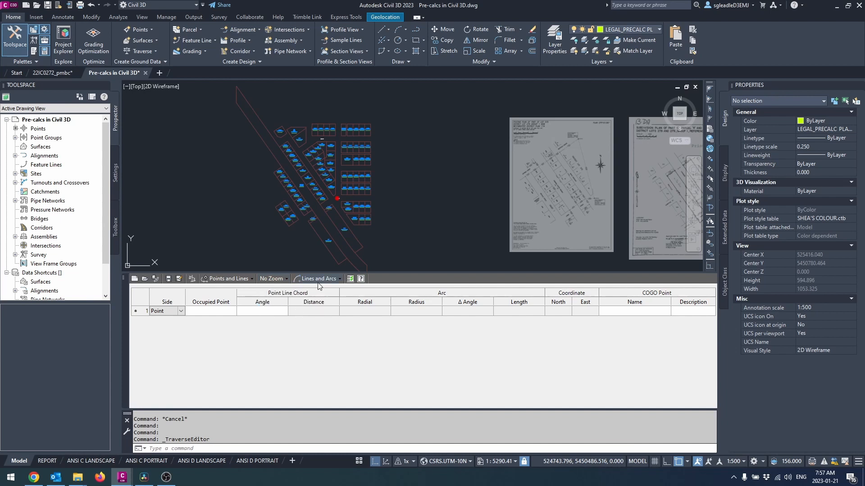
left_click(317, 278)
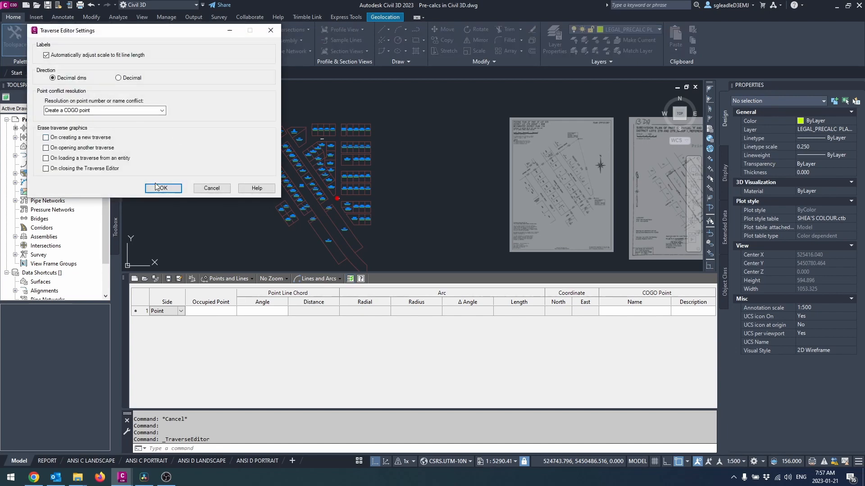
left_click(163, 188)
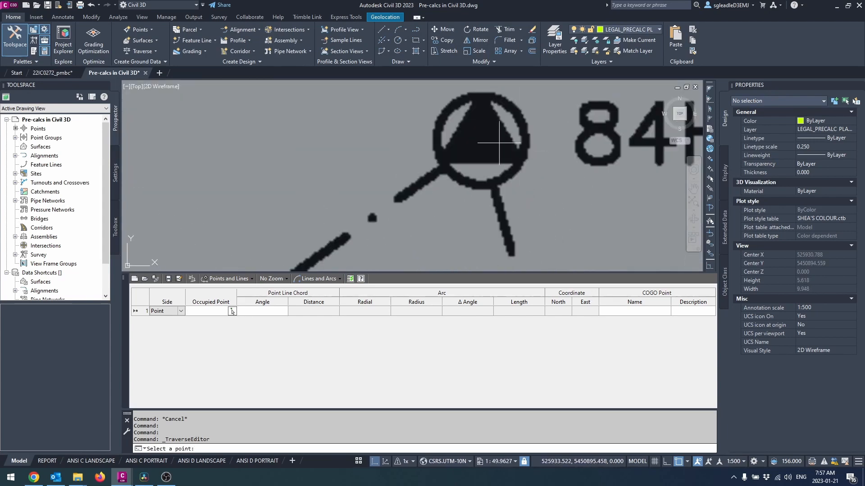
left_click(499, 143)
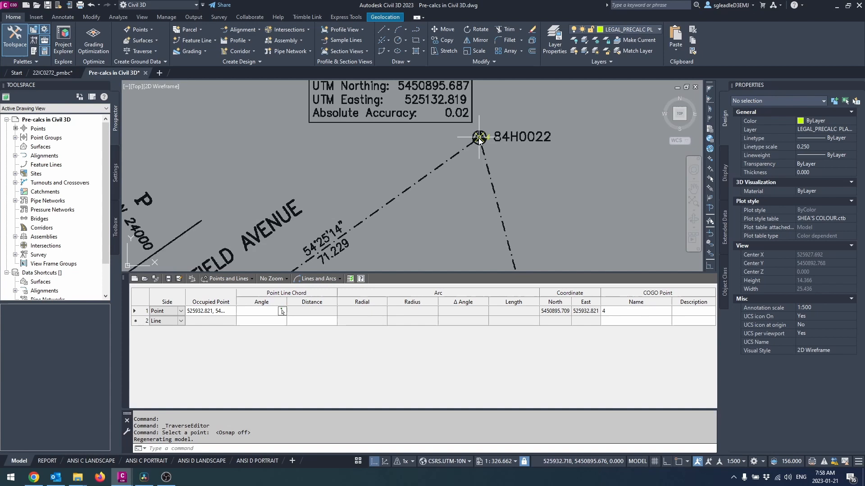
scroll("down", 3)
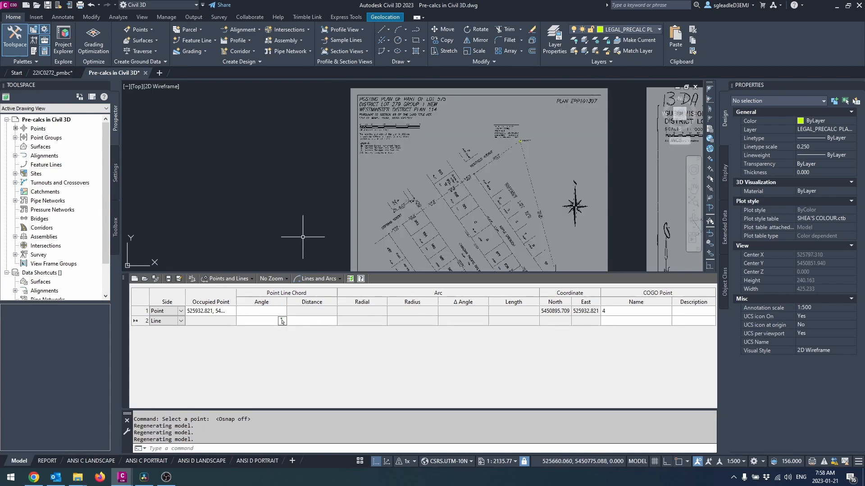
mouse_move(298, 242)
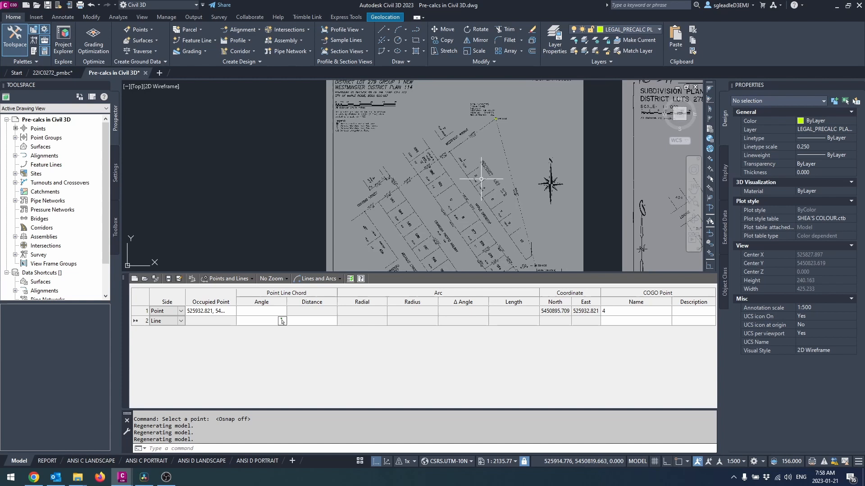
mouse_move(468, 176)
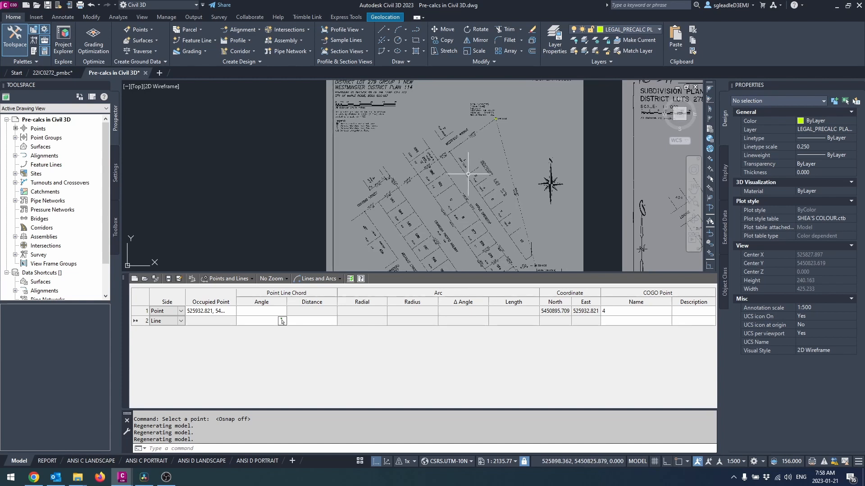
mouse_move(466, 177)
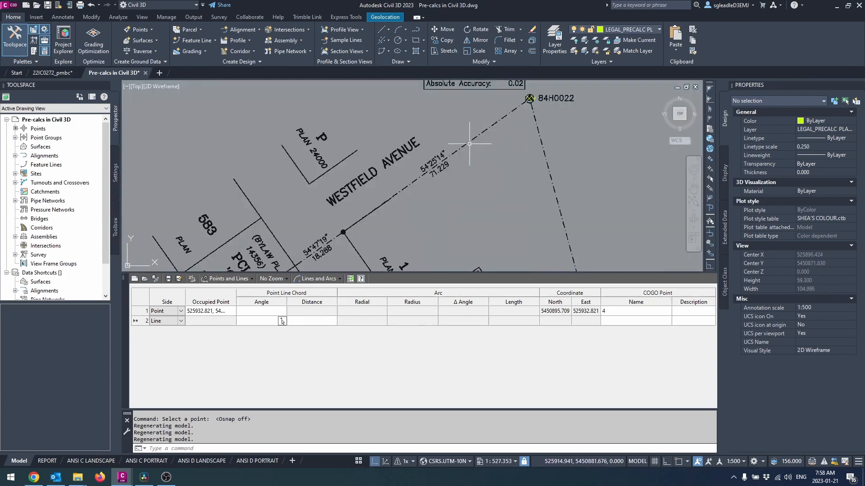
scroll("down", 3)
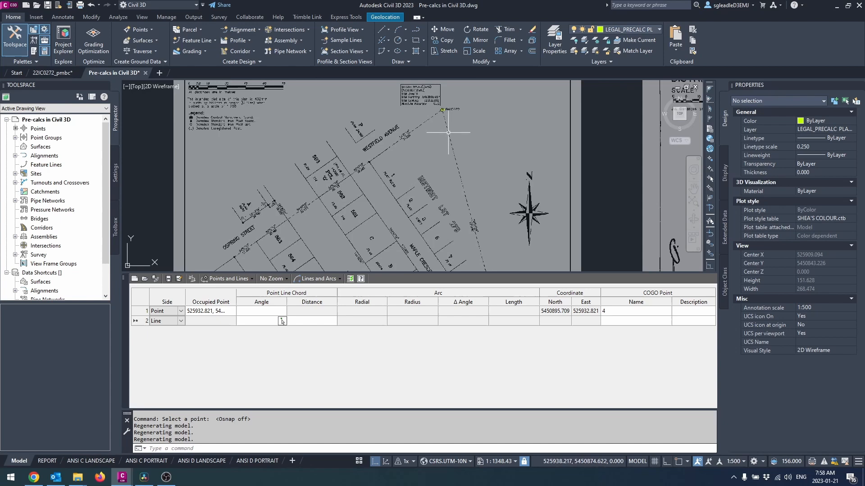
scroll("down", 3)
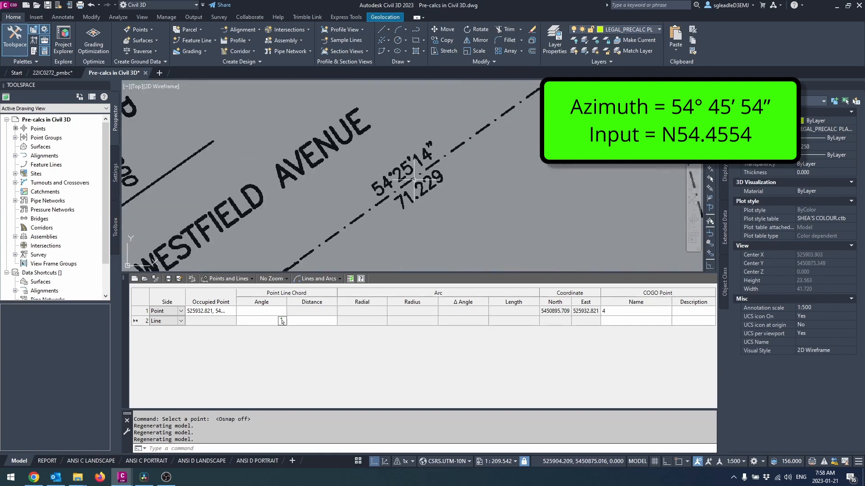
Enter the first traverse line N54.2514+180 for 71.229 from starting point 500
type("N54.2")
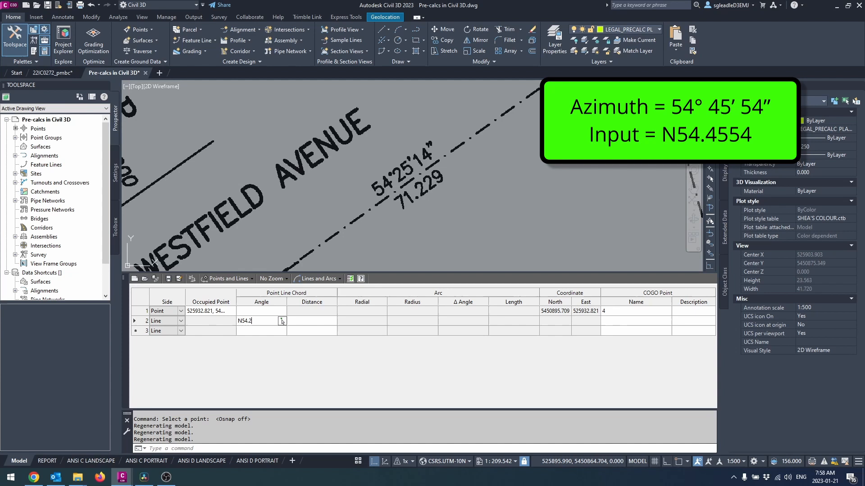
type("514")
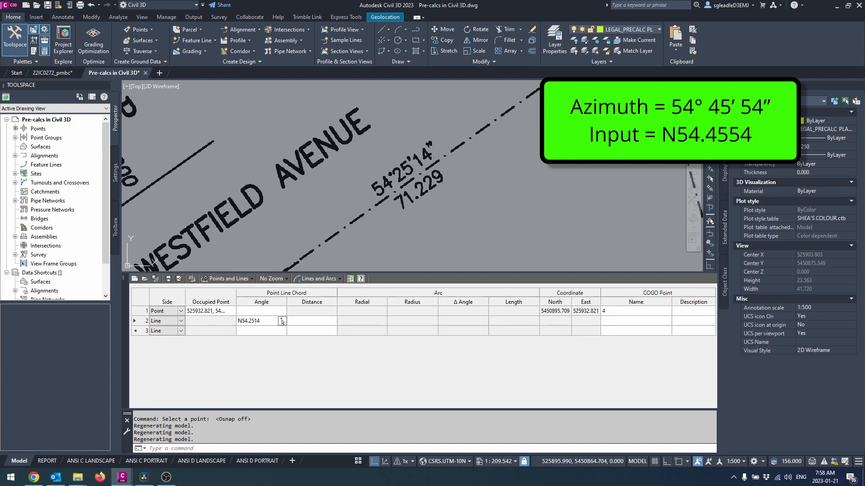
type("+180")
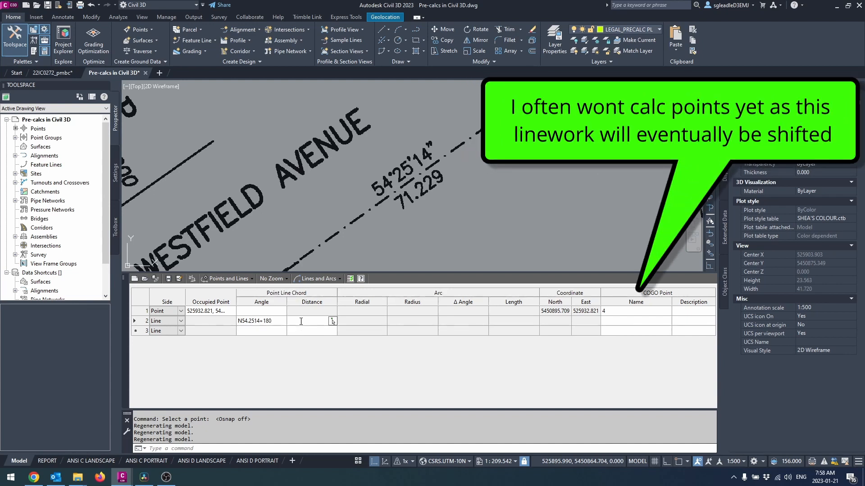
type("71.229")
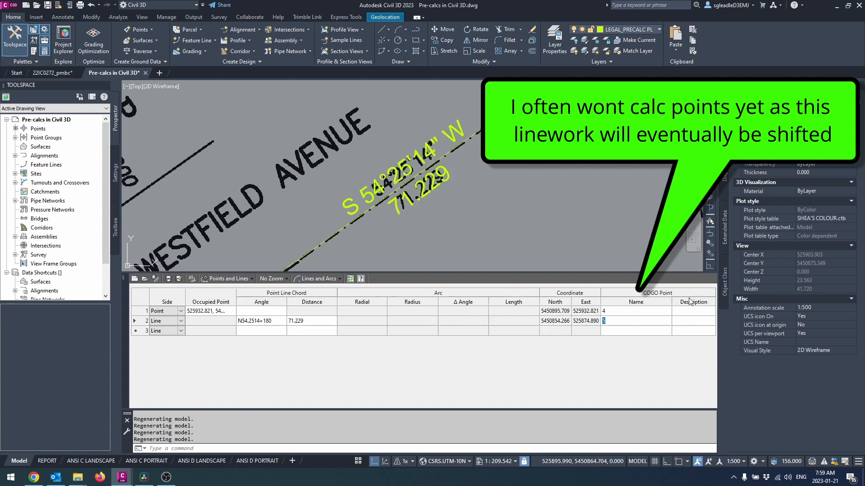
type("500")
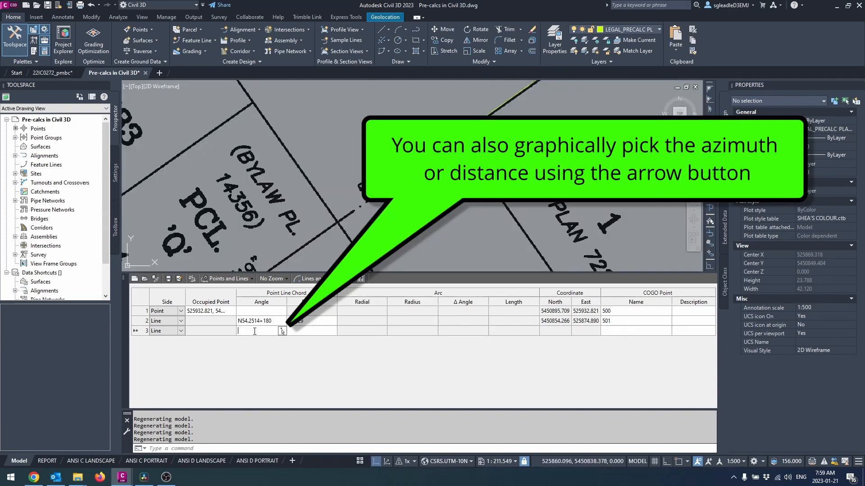
Add the second line N54.4719+180 for 18.288 and begin the next course S 54 47 19 W
type("N54.4719")
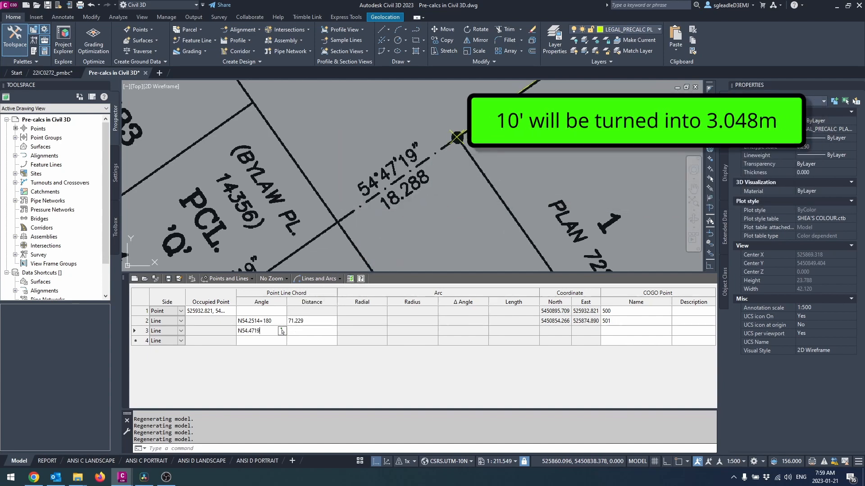
type("+180")
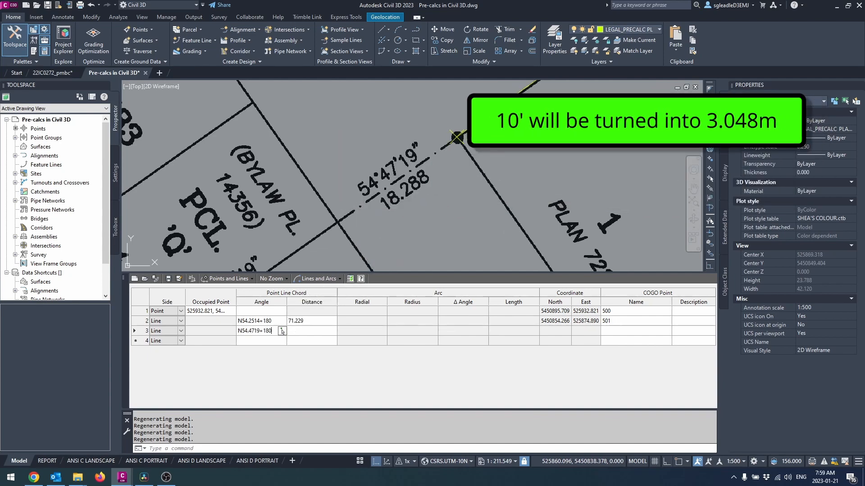
type("18.288")
left_click(261, 340)
type("S")
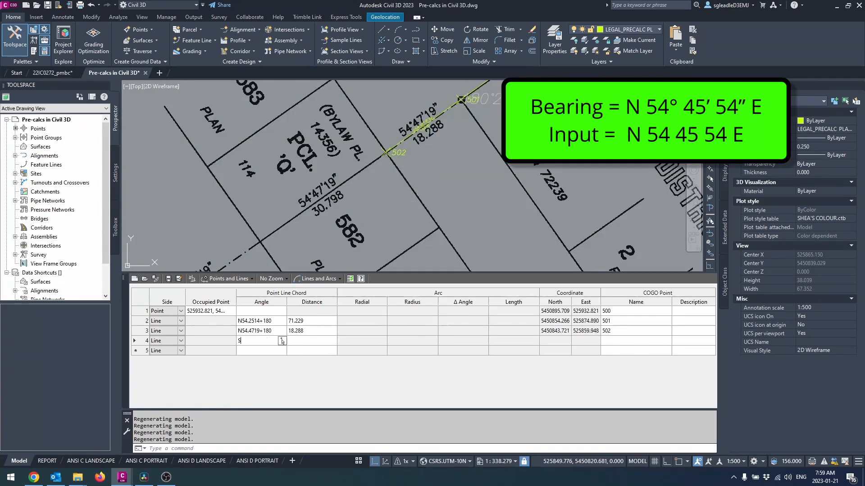
type("54")
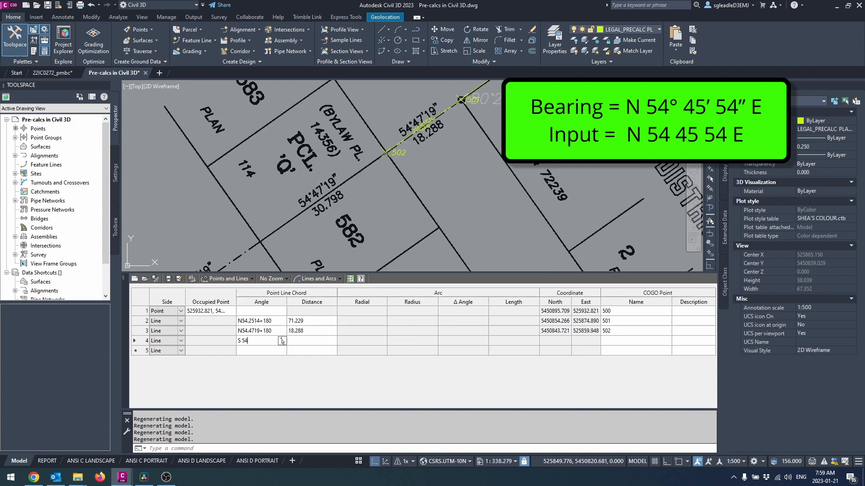
type("47")
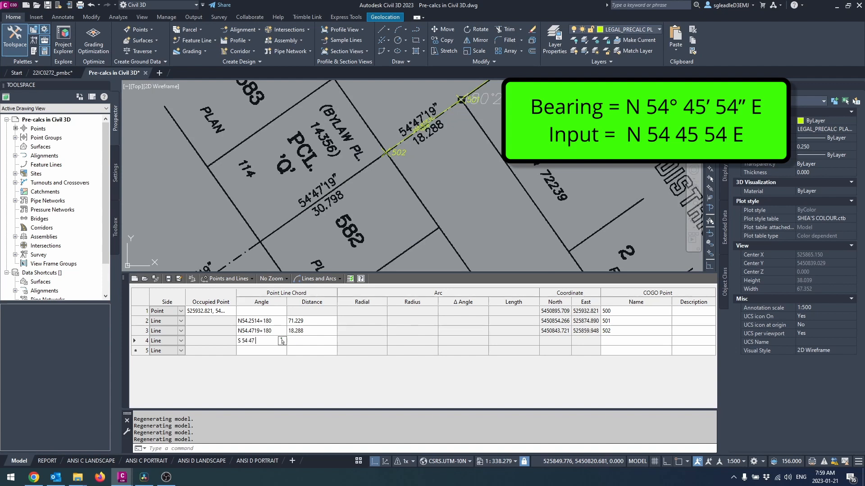
type("19 W")
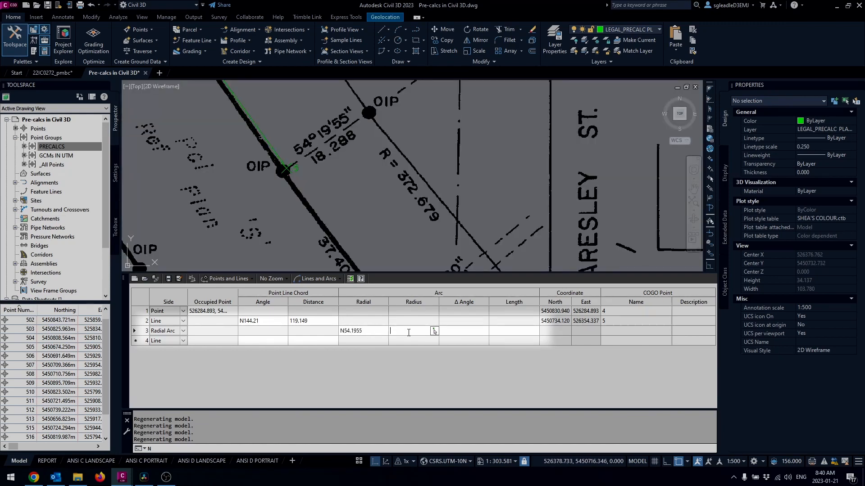
Give the radial arc radius 372.679+18.288 and insert a blank row after the line to point 506
type("372.679+18.288")
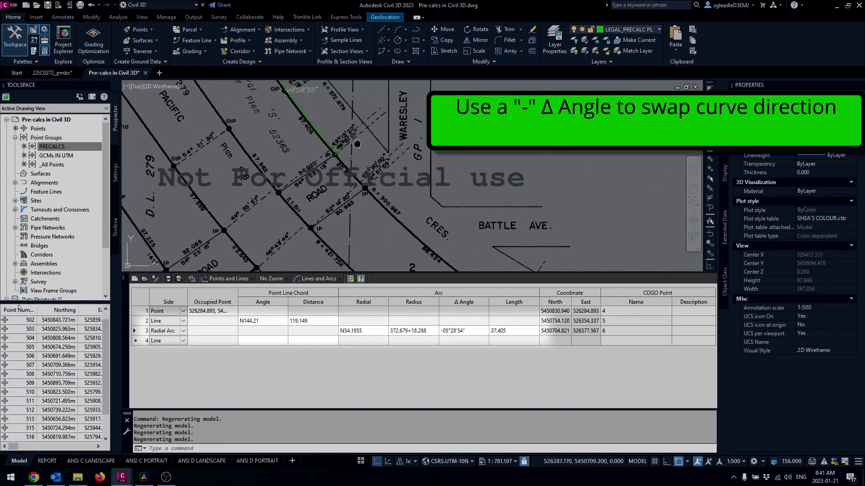
right_click(135, 380)
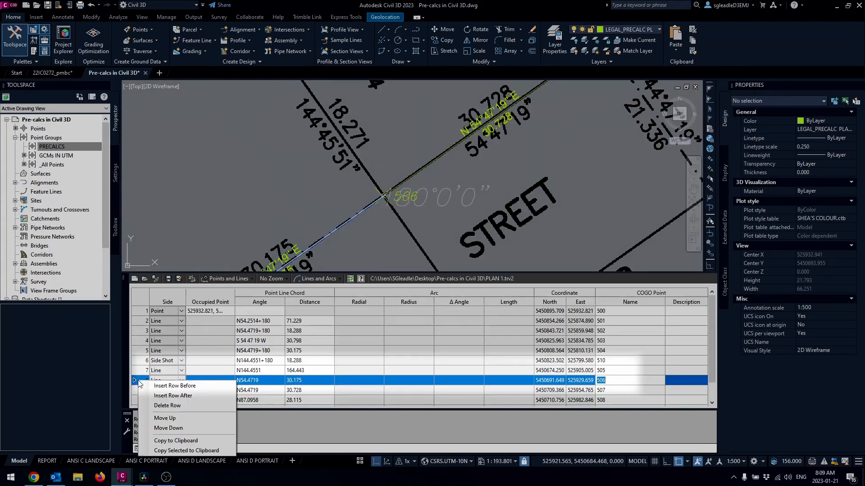
left_click(173, 396)
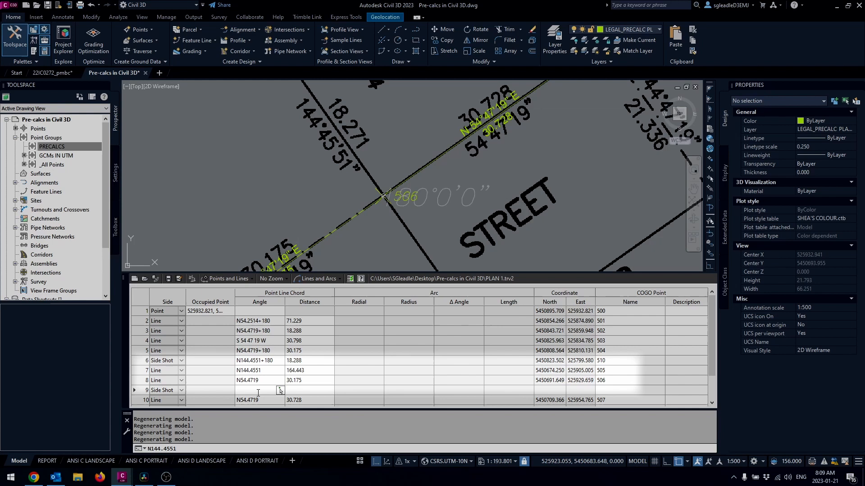
Fill the new row as a side shot along N144.4551+180 for 18.271
type("N144.4551+180")
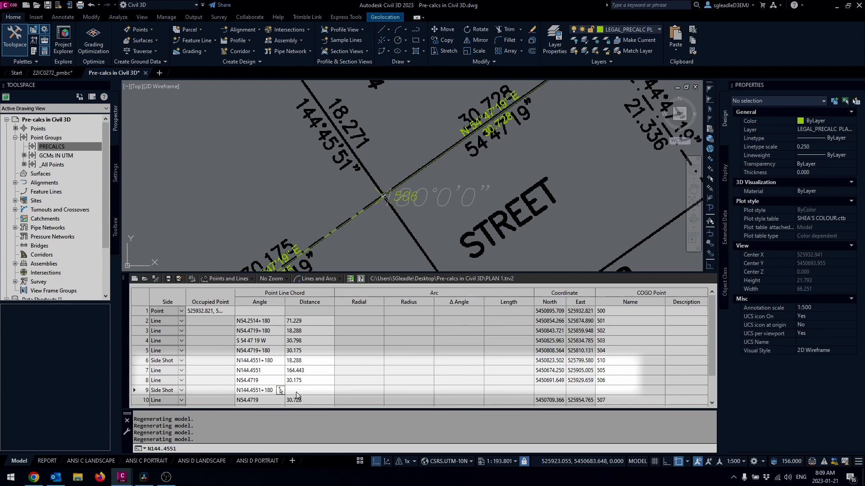
type("18.271+")
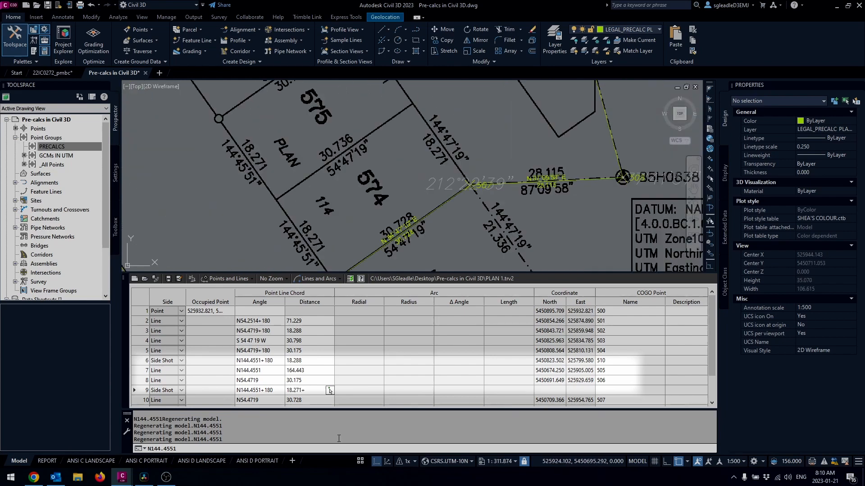
type("18.271")
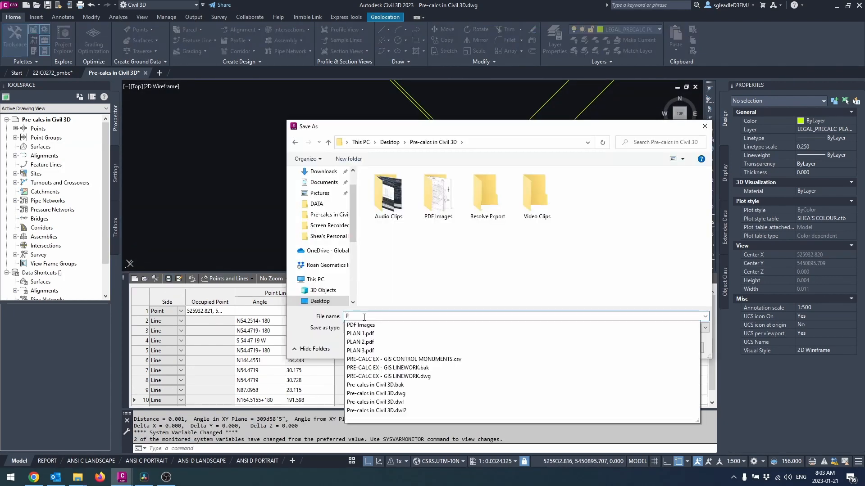
Enter a file name to save the traverse in the Pre-calcs in Civil 3D folder on the Desktop
left_click(361, 333)
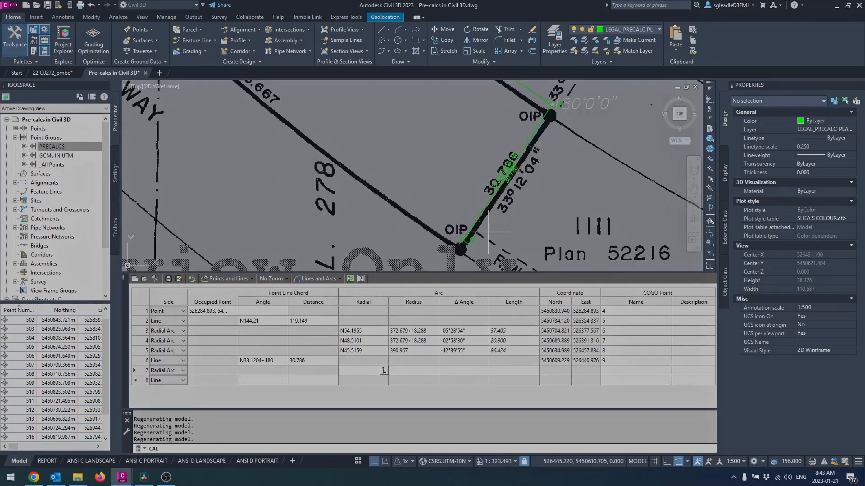
Draw a boundary line from the lot corner by Bylaw Plan with bearing 144.4719 and distance 18
type("N33")
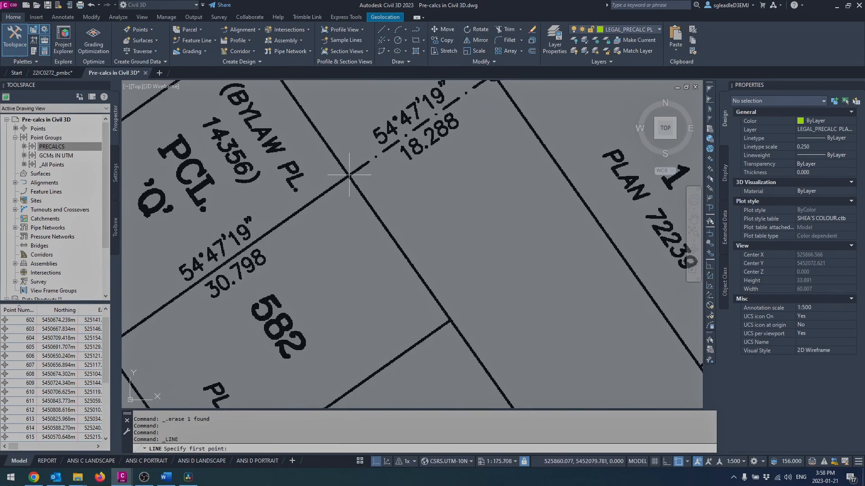
left_click(349, 173)
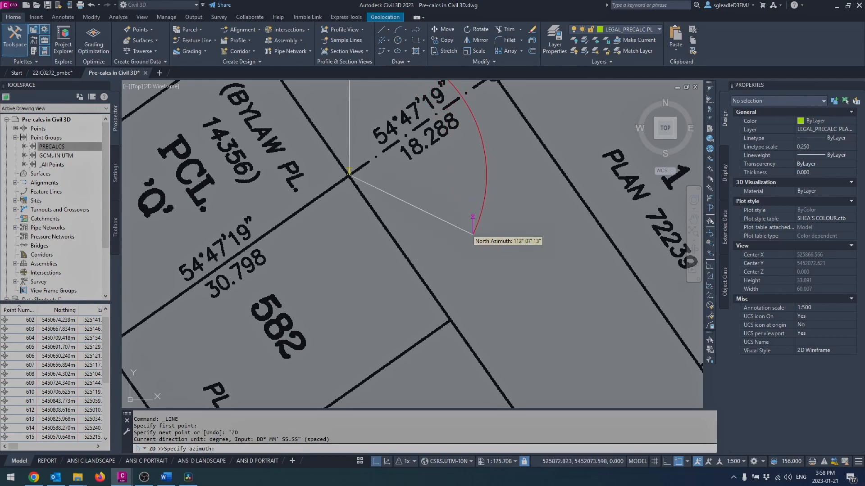
scroll("down", 3)
type("L")
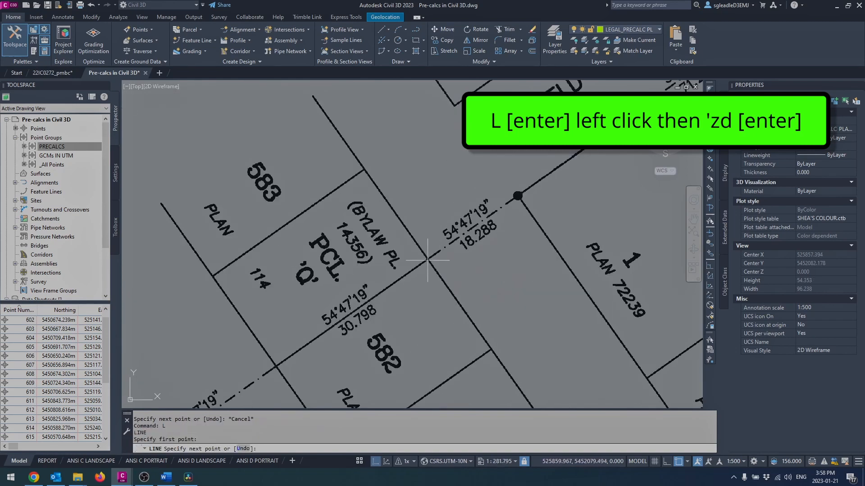
left_click(427, 261)
type("'zd")
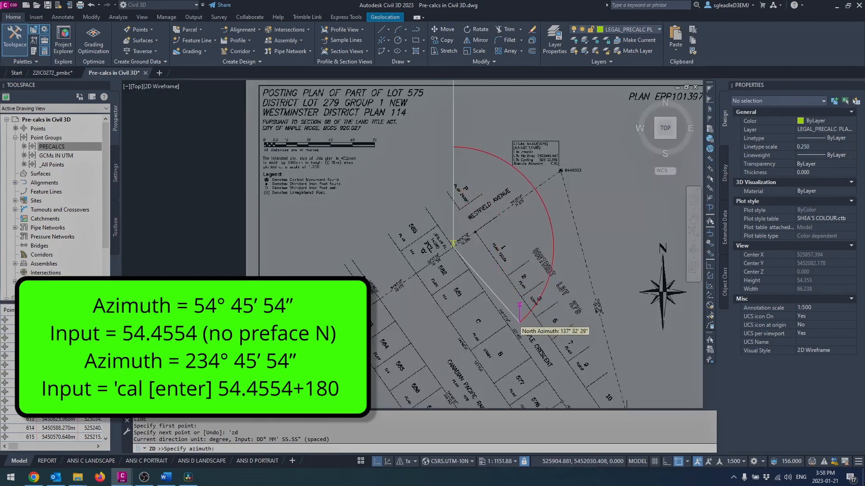
scroll("up", 3)
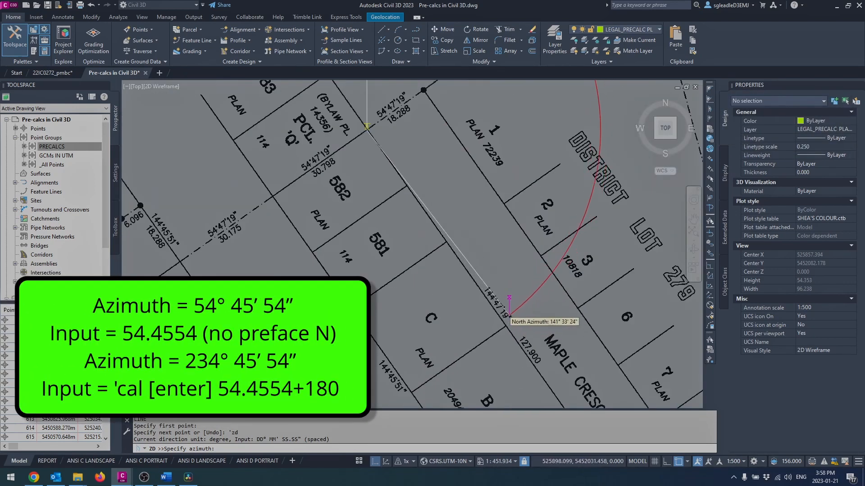
mouse_move(513, 299)
type("'cal")
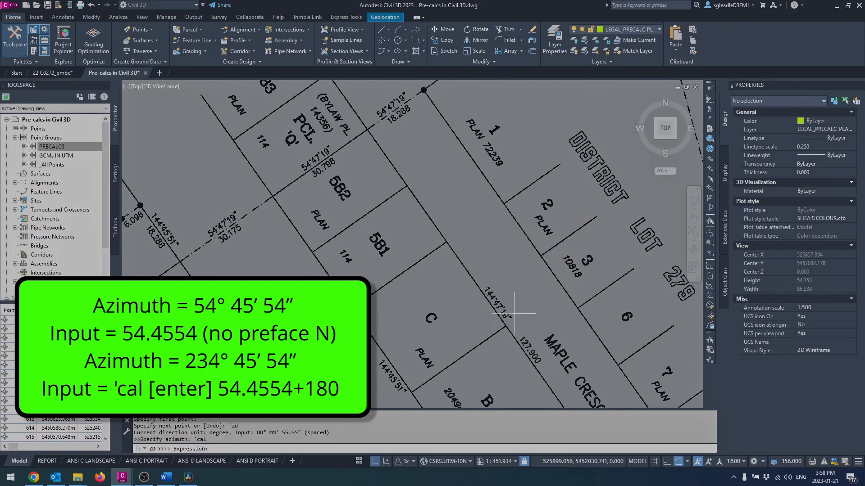
type("144.")
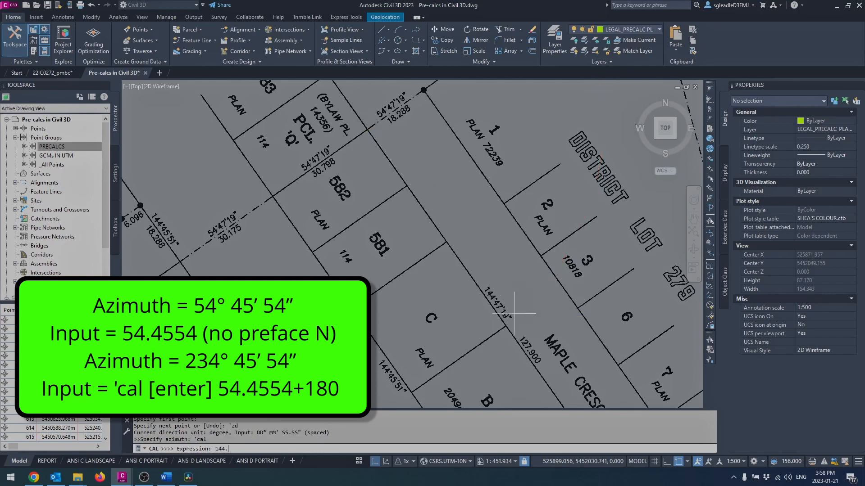
type("4719")
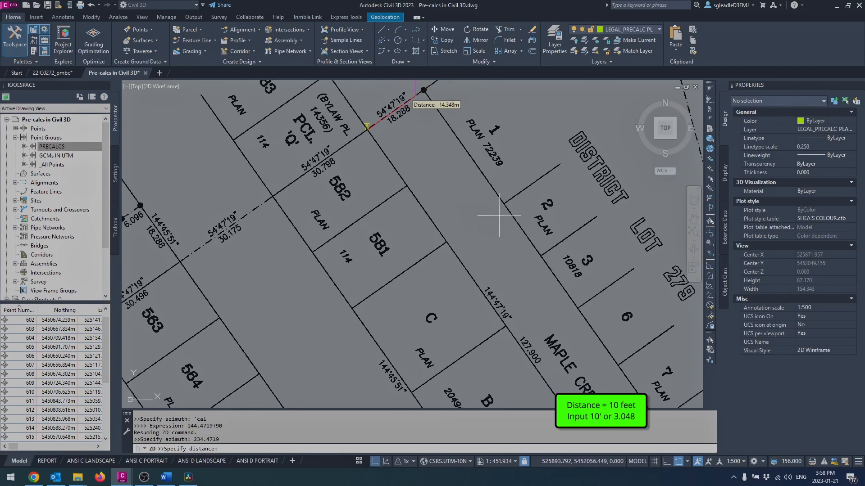
type("18")
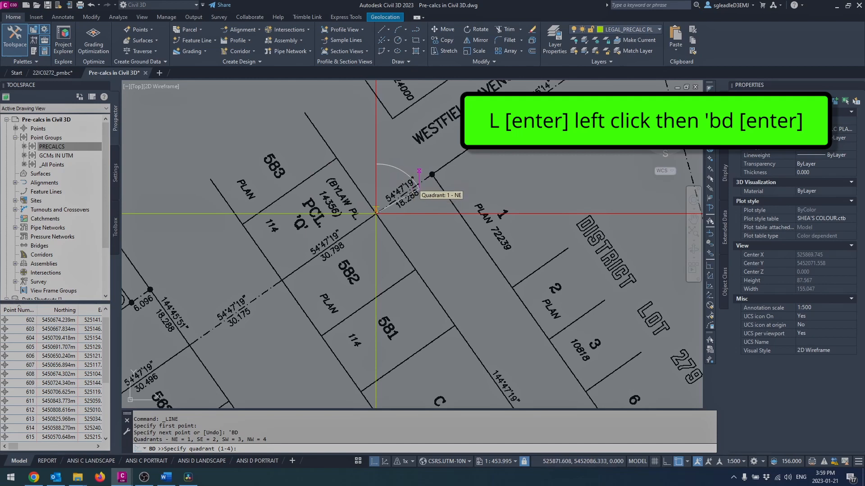
mouse_move(330, 163)
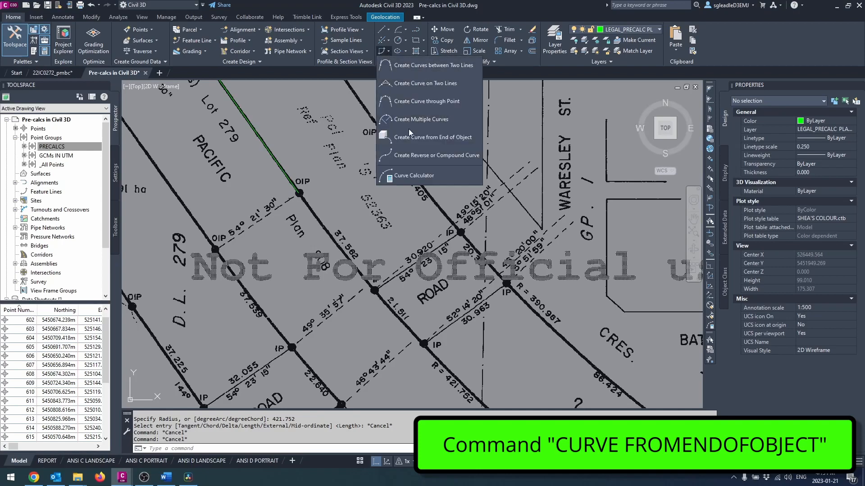
Continue a curve from the boundary line's end with radius -421.752, defined by arc length 56
left_click(434, 137)
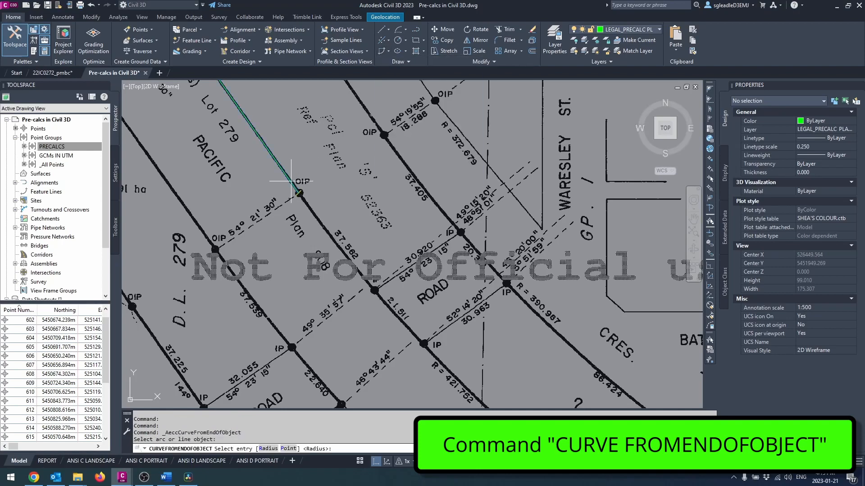
left_click(298, 194)
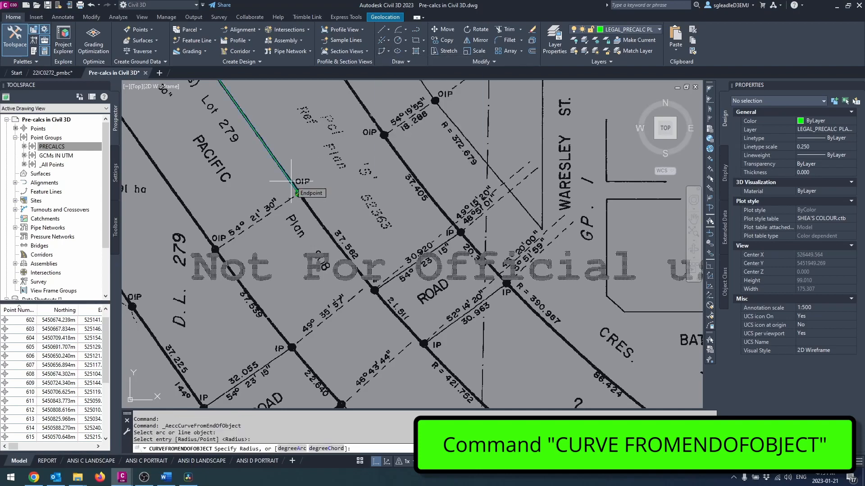
type("-421.752")
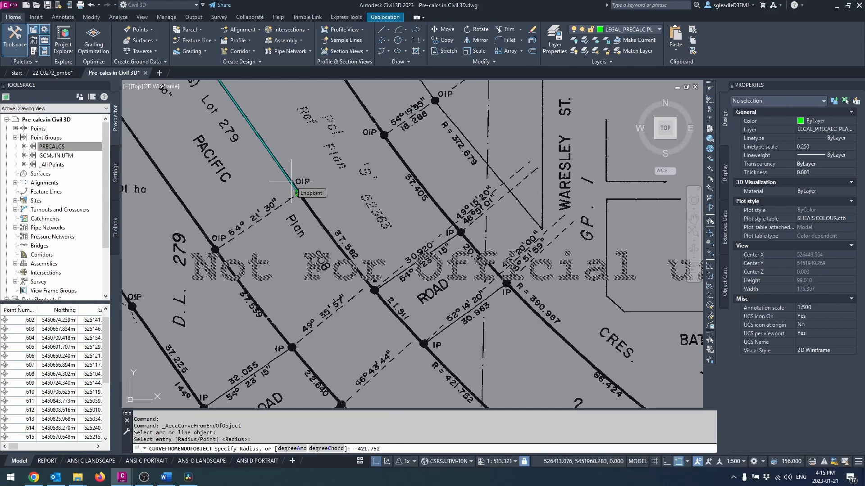
left_click(298, 192)
type("37.")
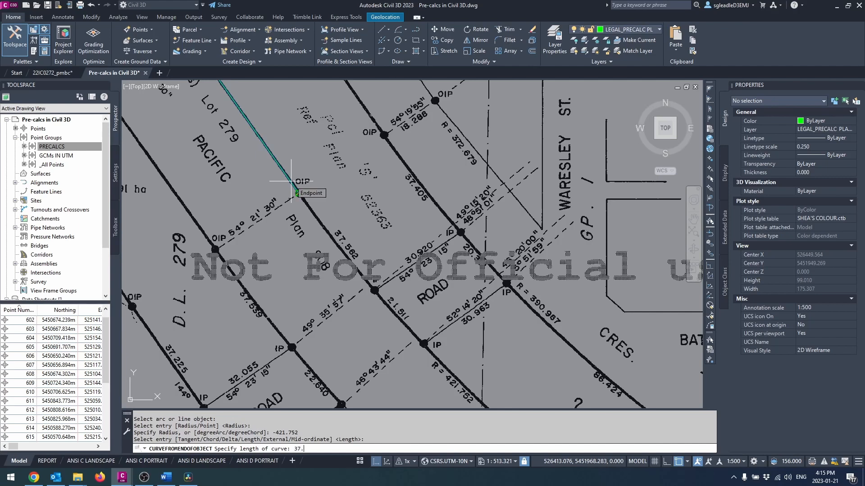
type("56")
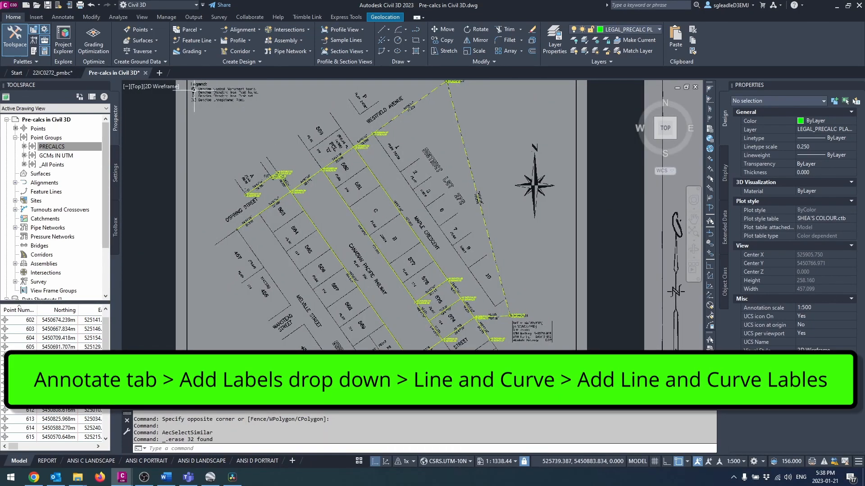
Add line and curve labels showing azimuth over distance and arc and radius on the linework
left_click(62, 17)
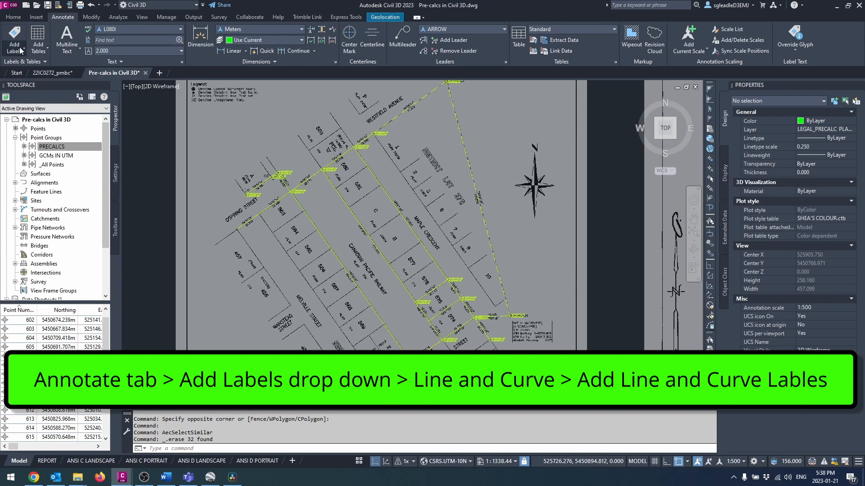
left_click(14, 39)
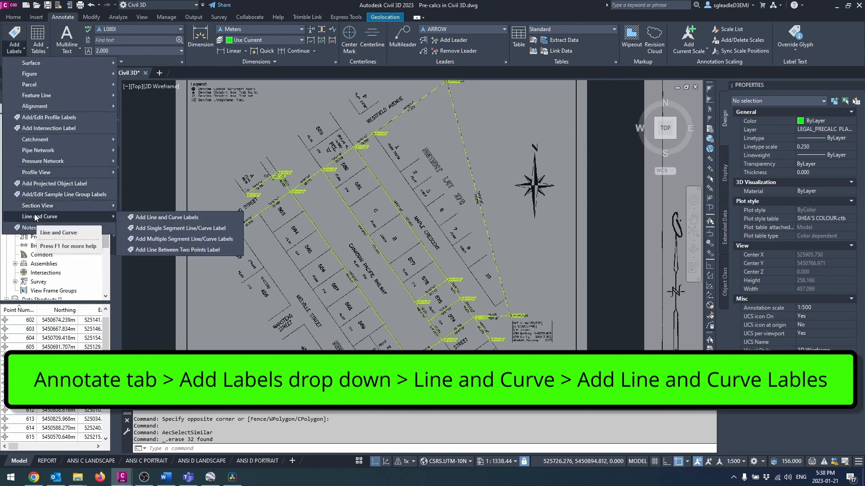
left_click(165, 218)
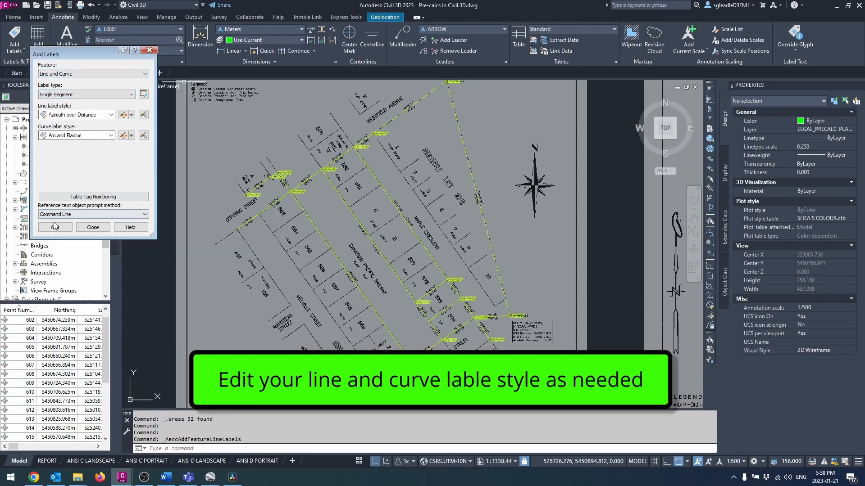
left_click(53, 227)
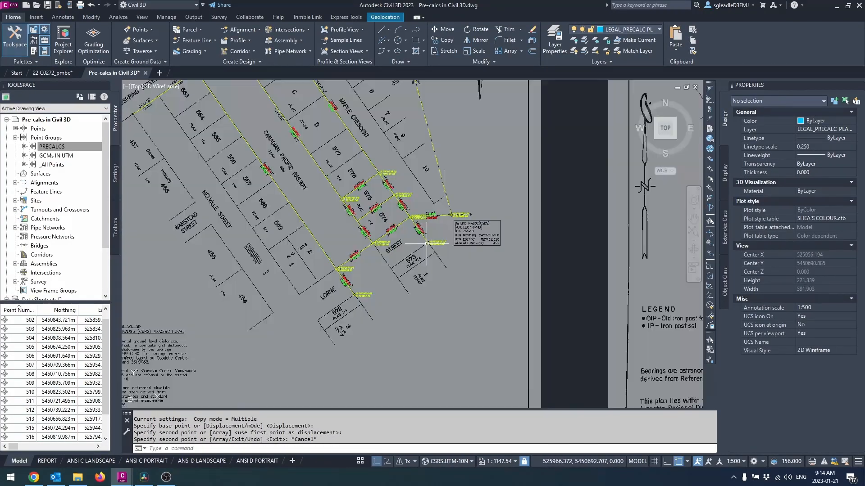
Rotate the copied plan linework by reference and move it onto the GIS parcel lines
scroll("up", 3)
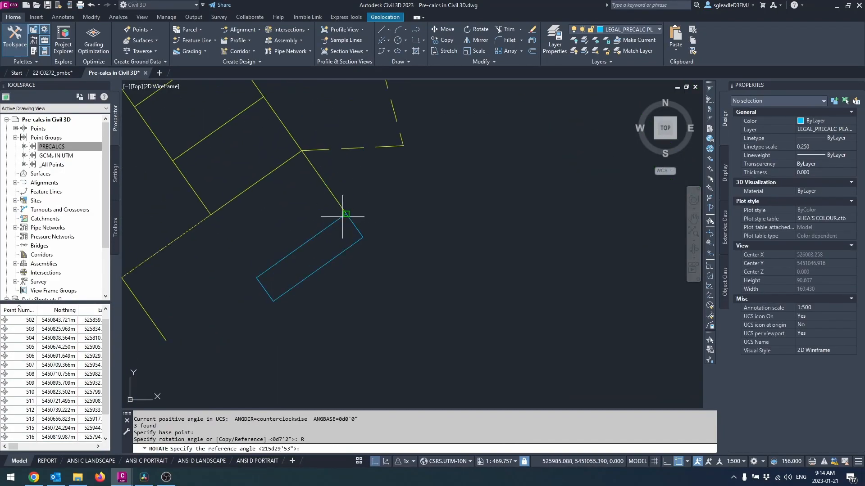
key("Escape")
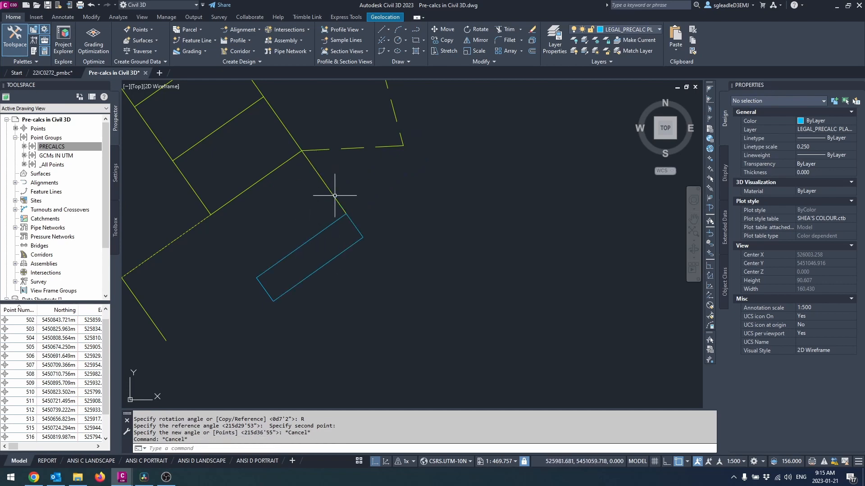
left_click(309, 254)
type("M")
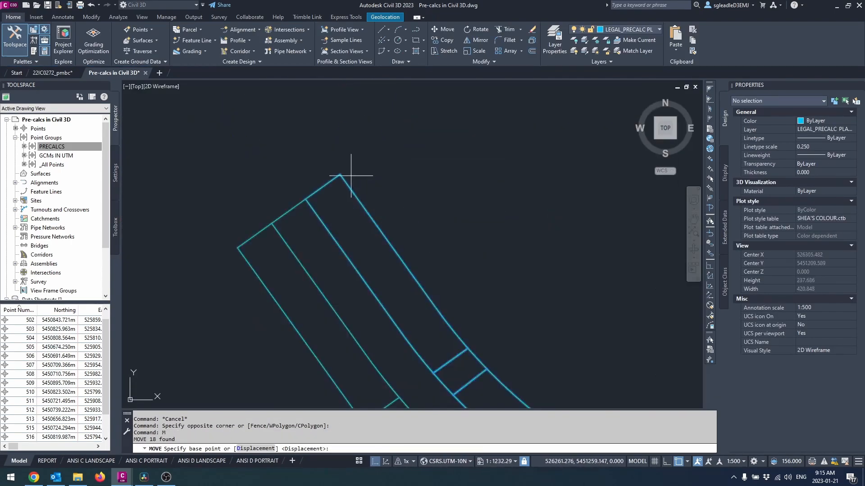
right_click(364, 182)
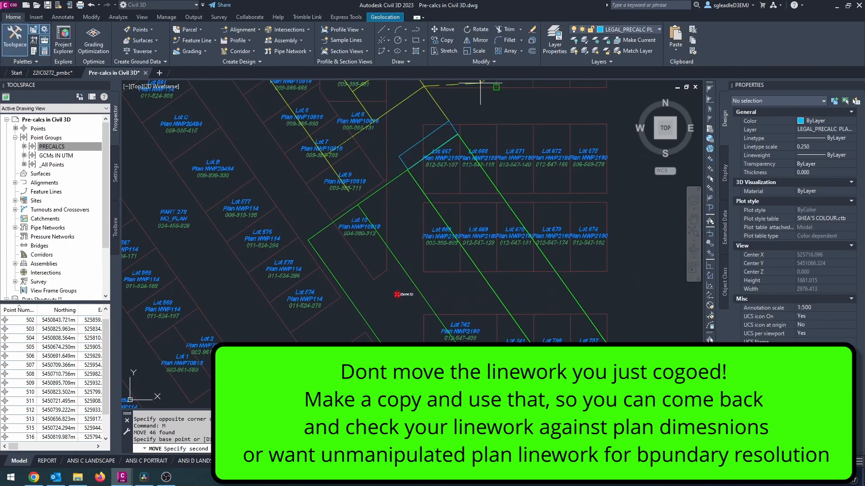
scroll("up", 3)
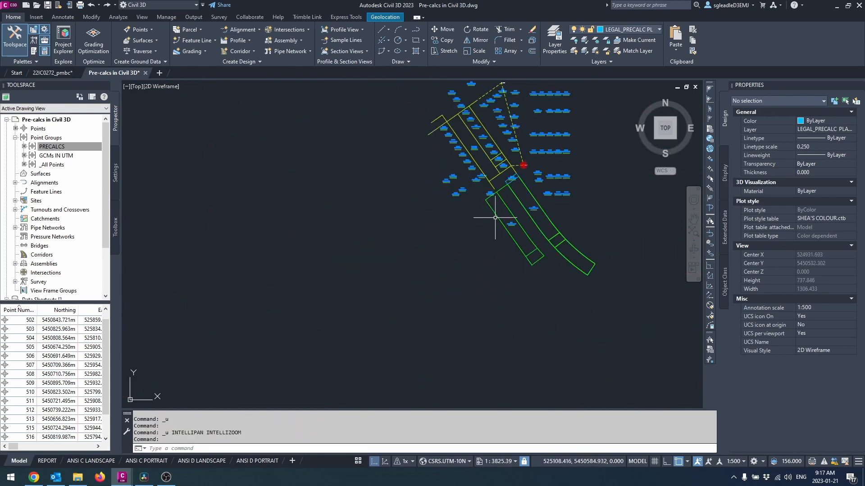
scroll("up", 3)
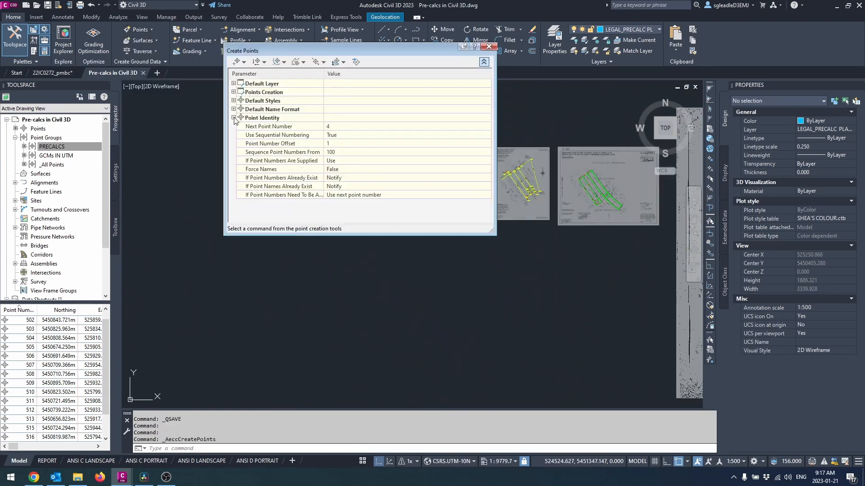
Set point creation to number from 600 with description CALC for manual placement
left_click(488, 46)
type("600")
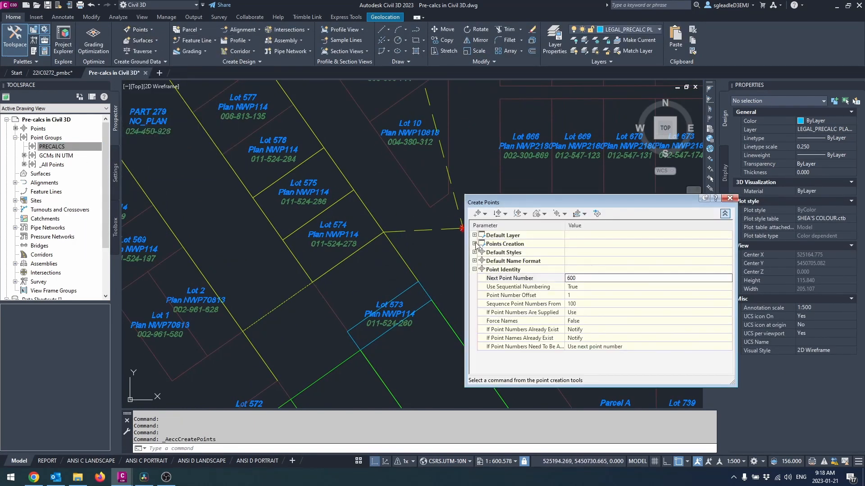
left_click(474, 244)
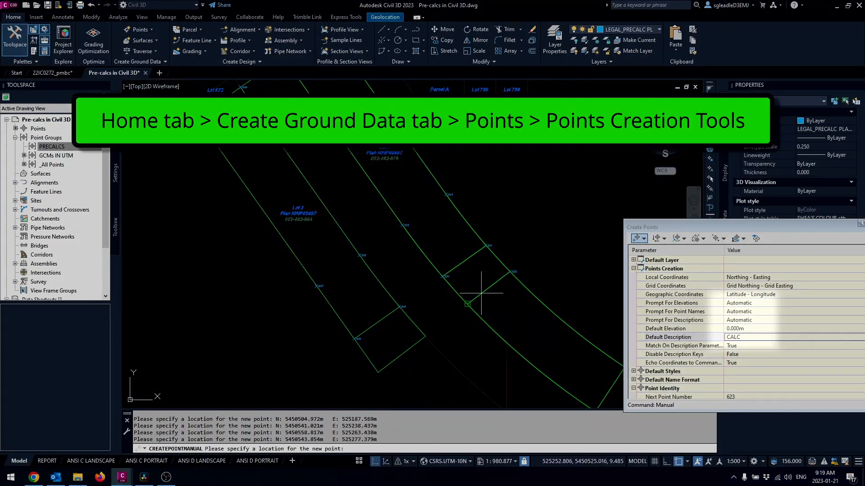
Export the PRECALCS point group as a PNEZD UTM comma-delimited CSV and open it in Excel
right_click(52, 146)
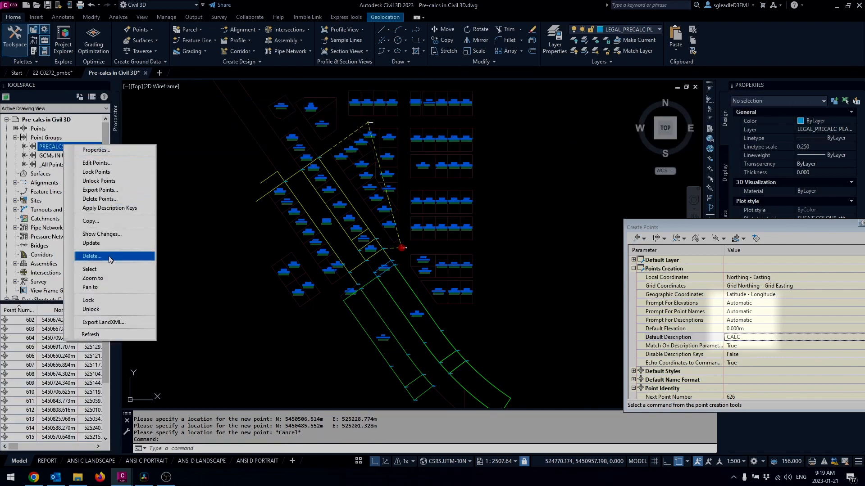
left_click(100, 190)
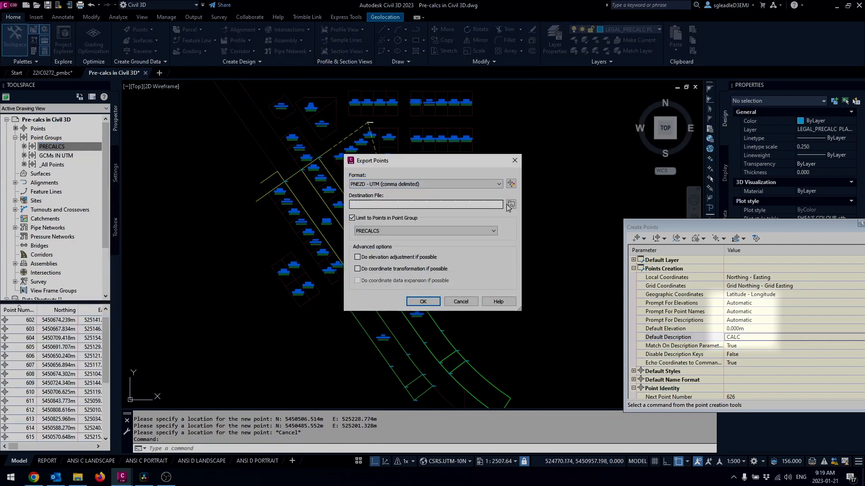
left_click(509, 205)
type("PRECALCS TO FIELD (UTM10N")
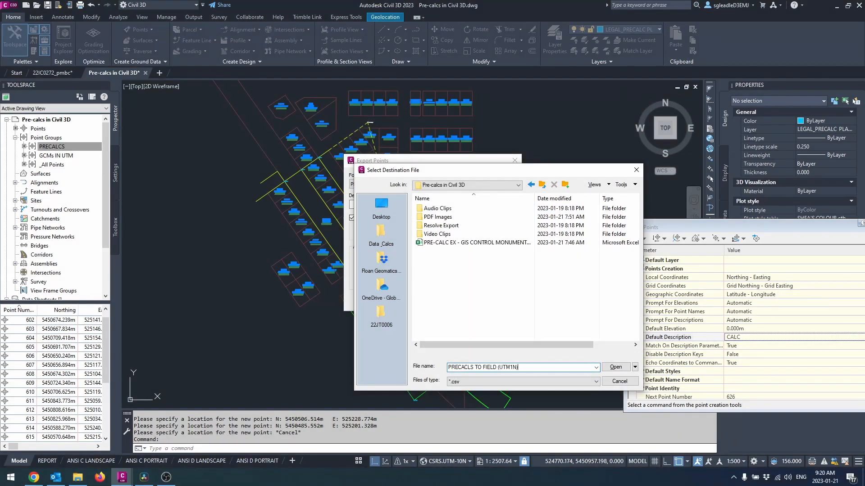
left_click(615, 367)
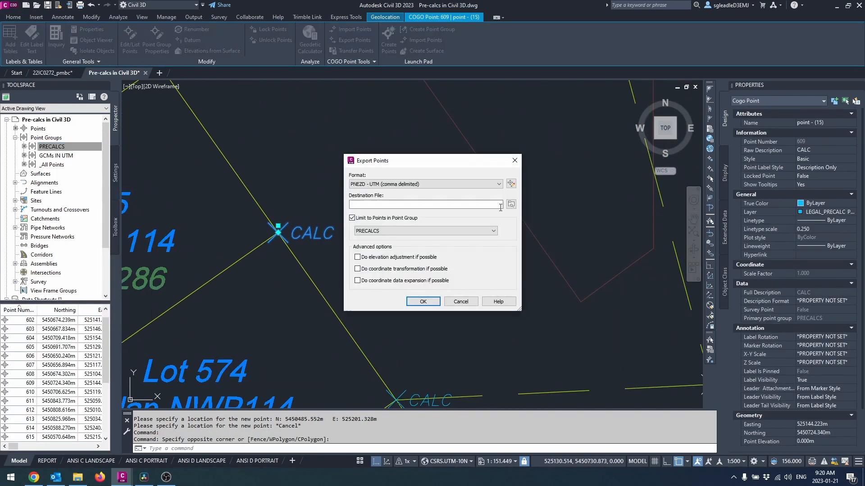
left_click(510, 204)
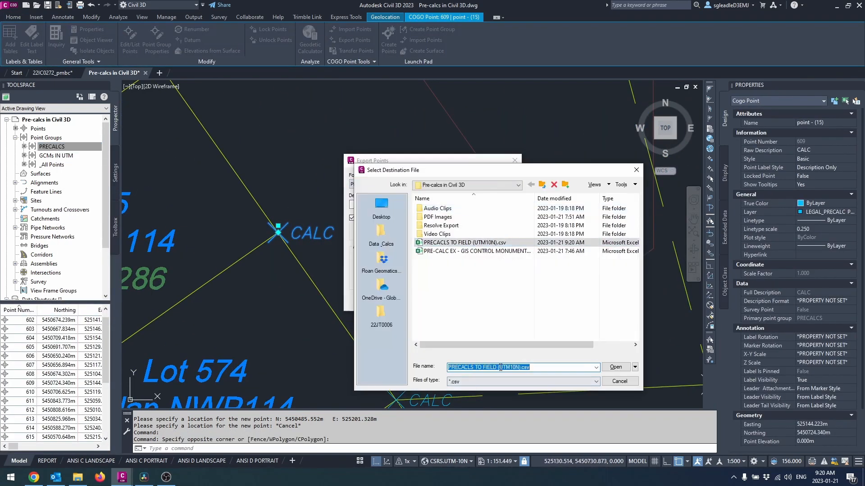
left_click(77, 477)
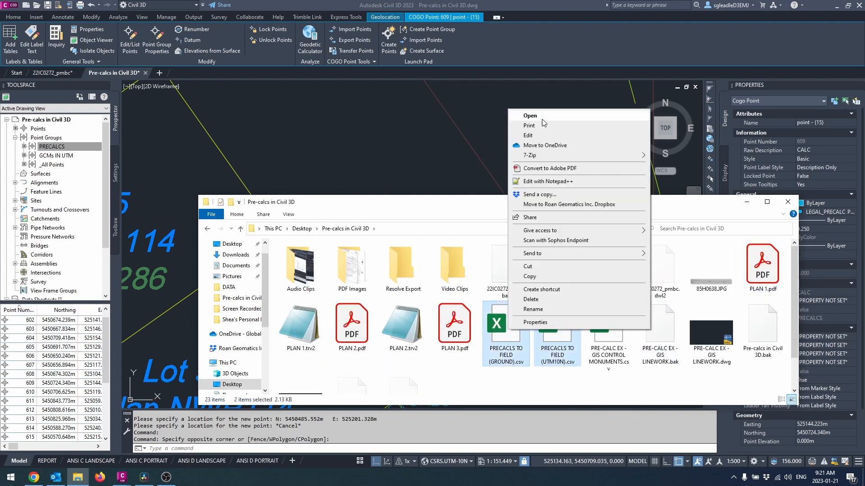
left_click(529, 116)
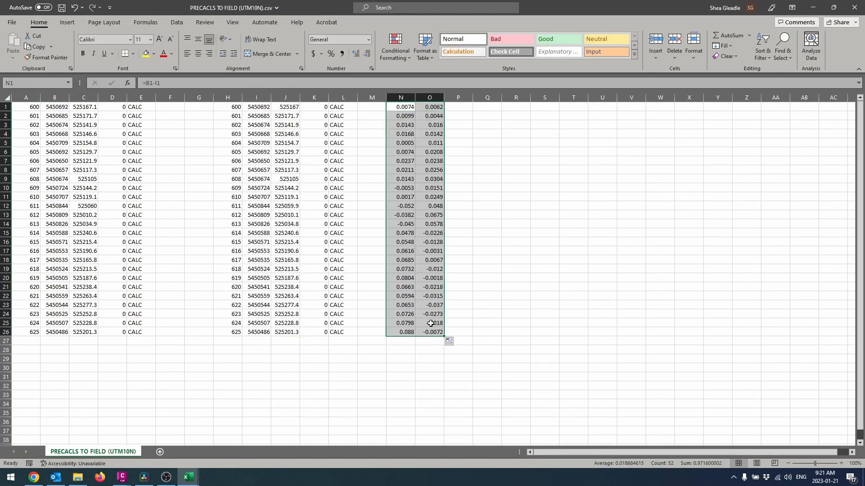
Review column N northing differences down to point 625, confirming all values stay under 9 cm
left_click(400, 98)
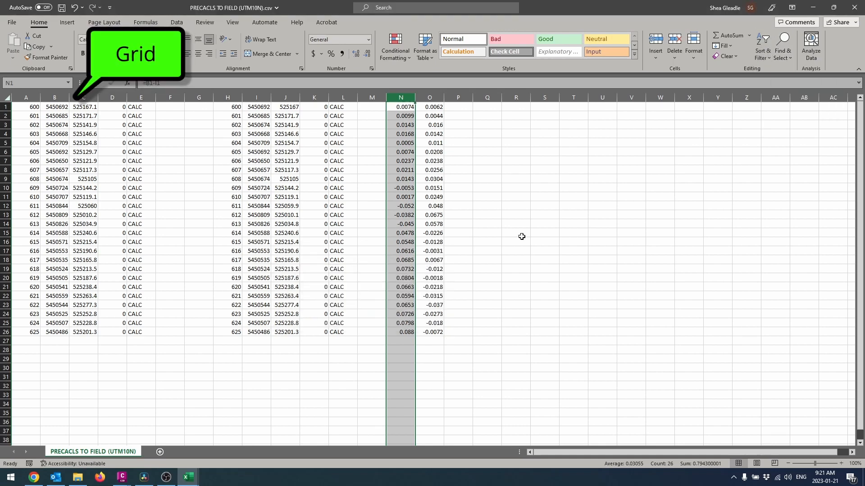
left_click(400, 332)
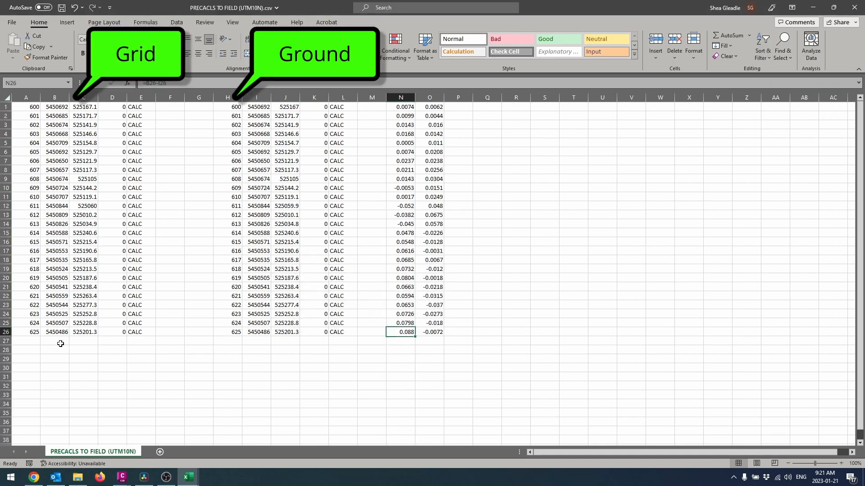